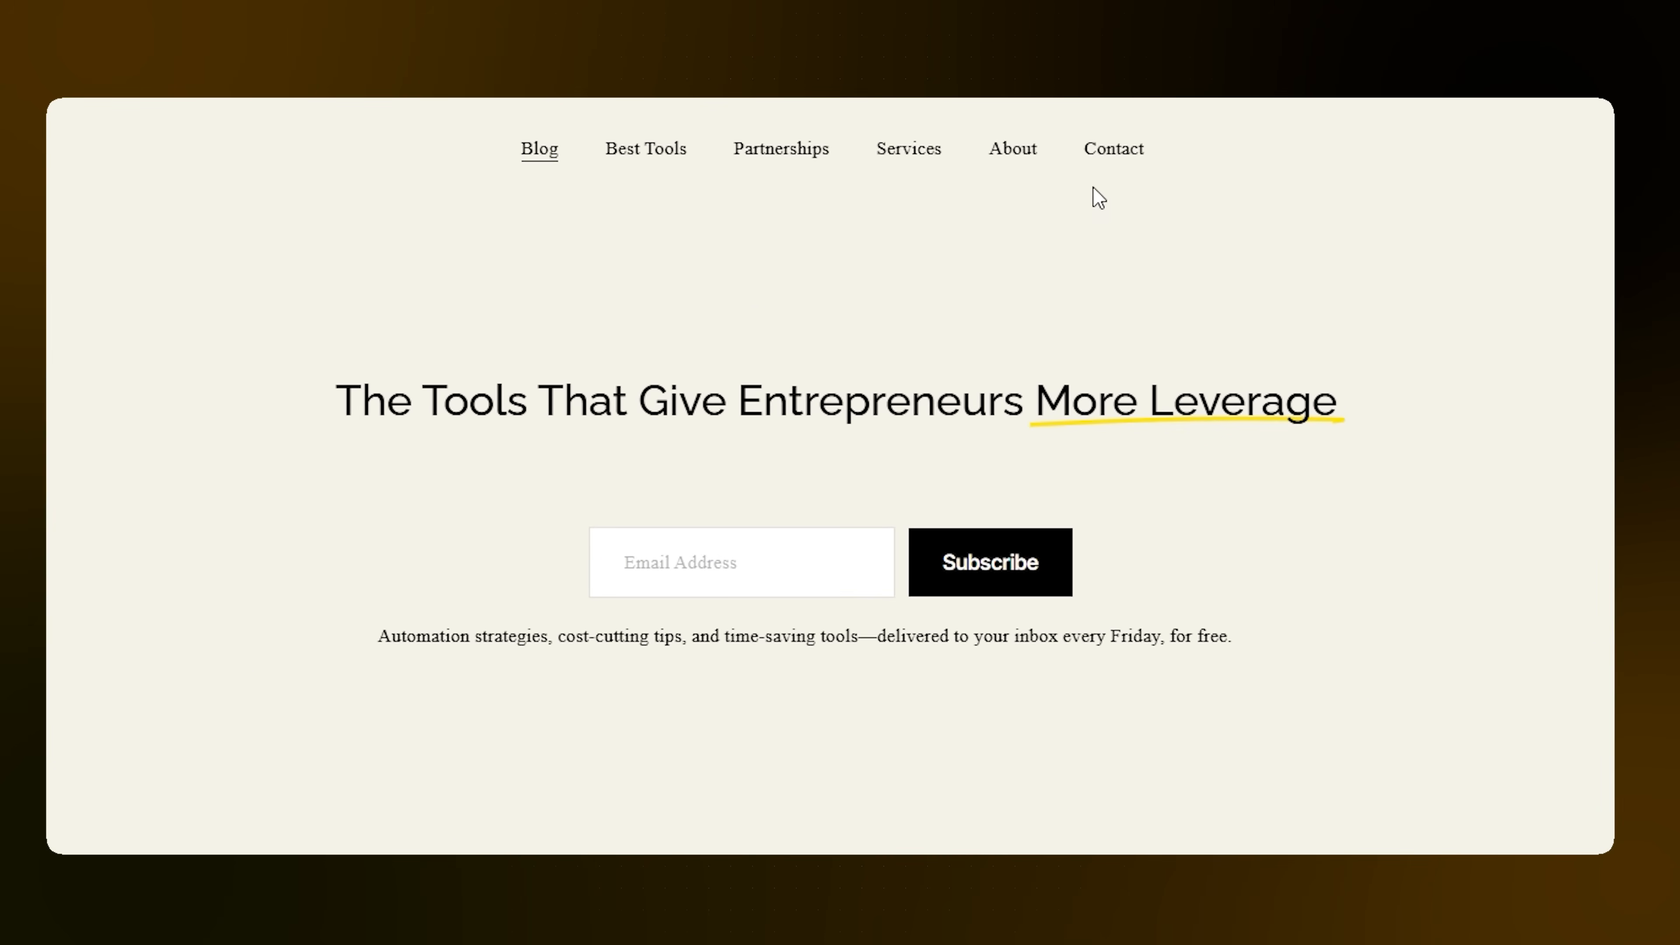
- Follow the involve.me link from the blog page to its homepage
left_click(988, 562)
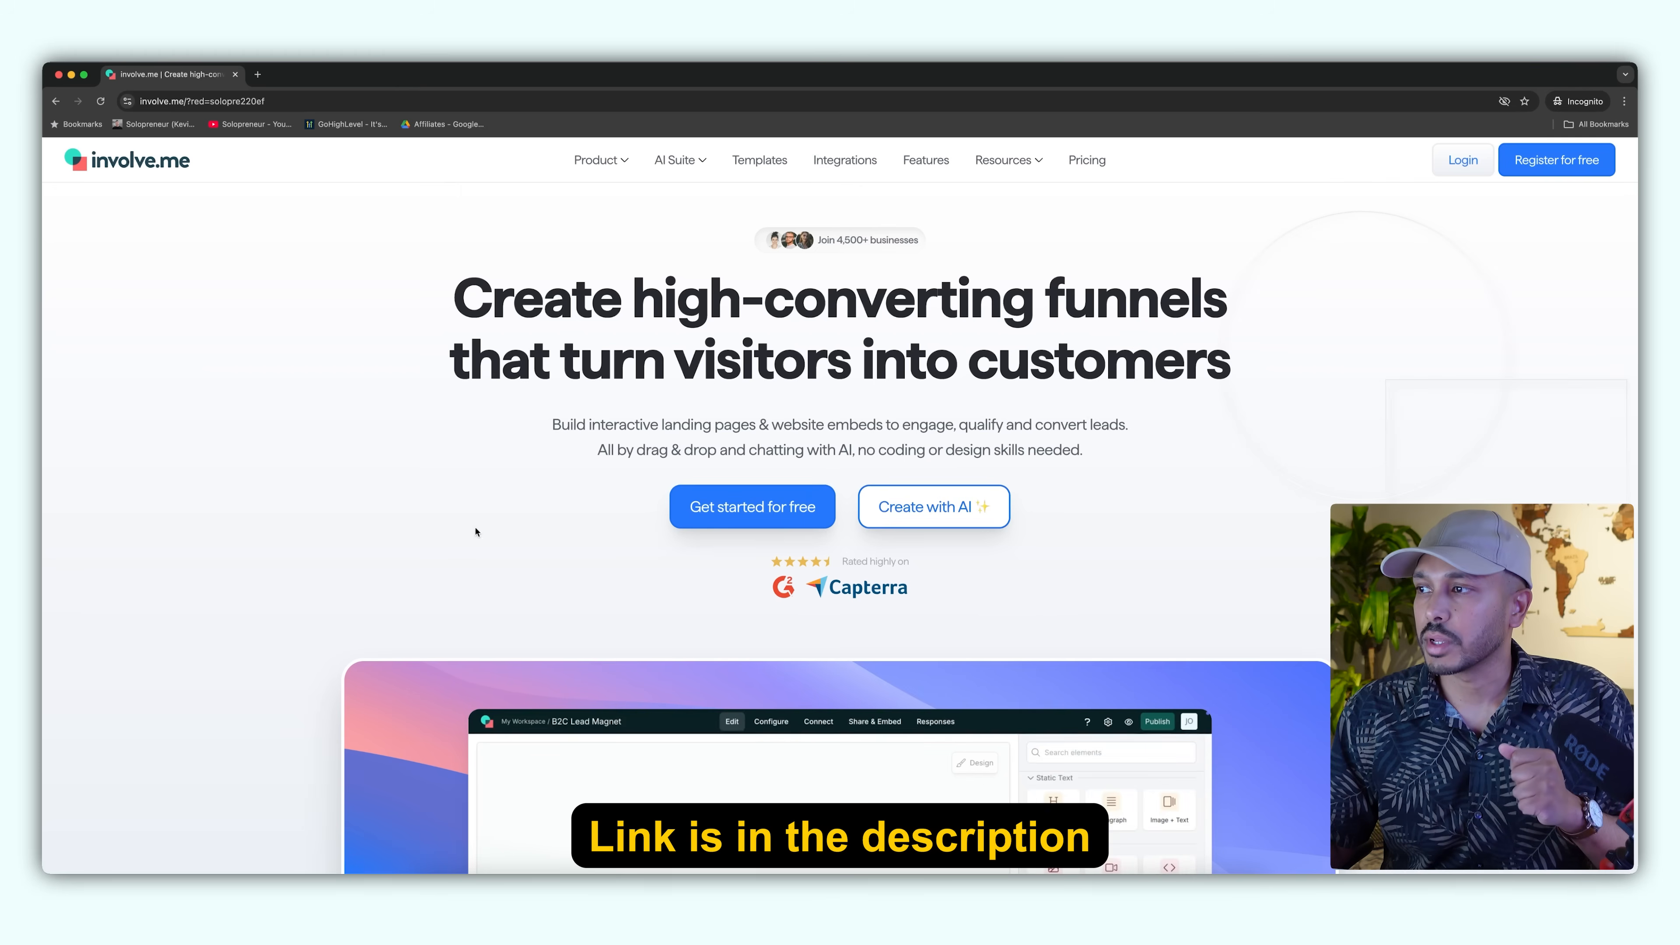
- Browse Resources and Pricing, then sign up for a free involve.me account
left_click(1003, 160)
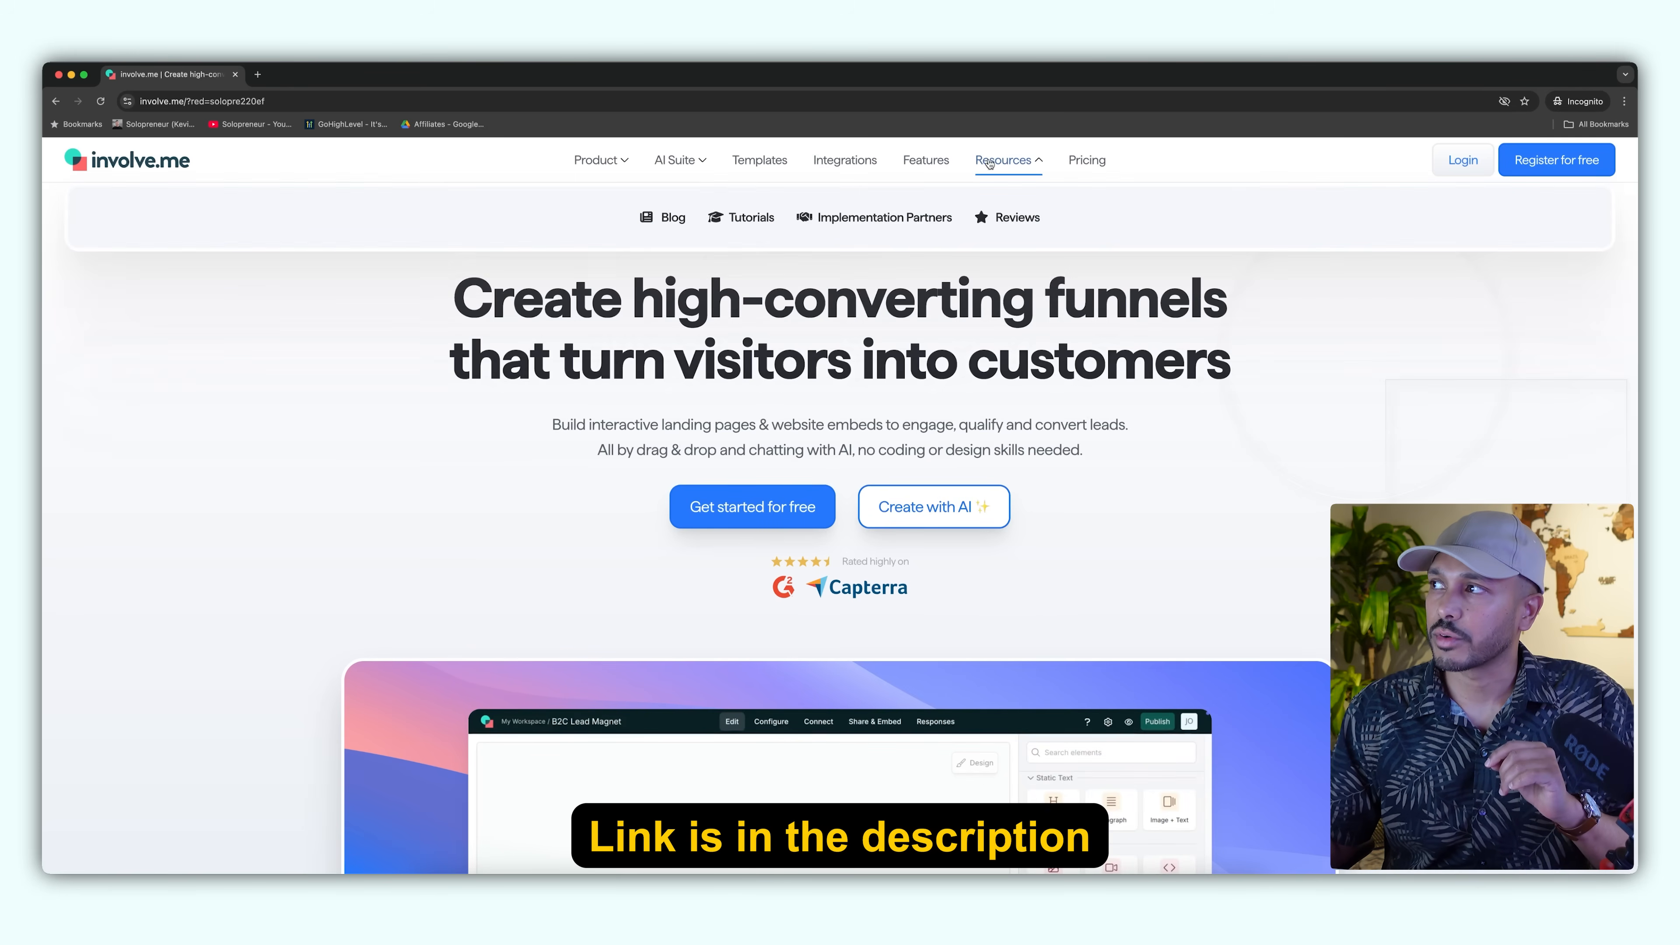
left_click(1087, 160)
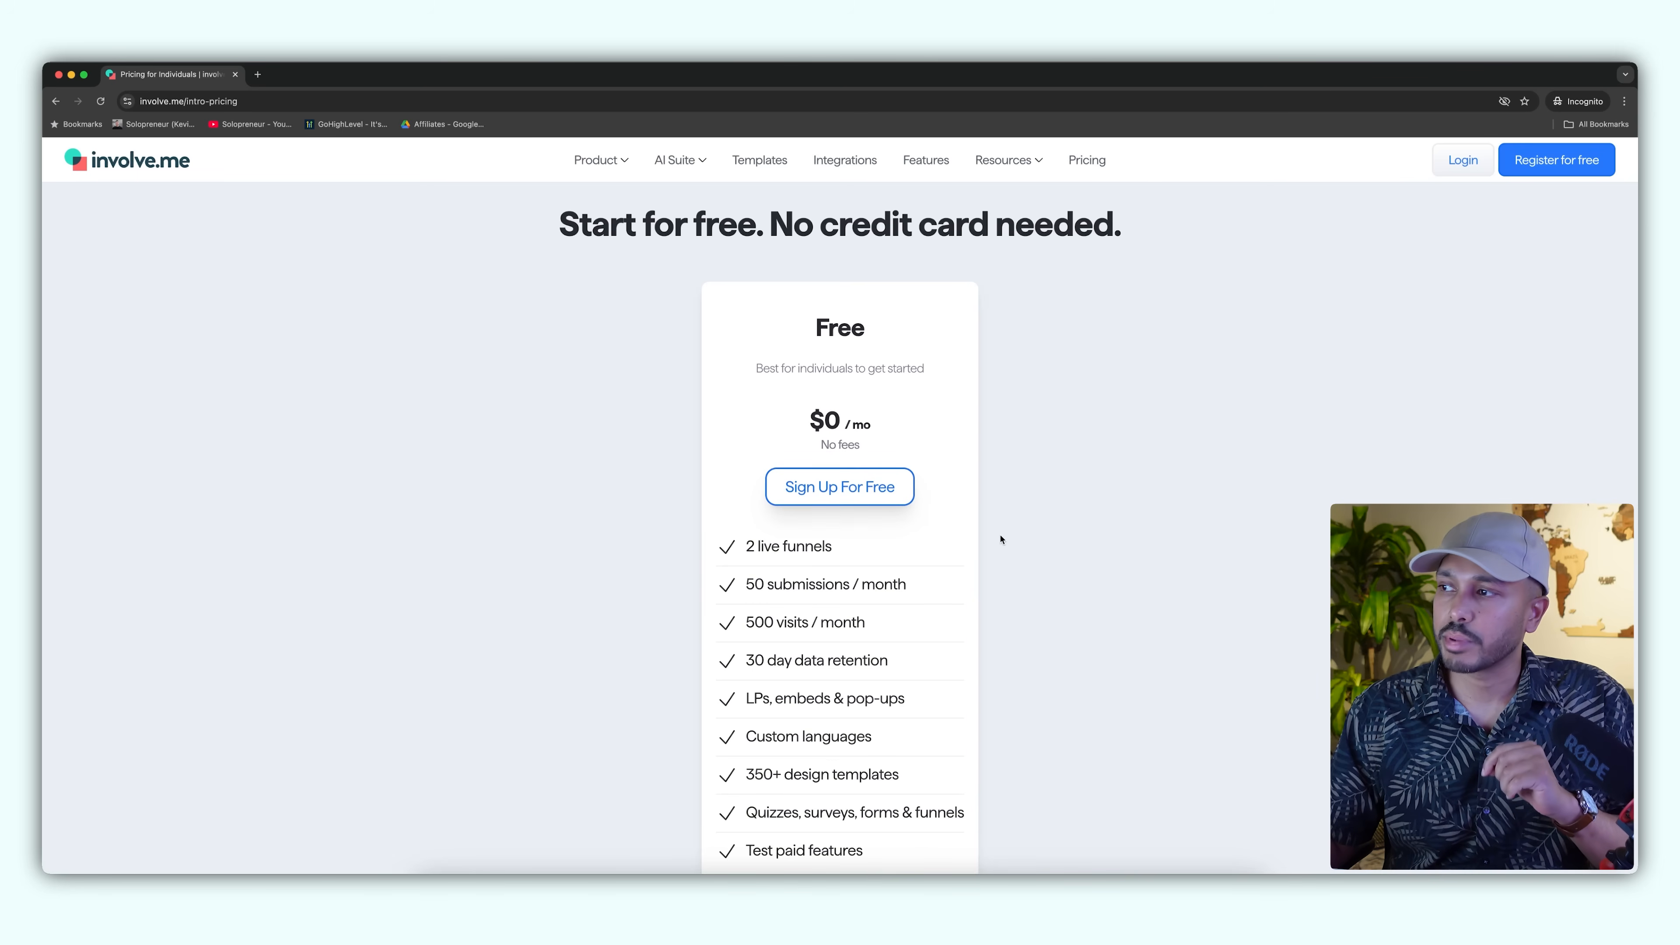
left_click(839, 486)
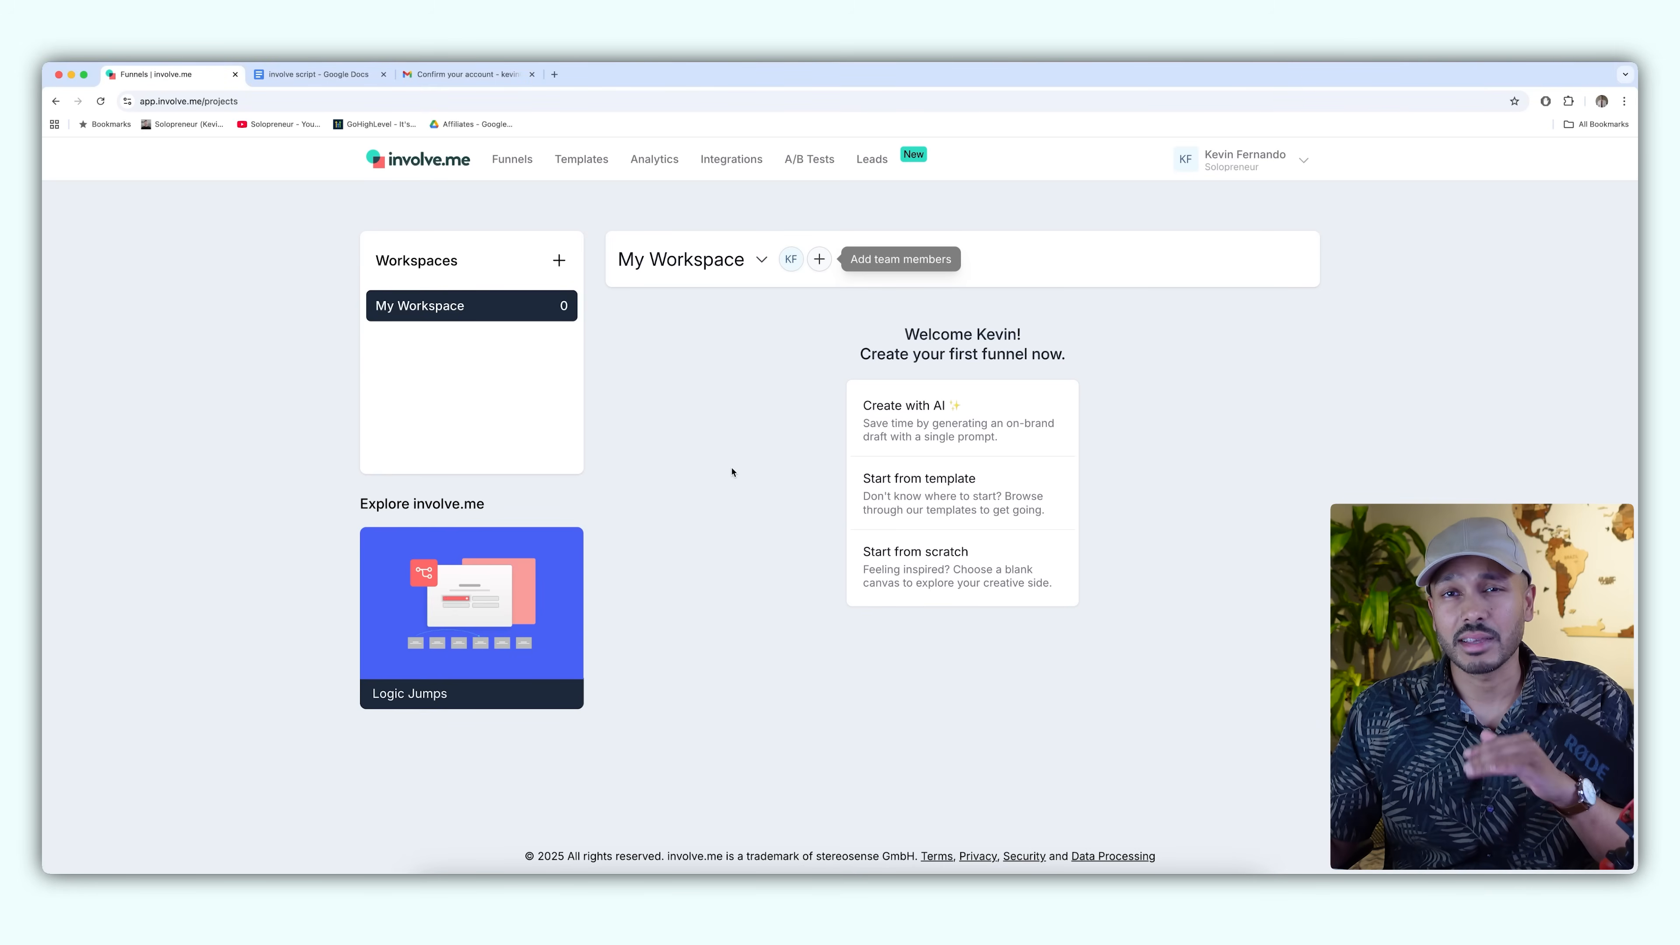
mouse_move(938, 420)
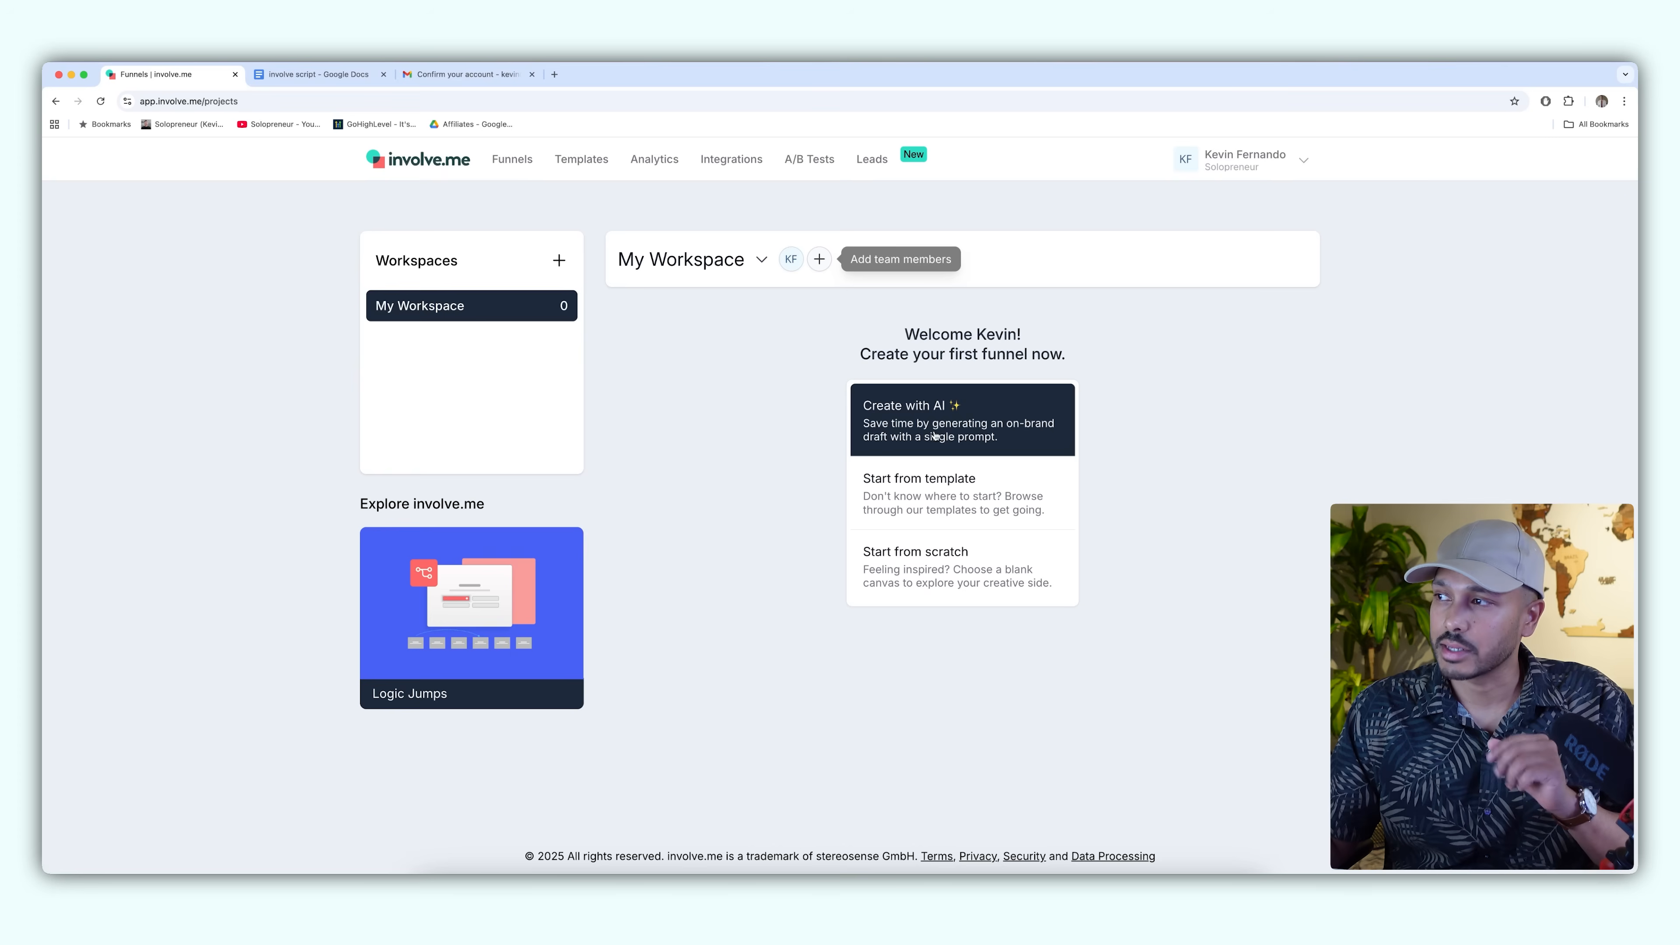
- Start Create with AI and submit the nutrition lead magnet funnel description
left_click(960, 420)
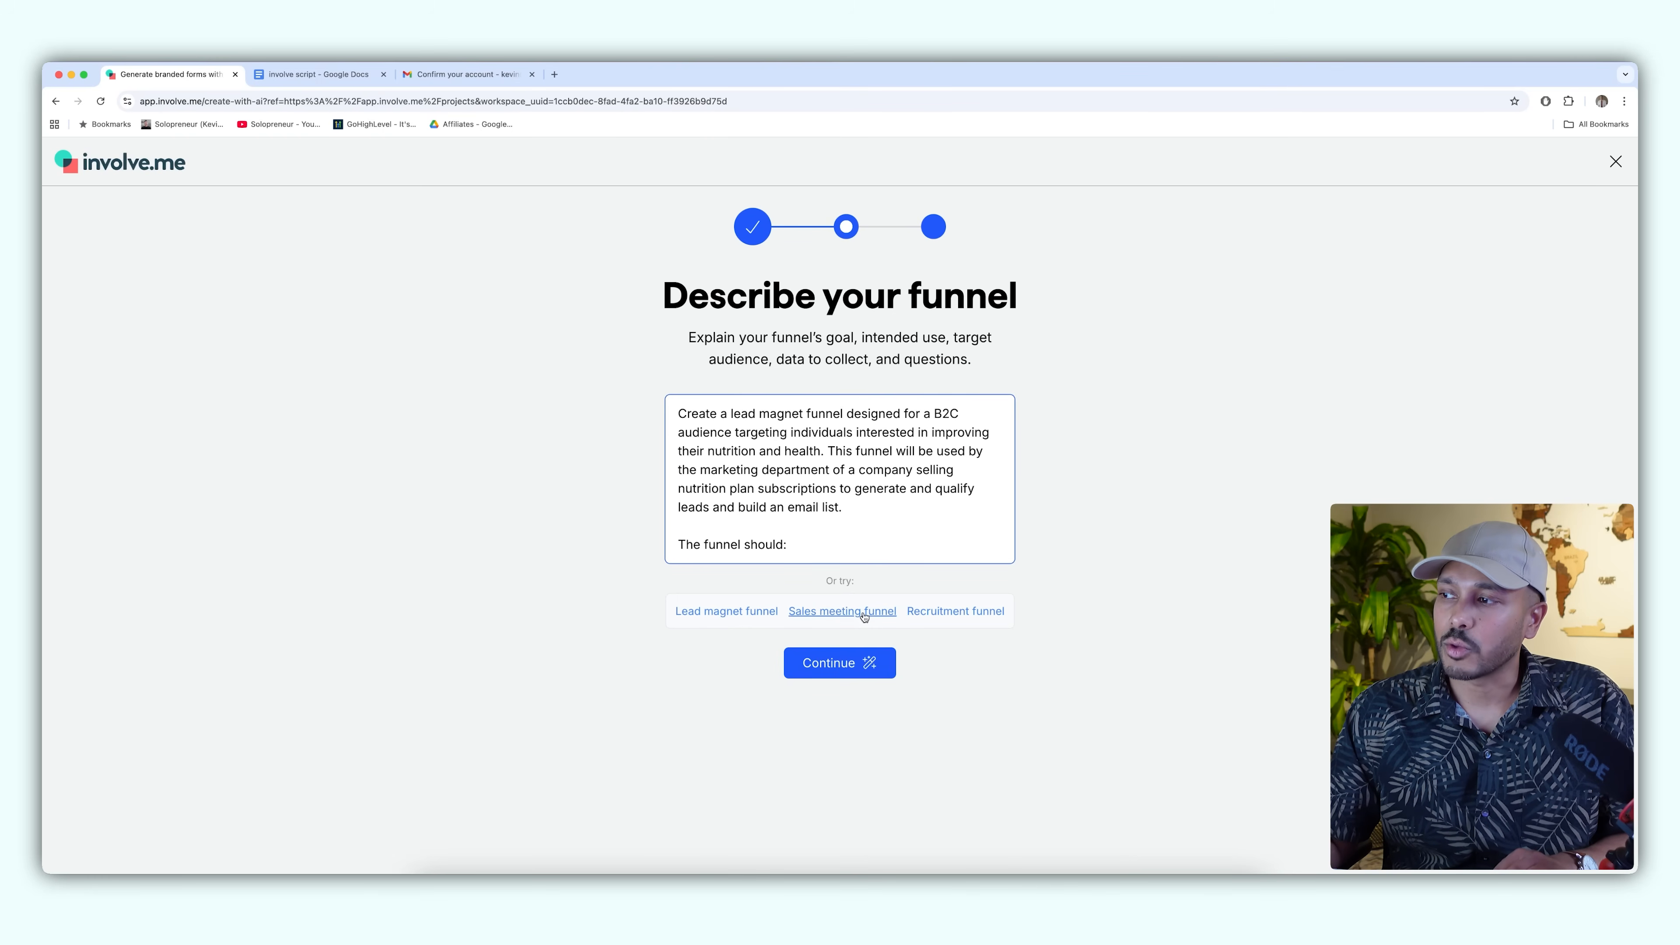
left_click(952, 611)
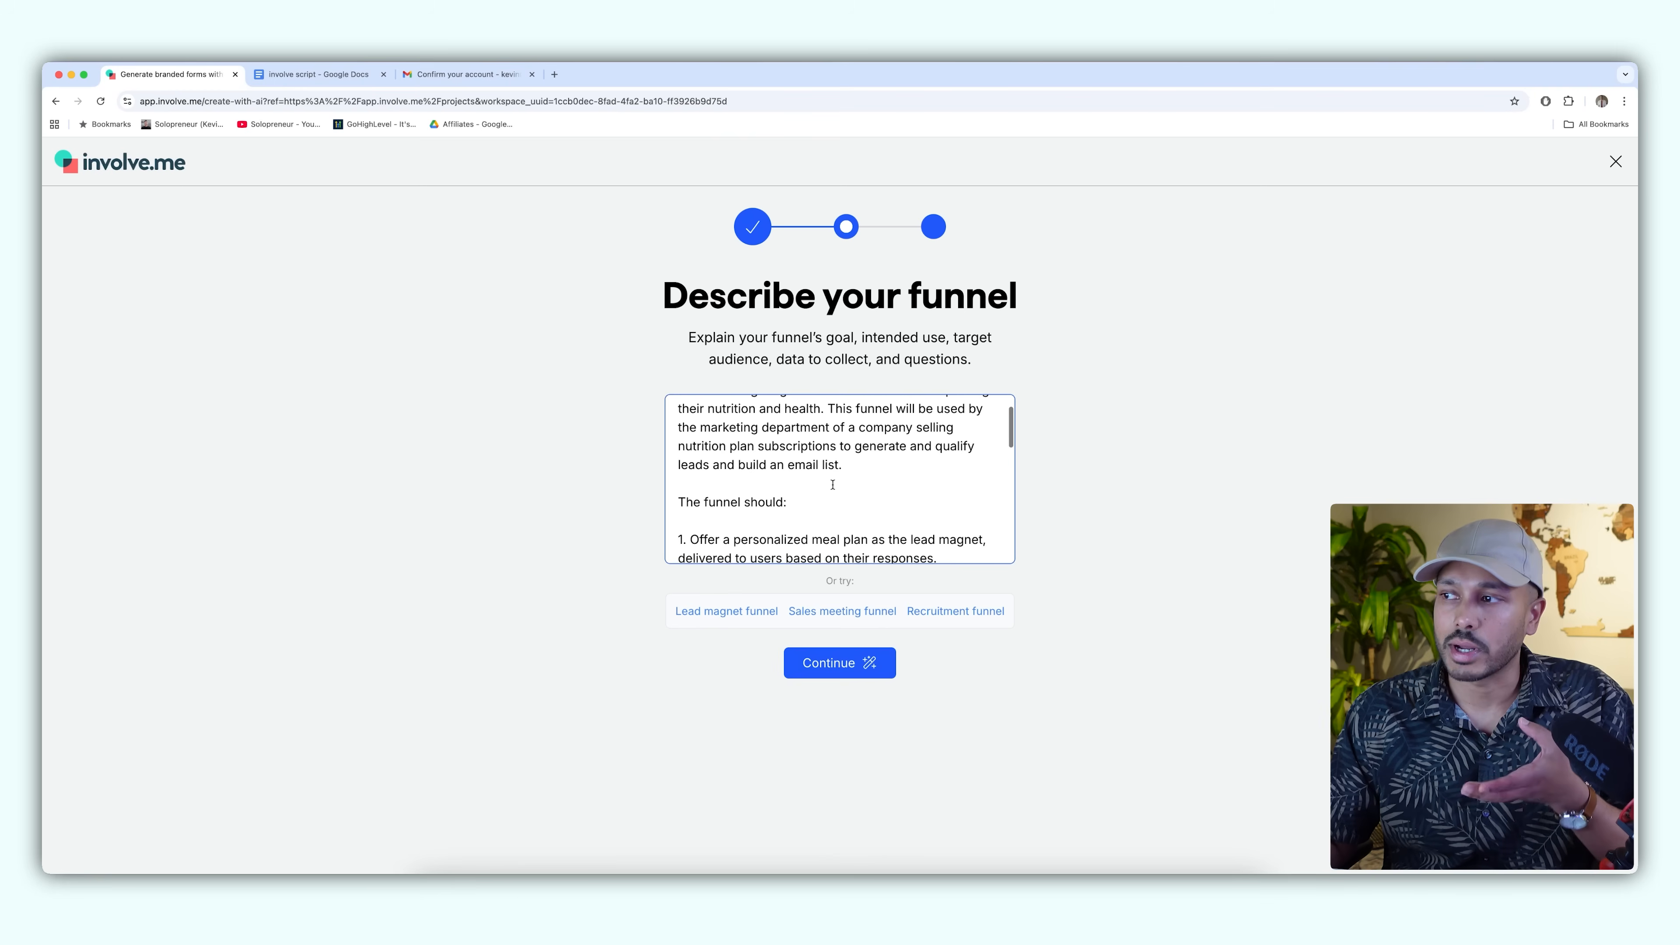
scroll("down", 3)
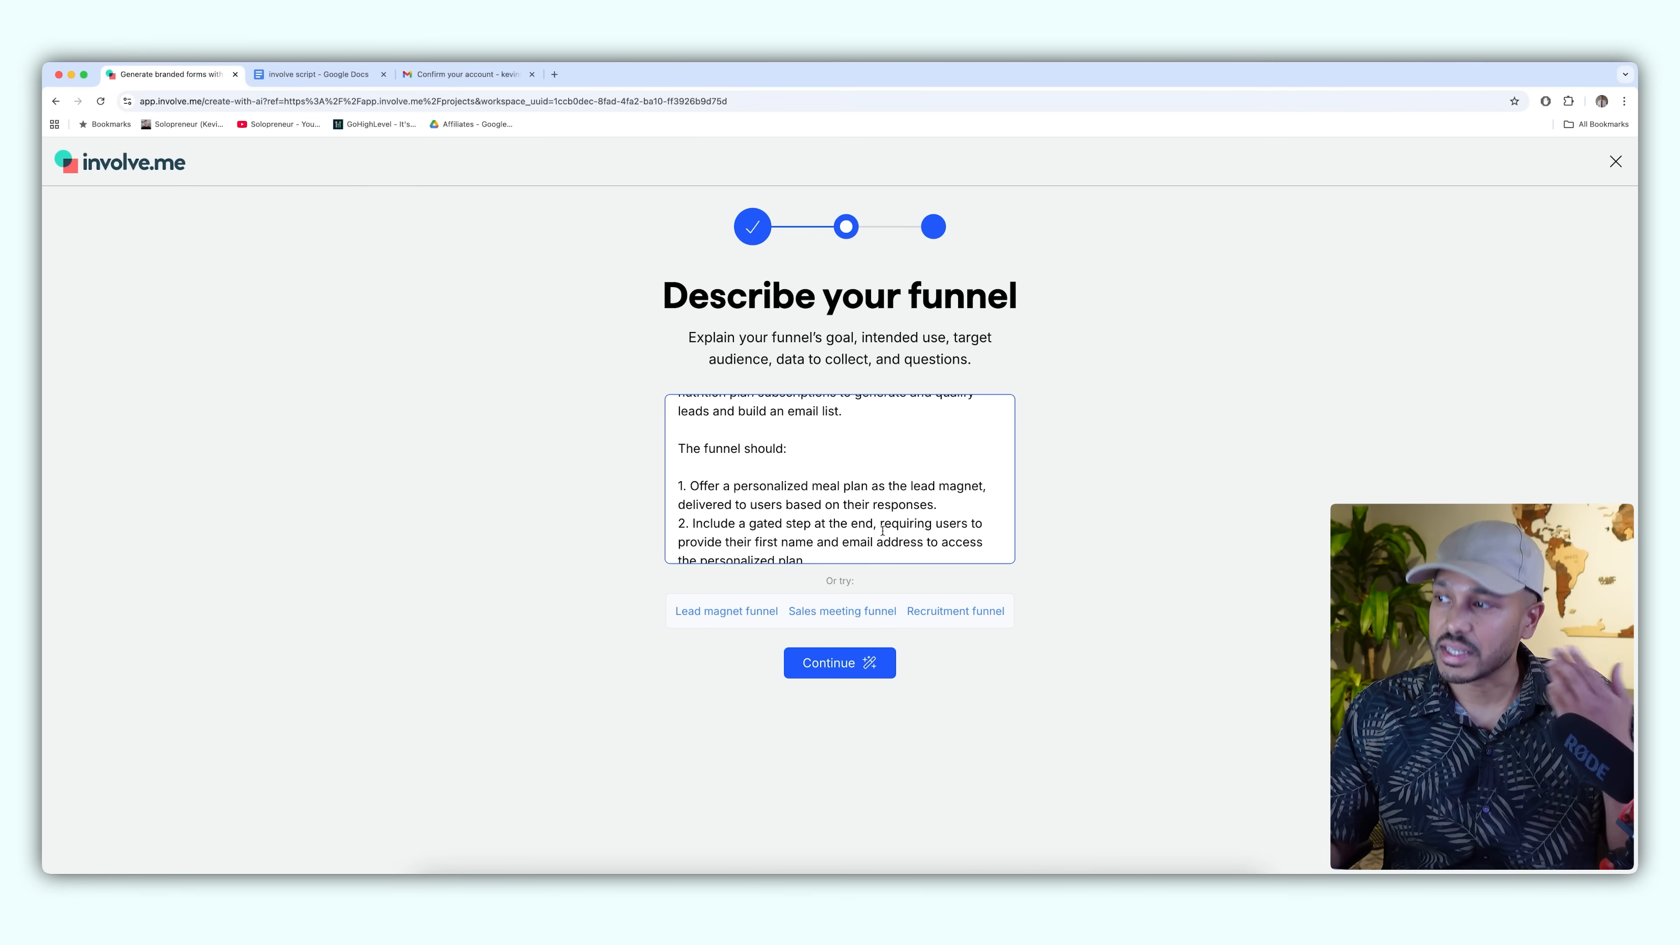
left_click(839, 662)
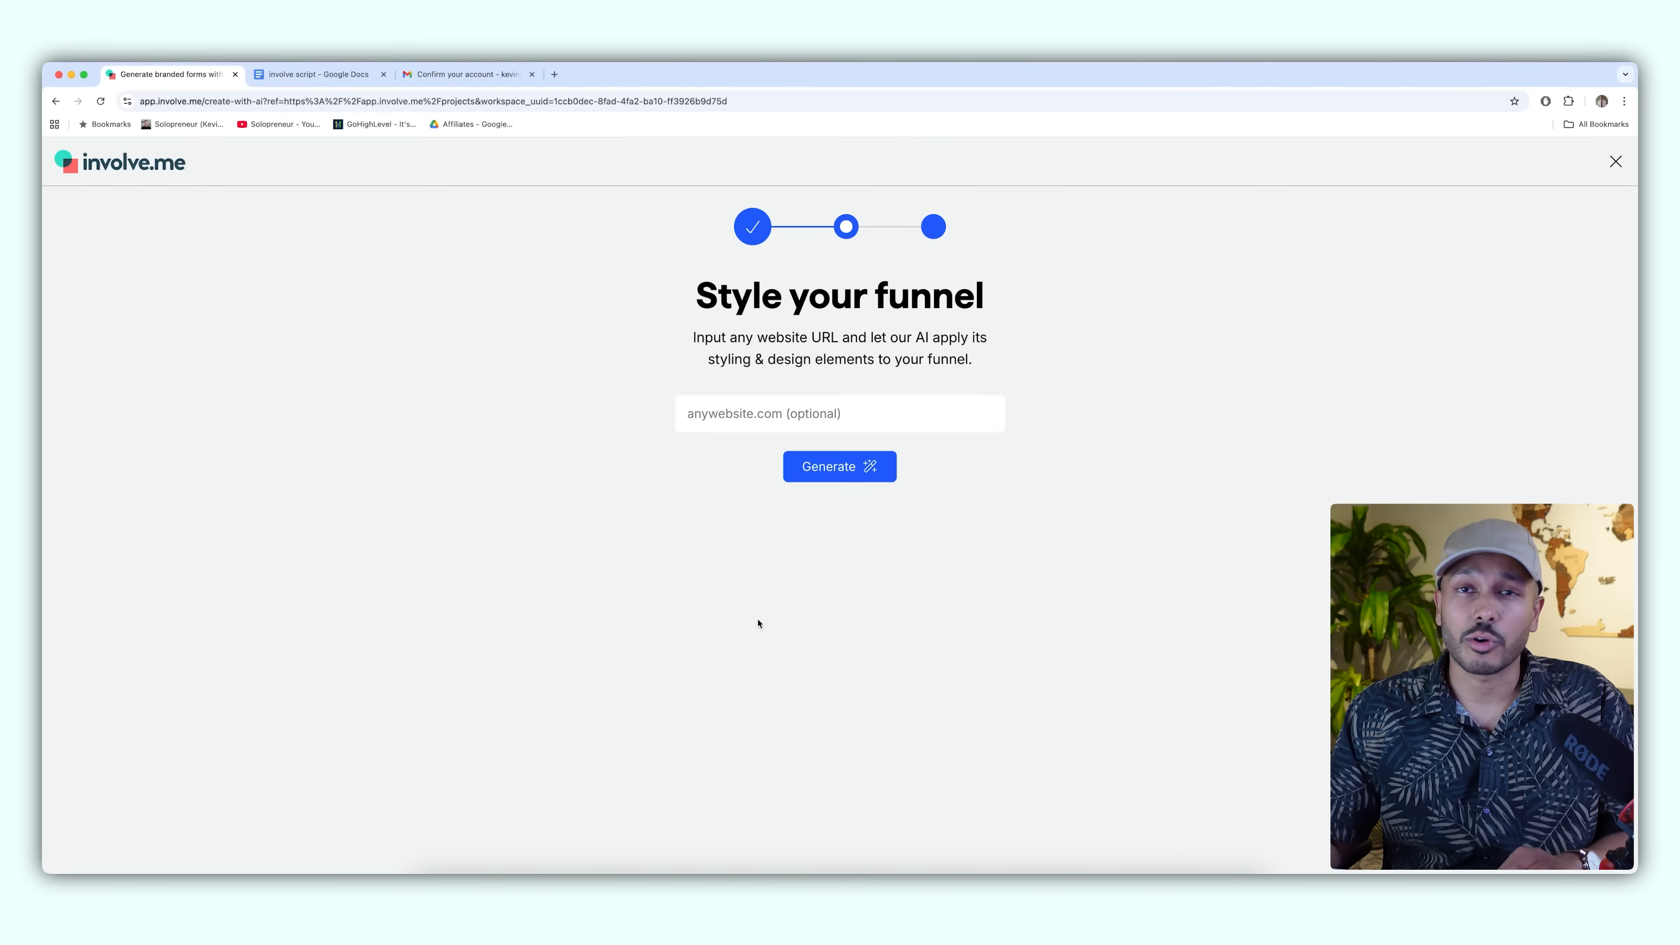
- Generate the funnel without a website URL and preview it through the age range question
left_click(839, 466)
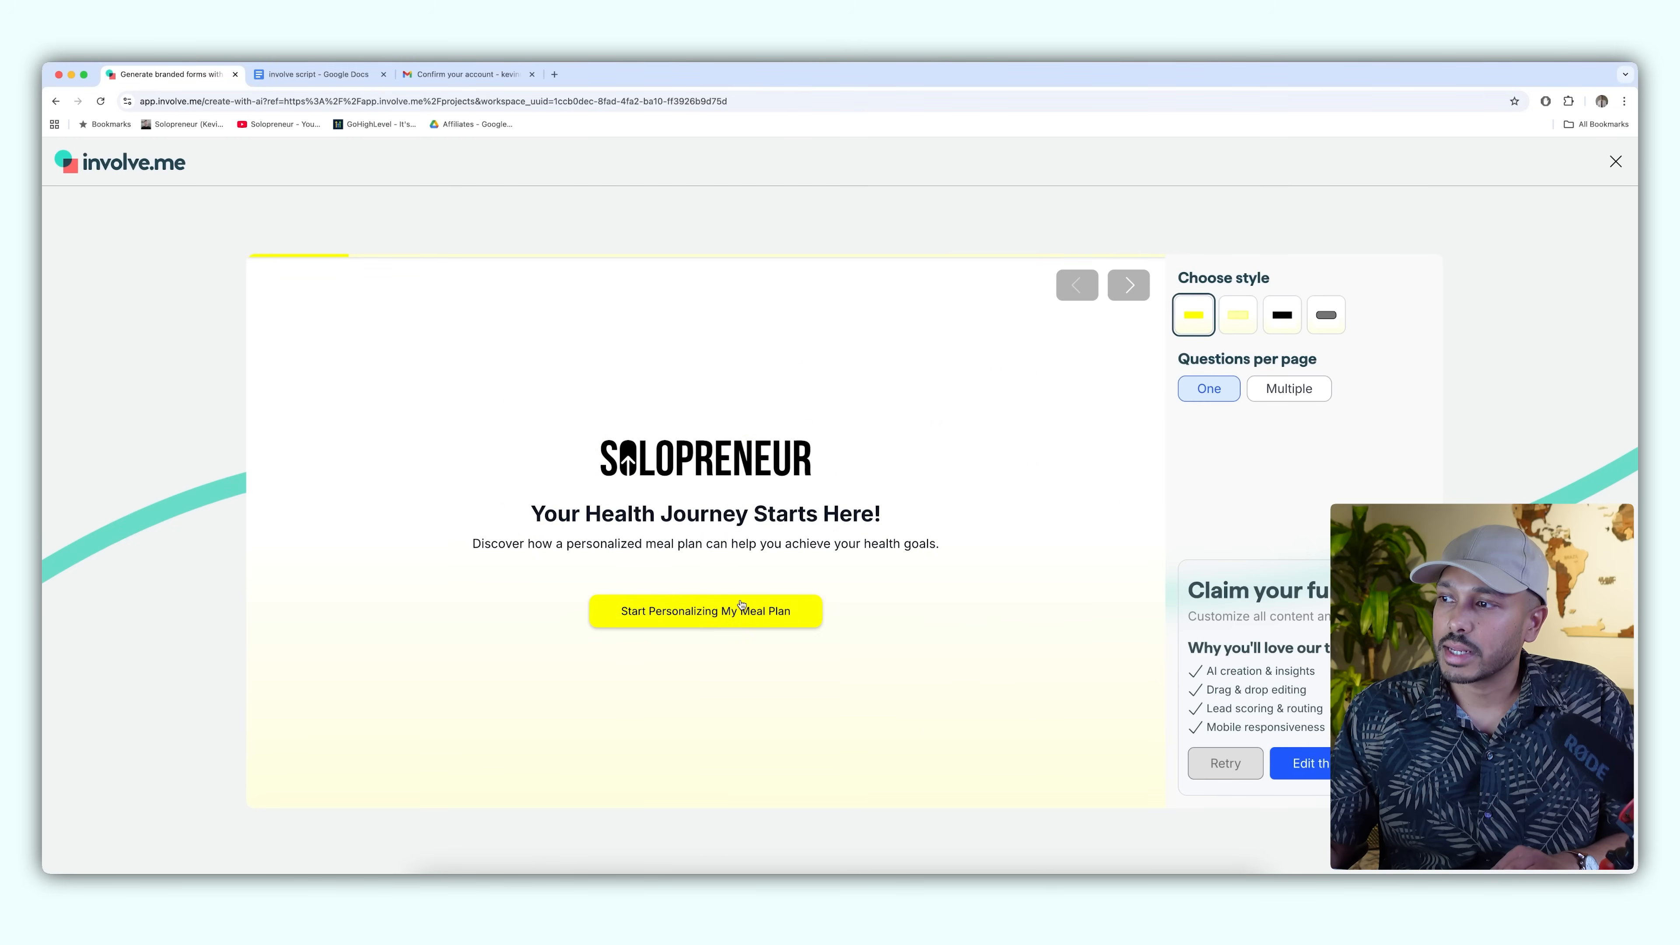
left_click(705, 611)
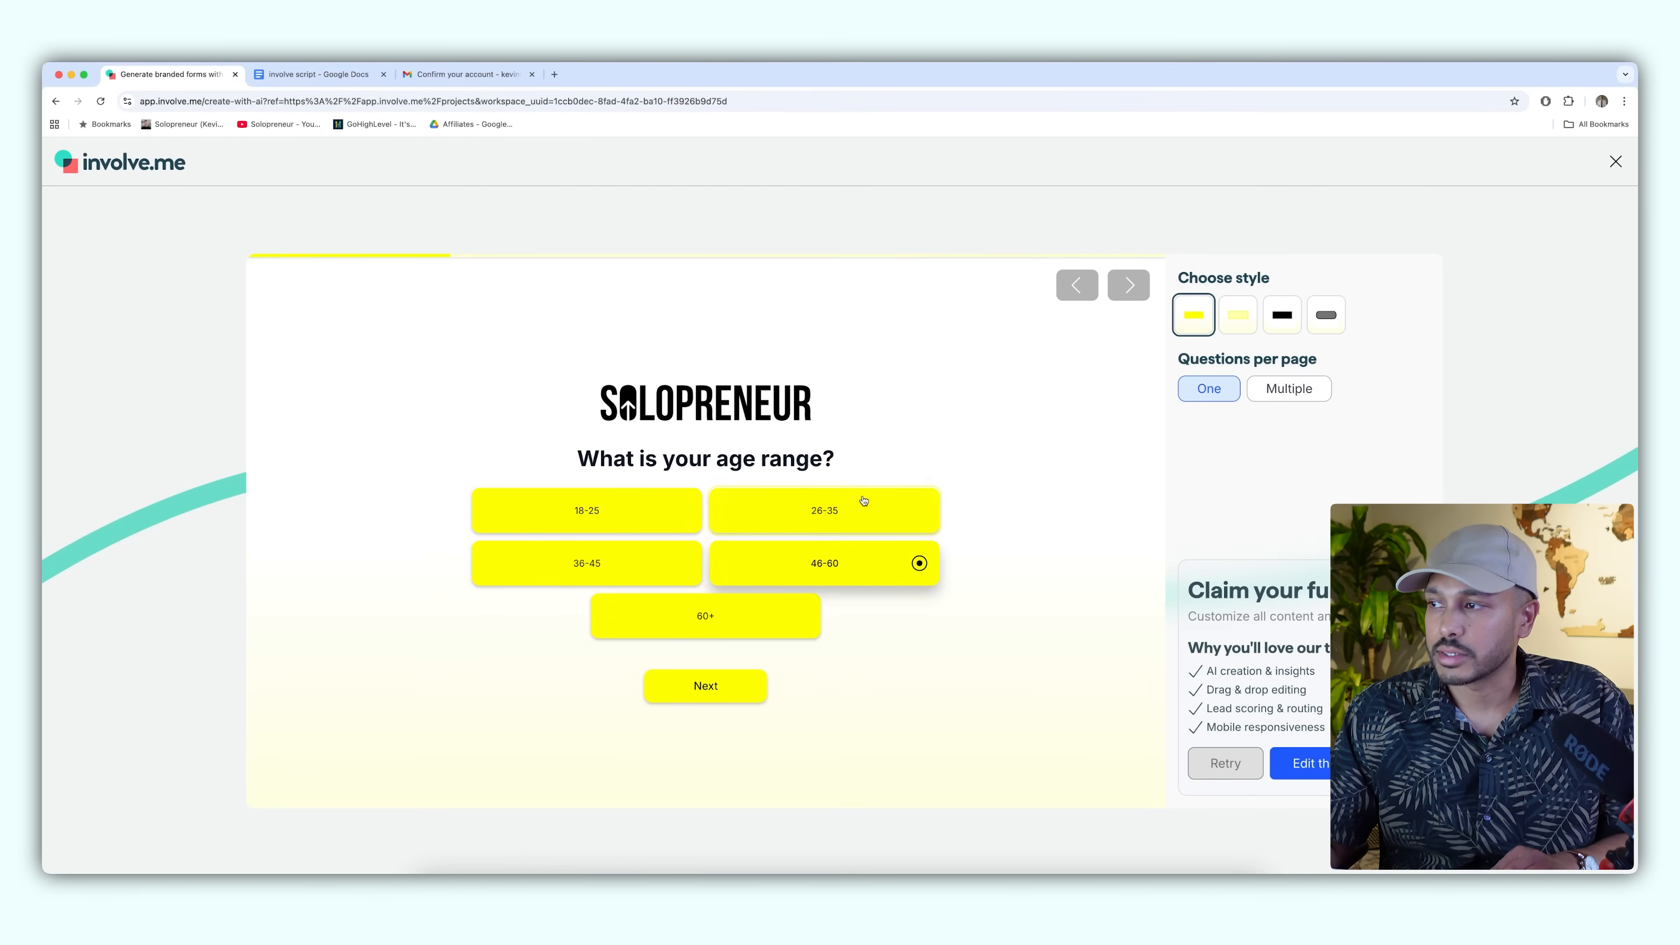
left_click(705, 686)
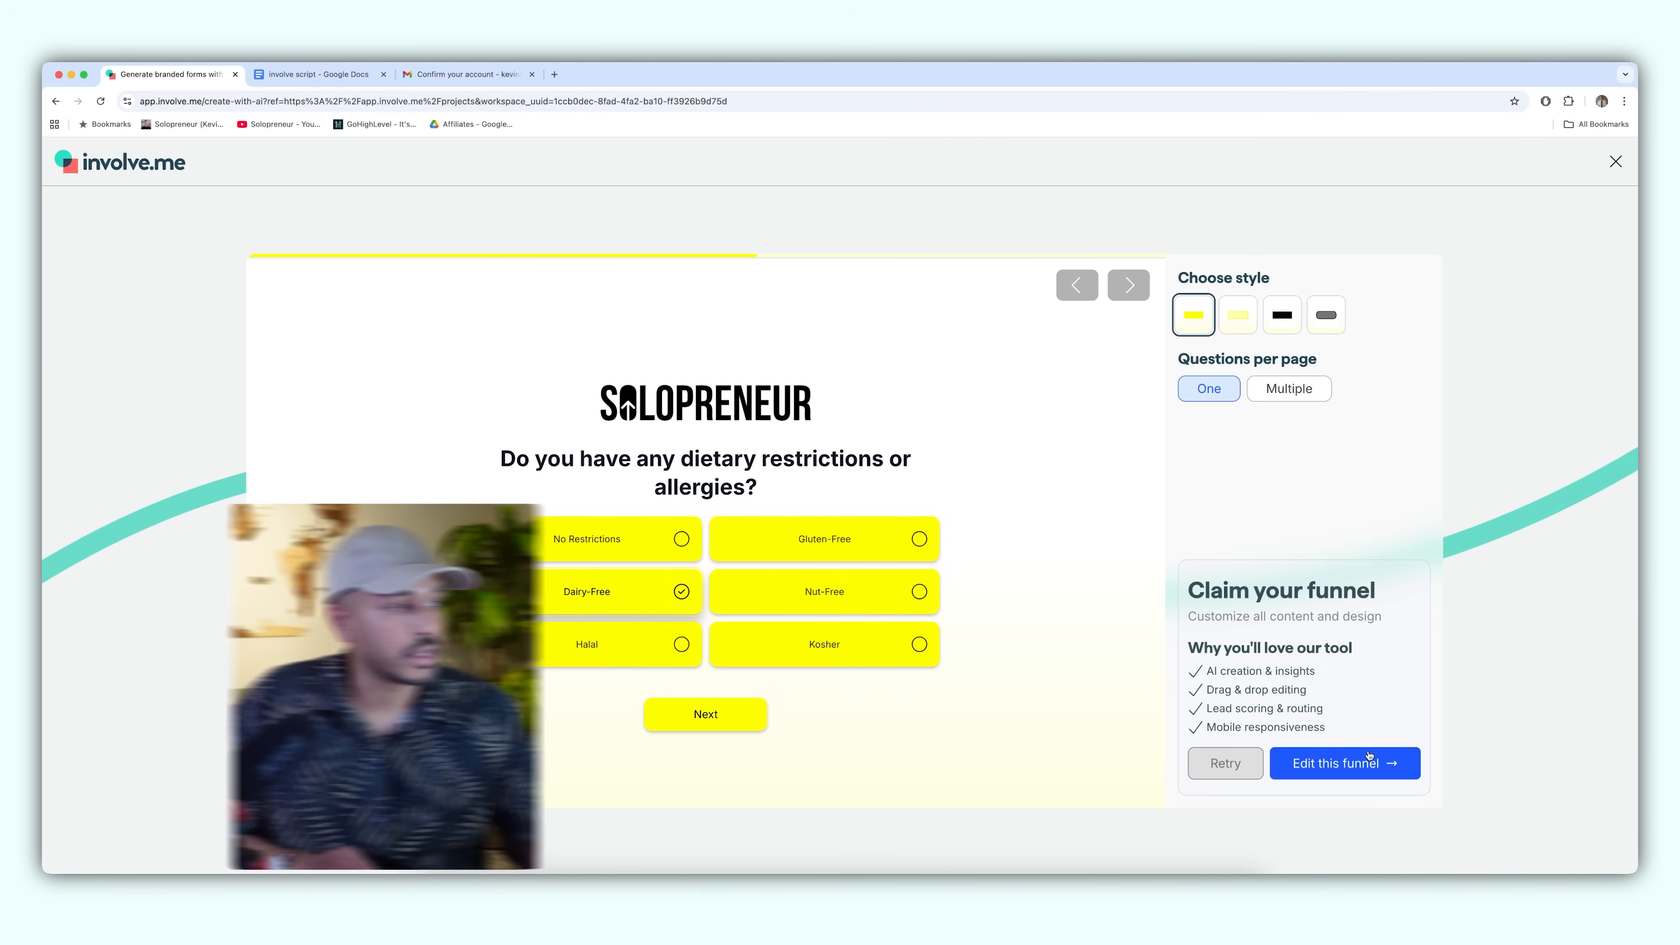
- Open the generated meal plan funnel in the editor for the AI assistant to refine its pages
left_click(1345, 763)
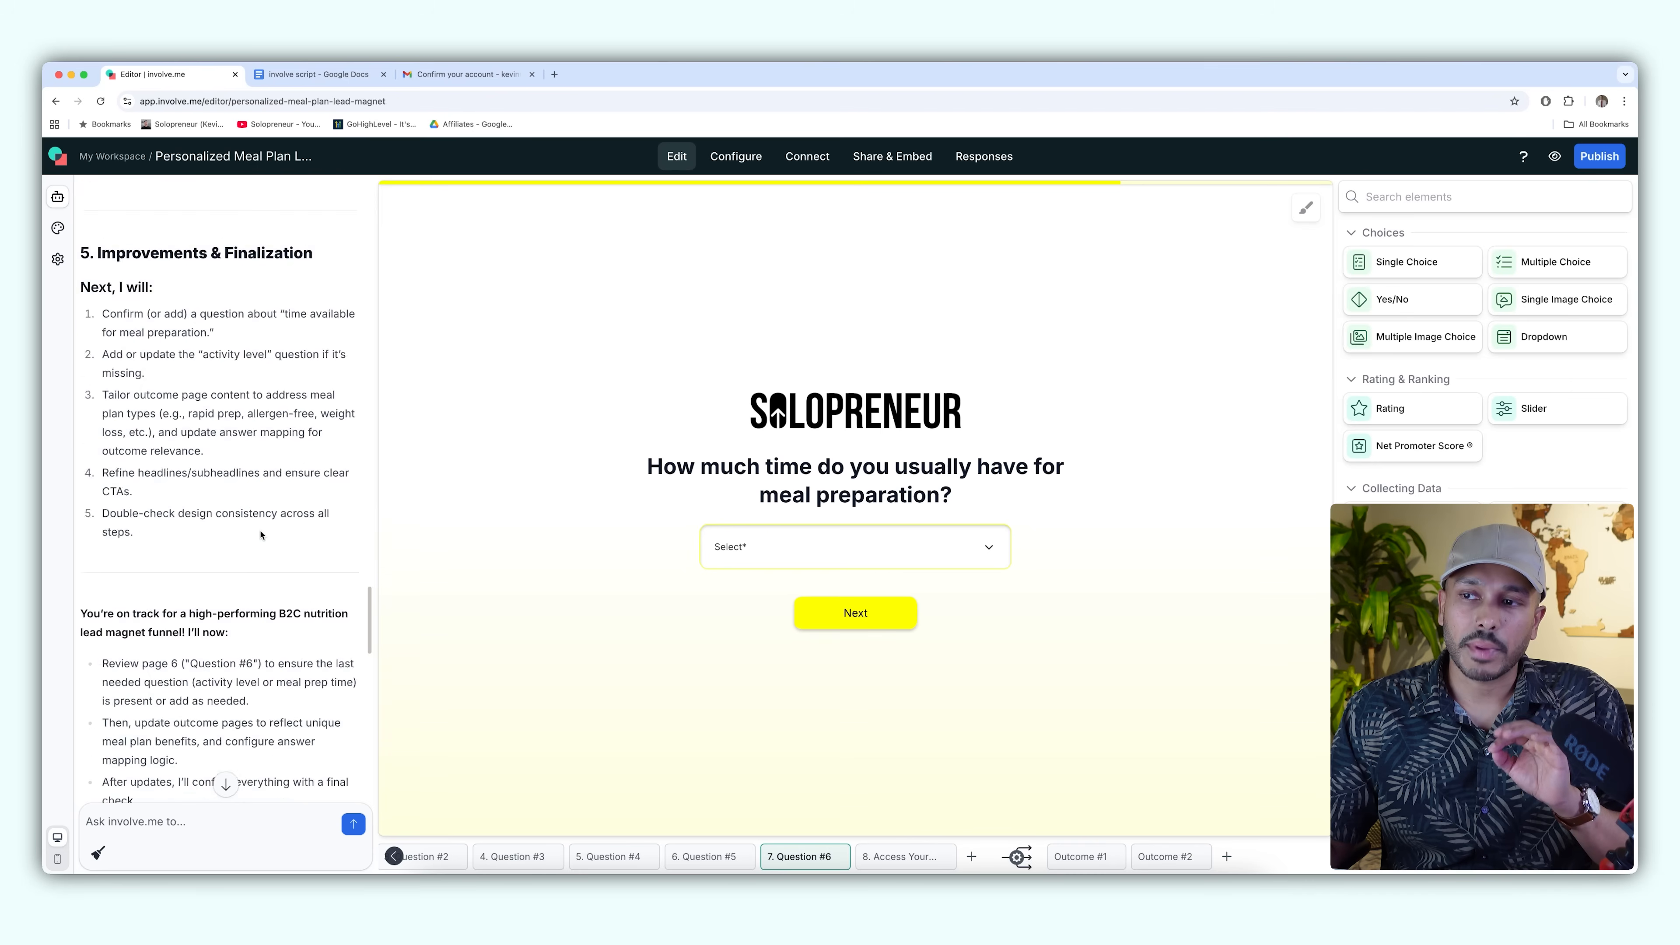
scroll("down", 3)
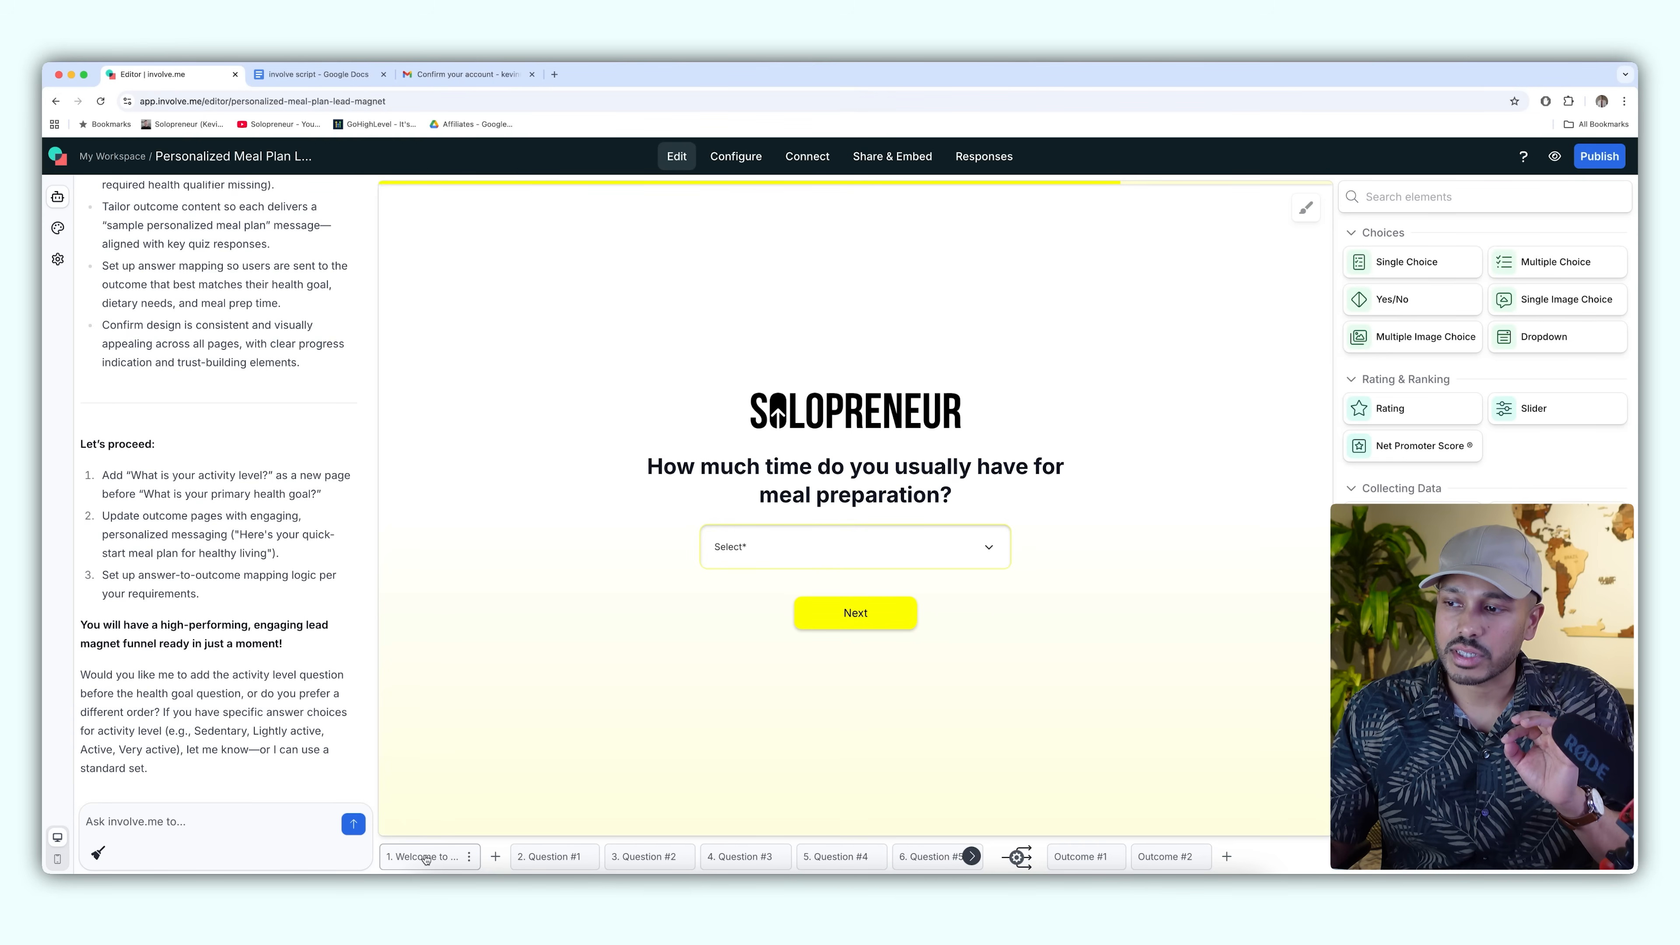
- Replace the health goal question text with 'adsdfdf' and its first answer with 'dsfsf'
left_click(619, 856)
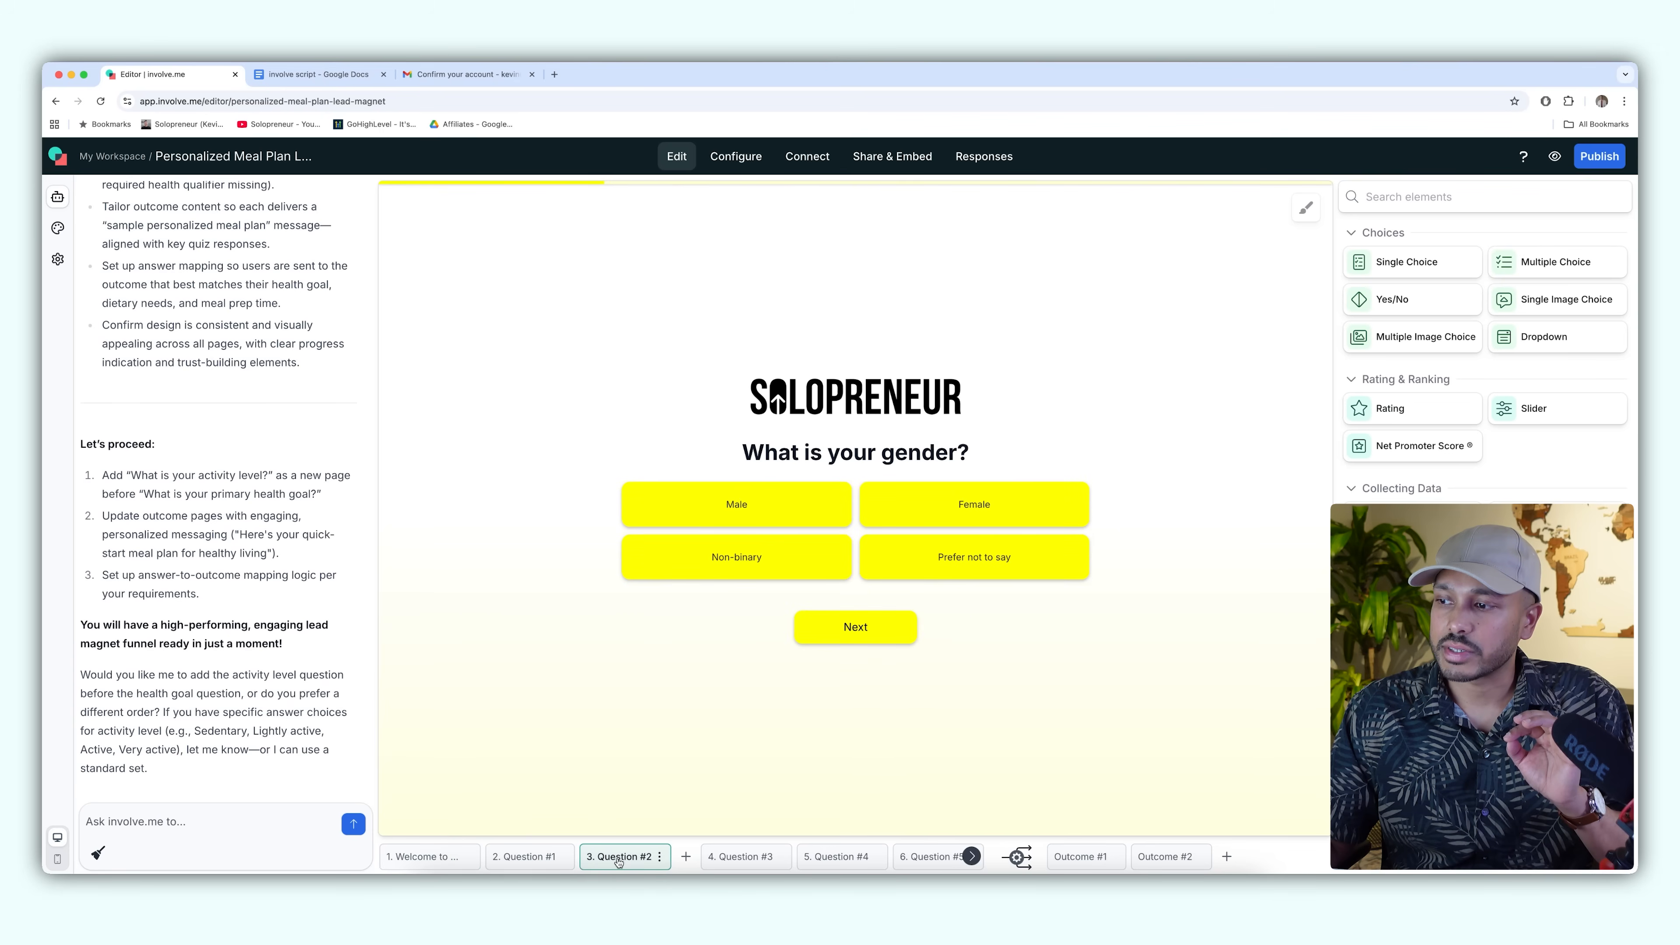
left_click(721, 855)
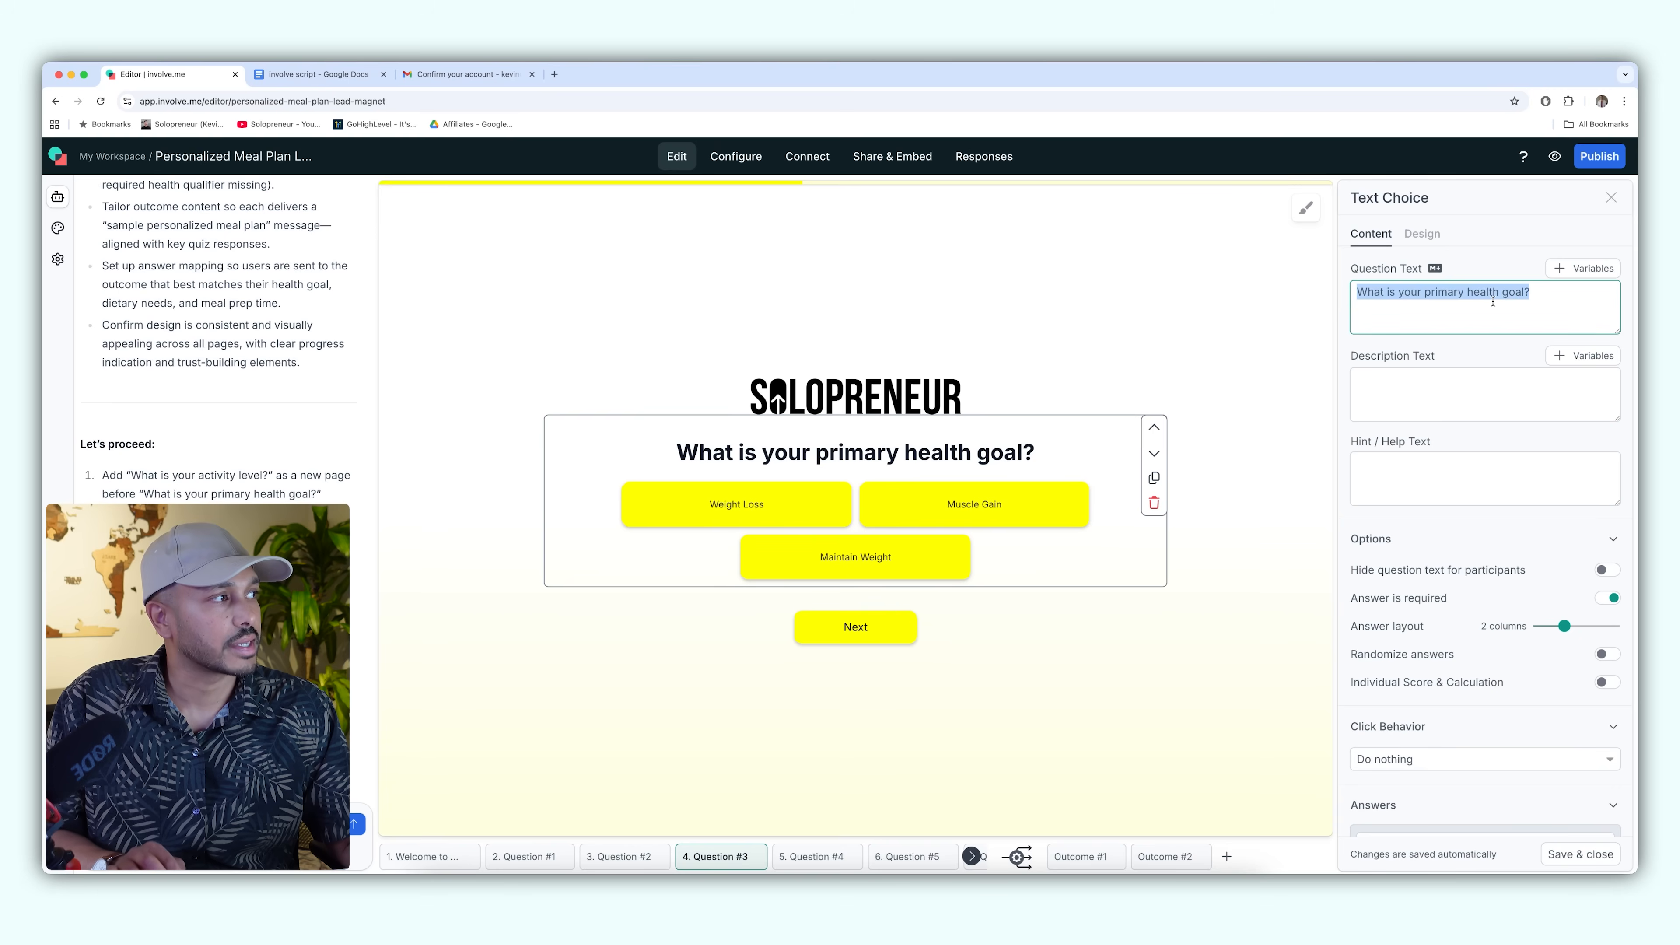
type("adsdfdf")
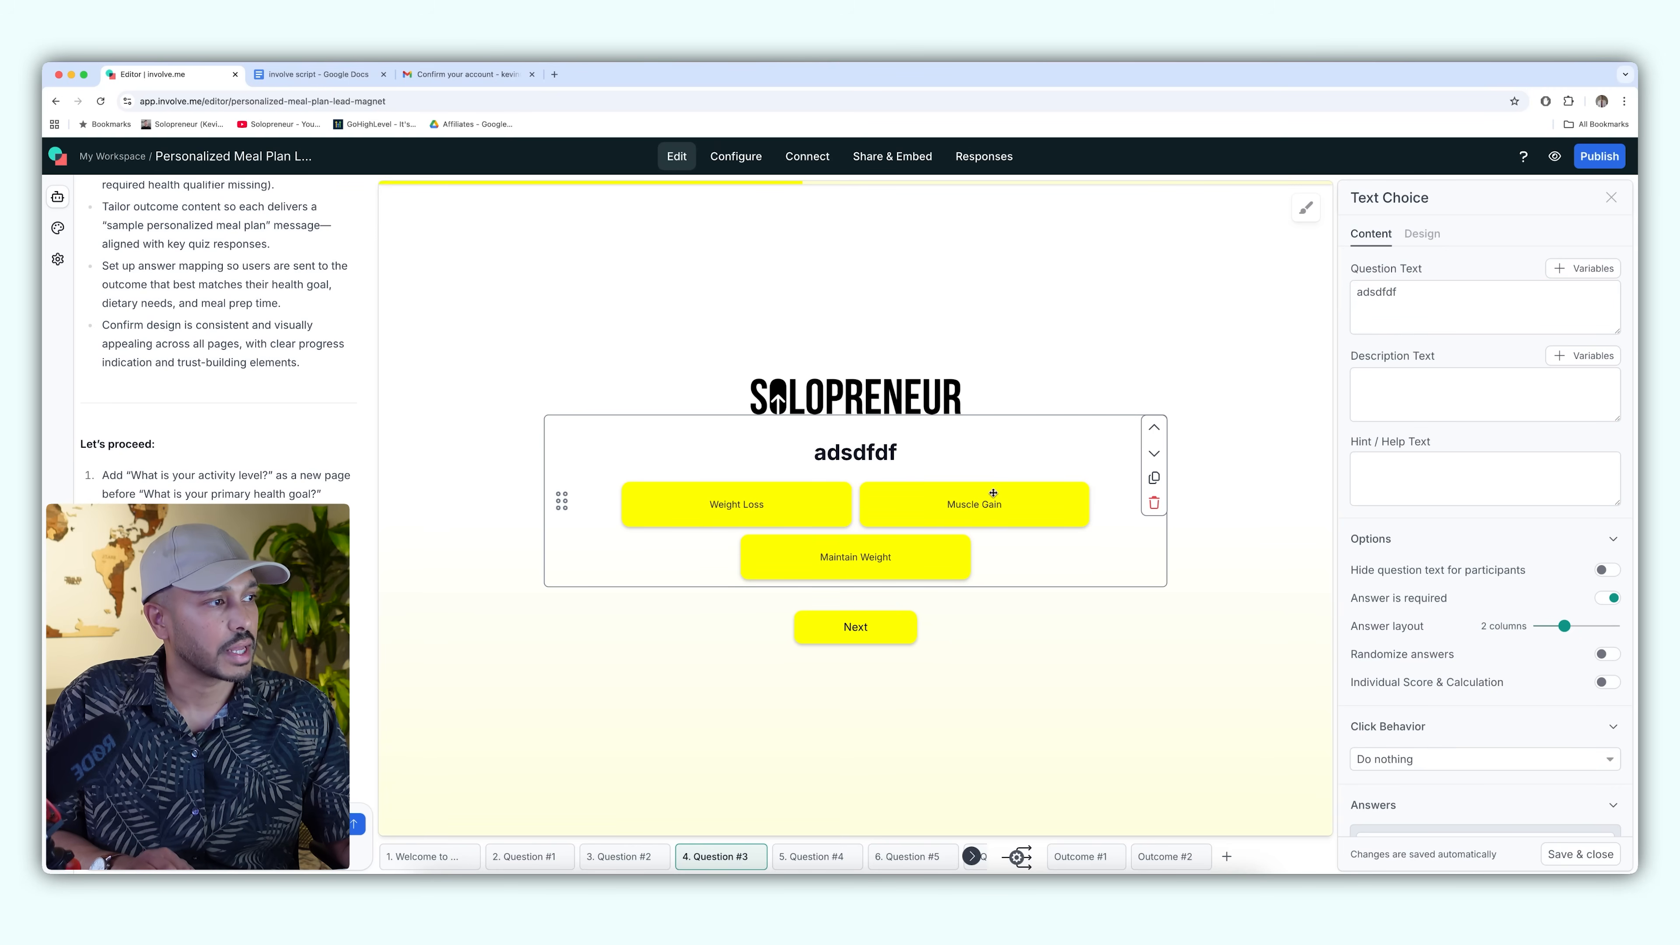
scroll("down", 3)
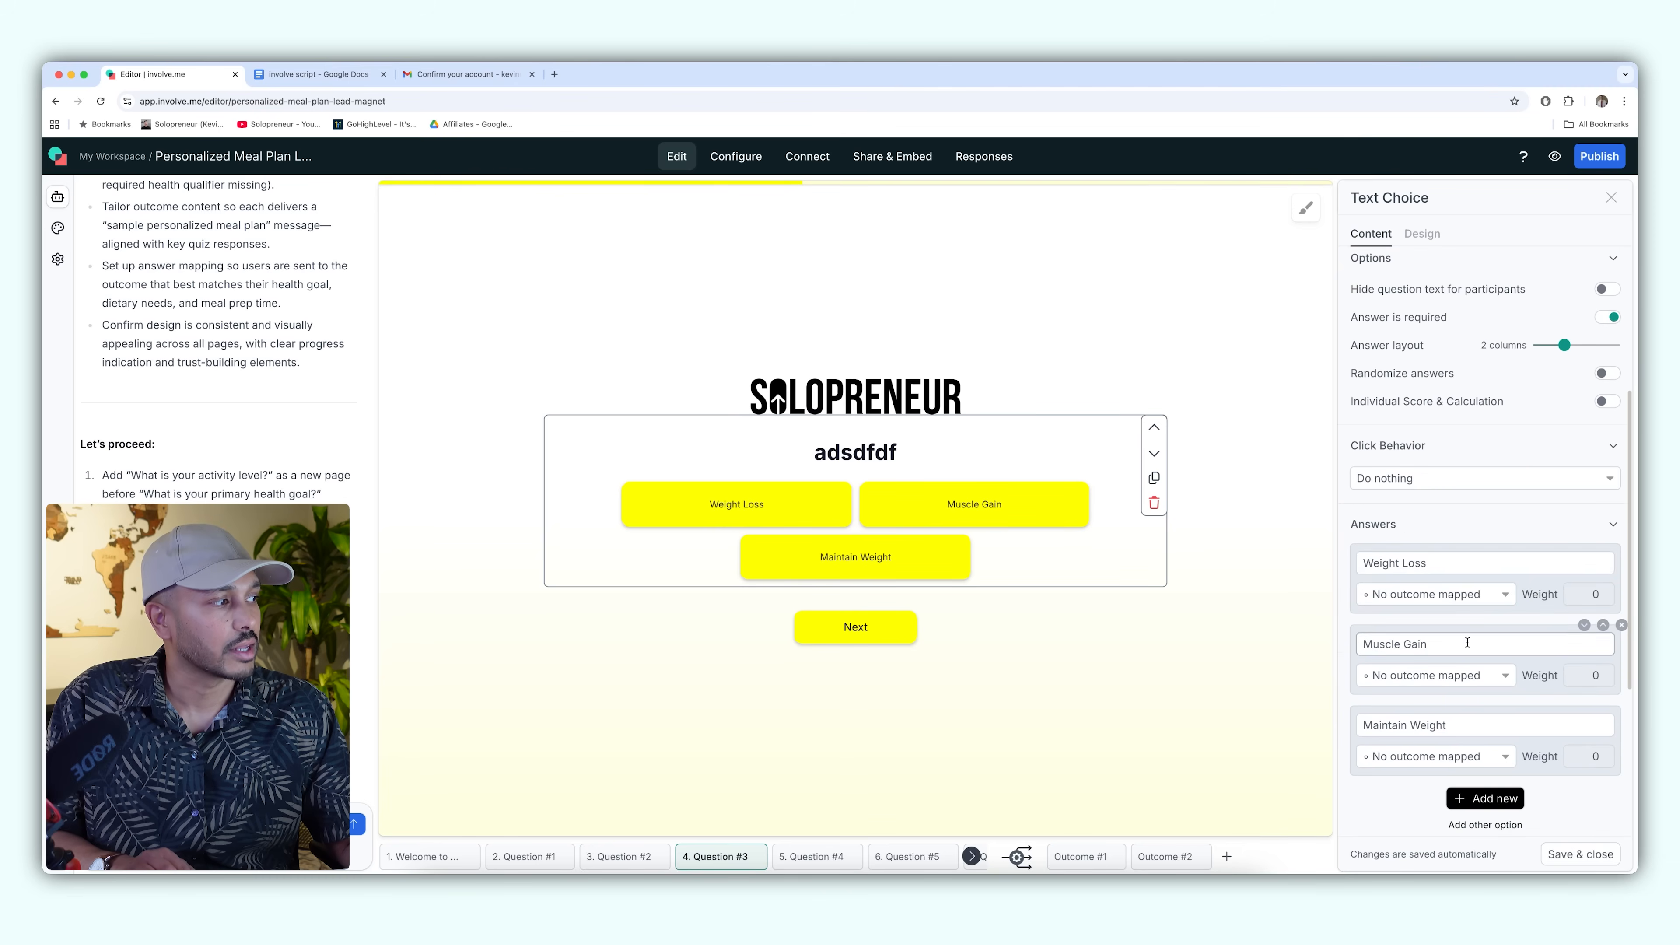
type("dsfsf")
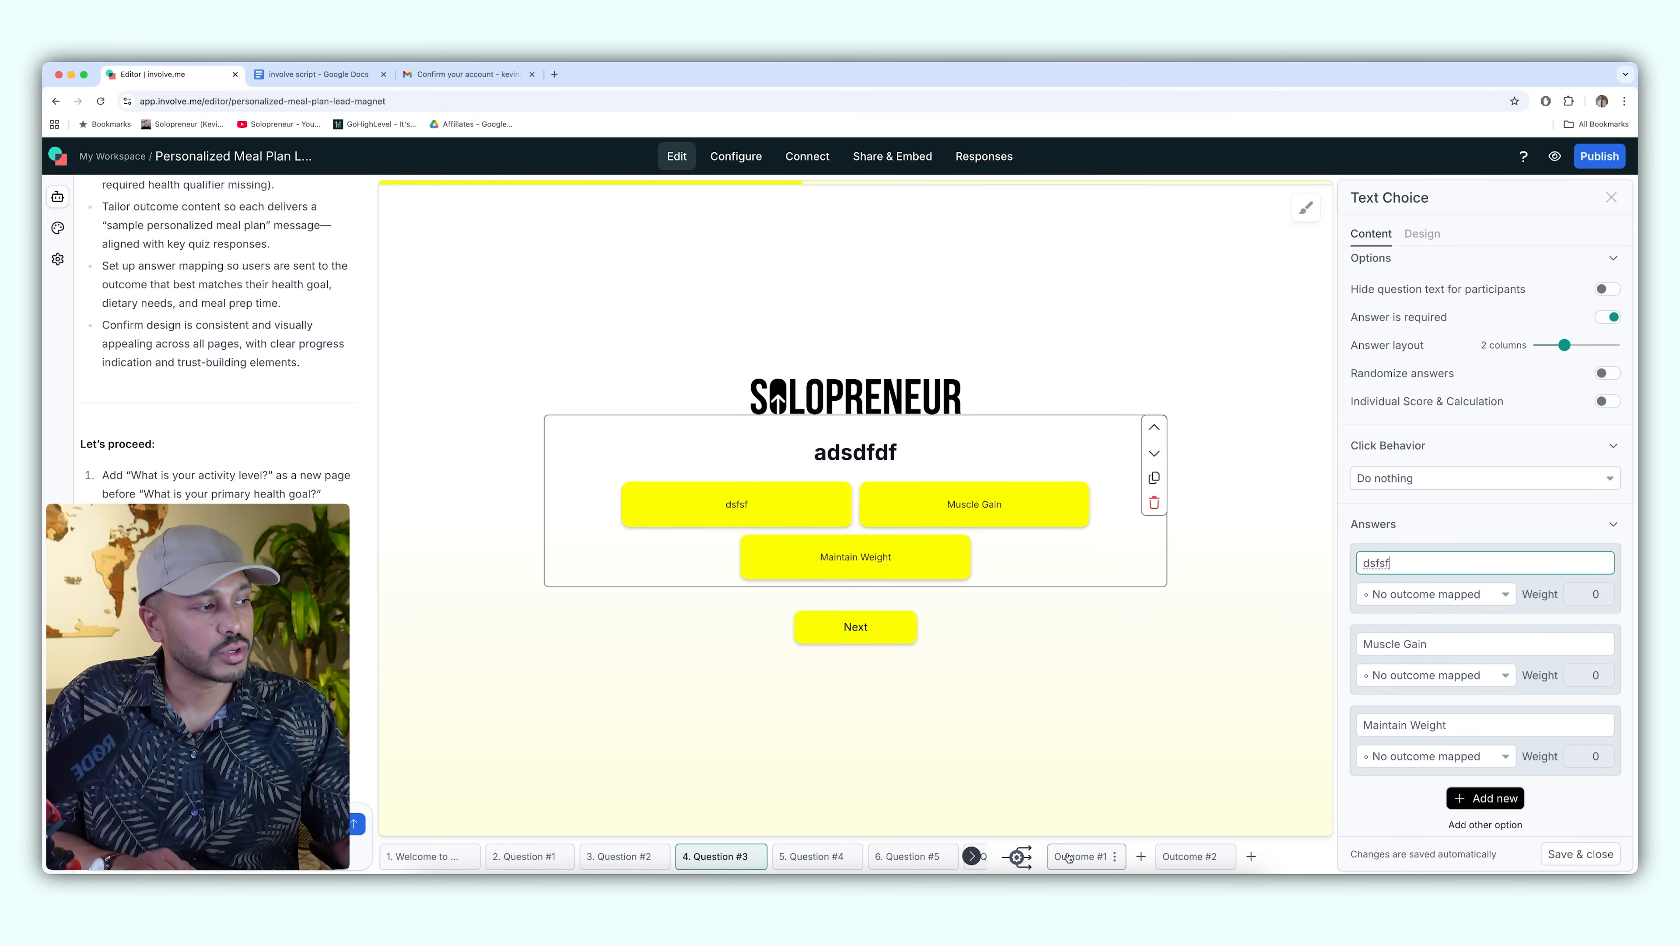
- View Outcome #2, return to the health goal question, then revisit the outcome page
left_click(1170, 856)
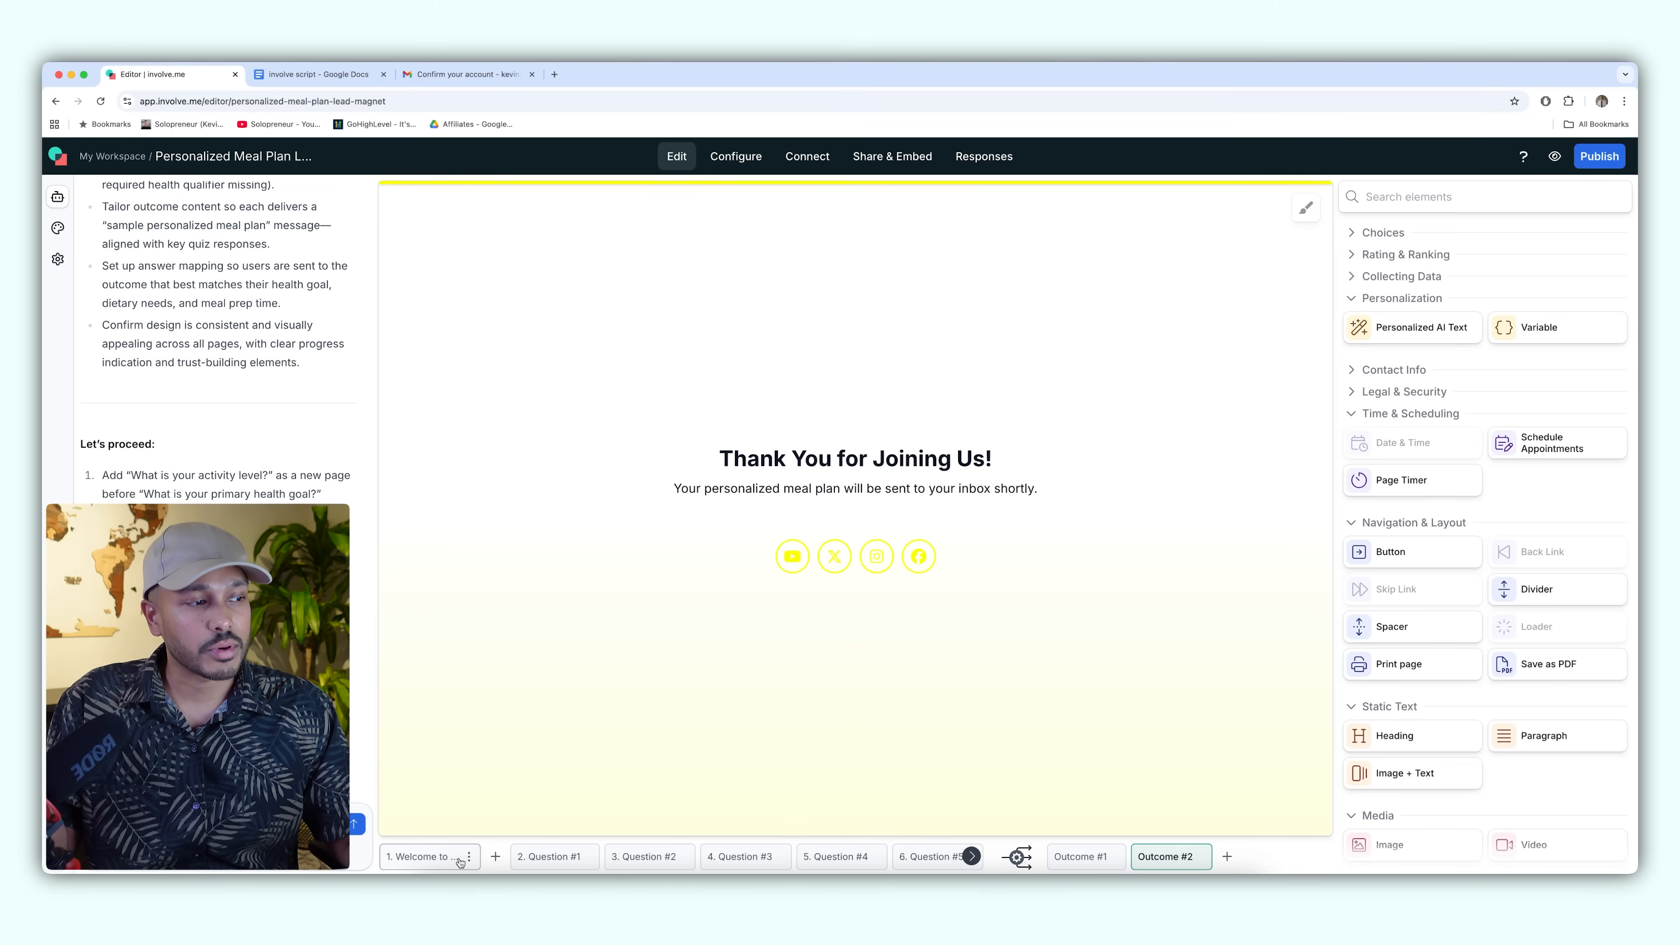
left_click(720, 856)
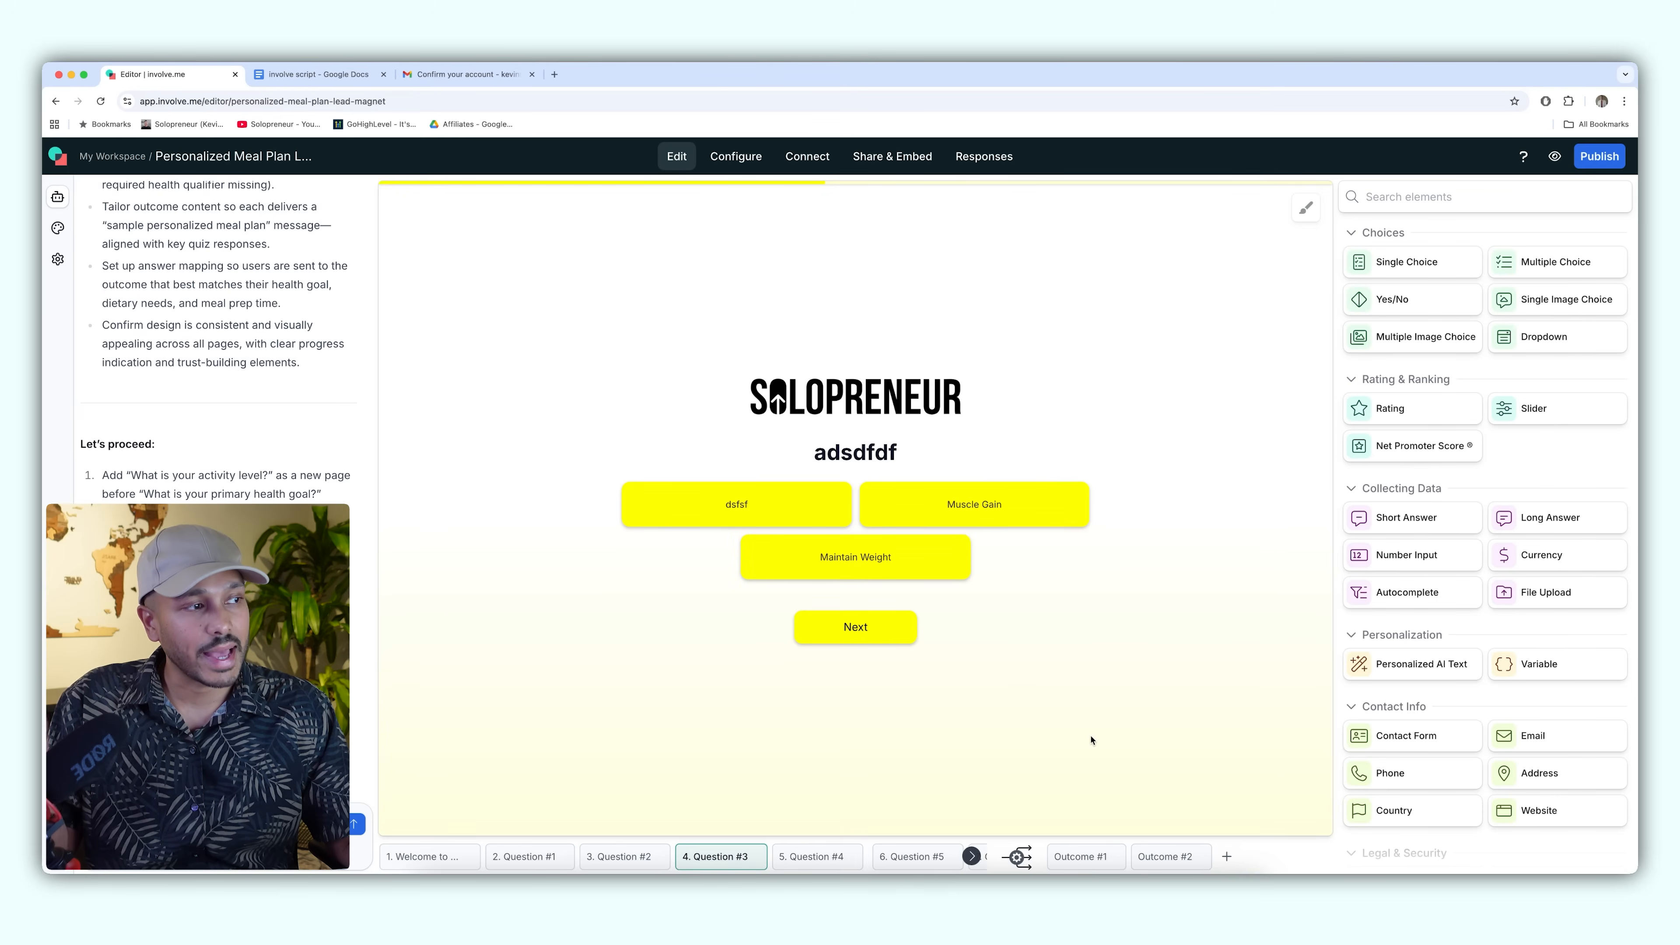
left_click(1164, 856)
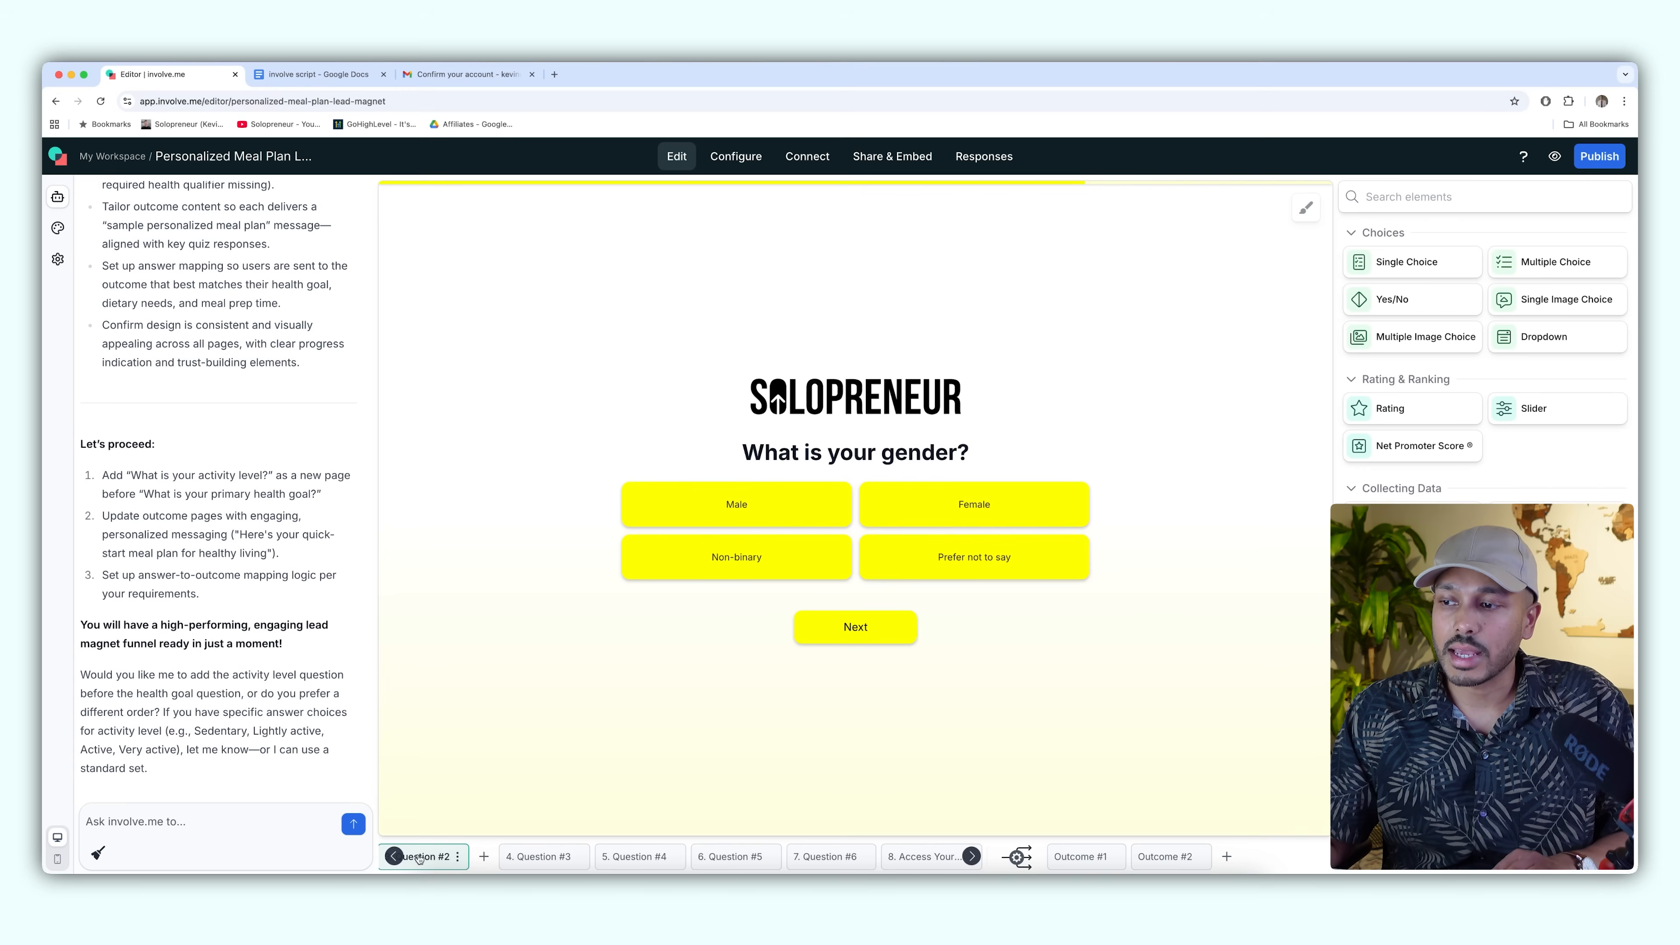
- Leave the editor and return to My Workspace showing the Personalized Meal Plan Lead Magnet funnel
left_click(429, 856)
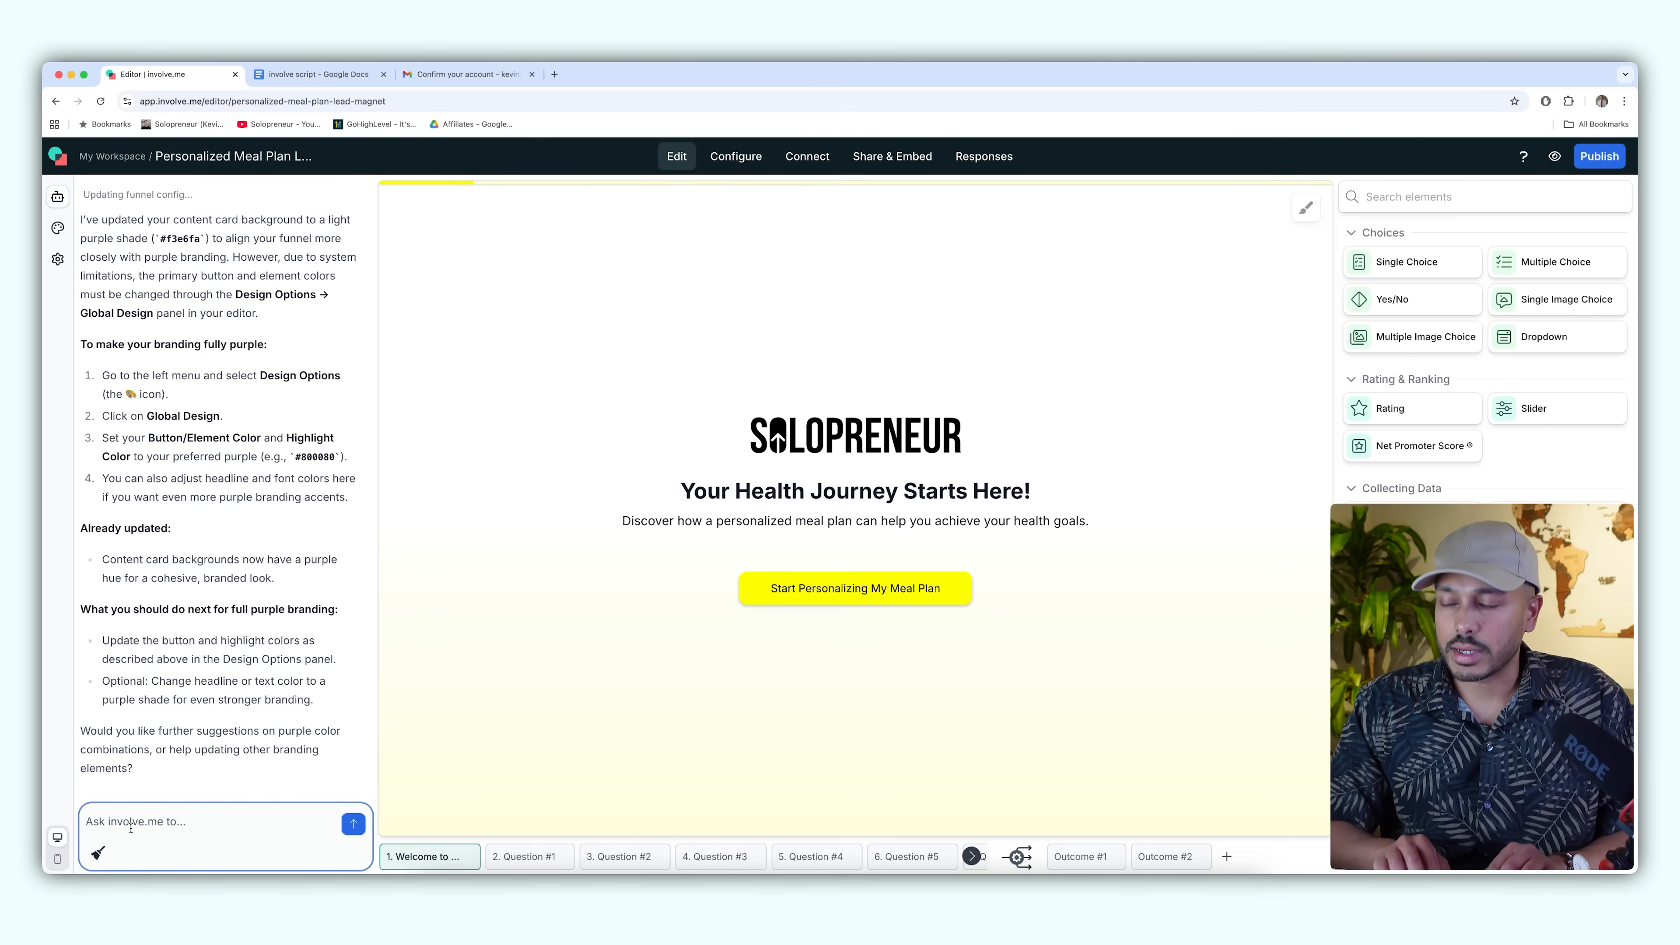
type("ad")
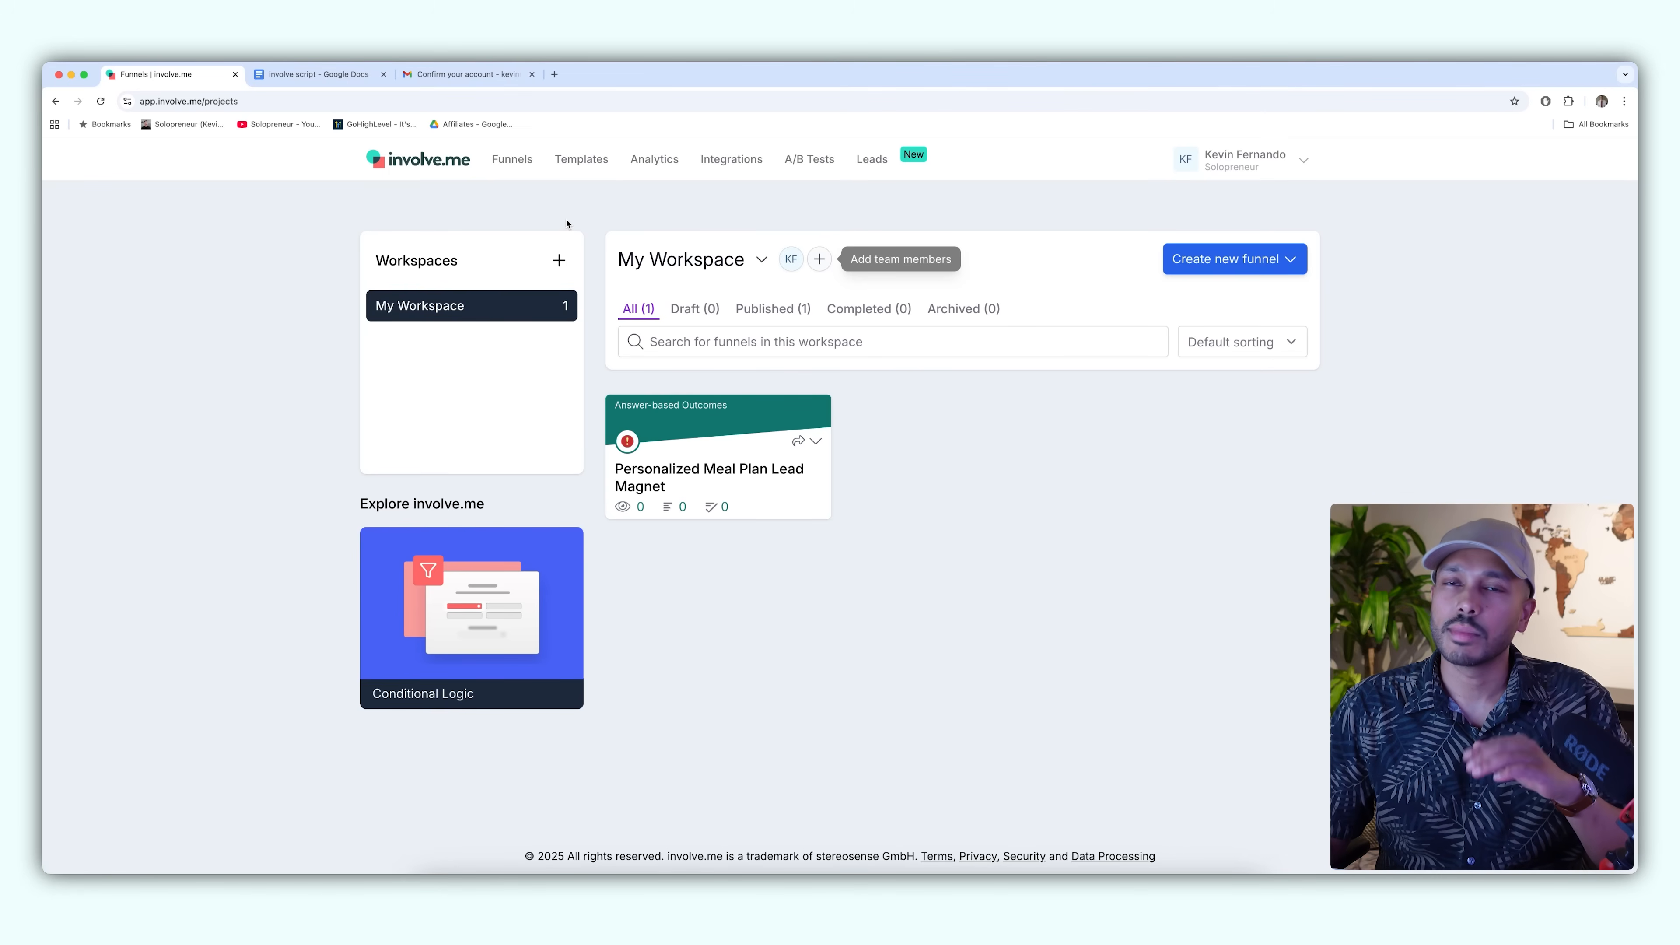
- Browse the template gallery's sales-meeting and recruiting categories
left_click(581, 159)
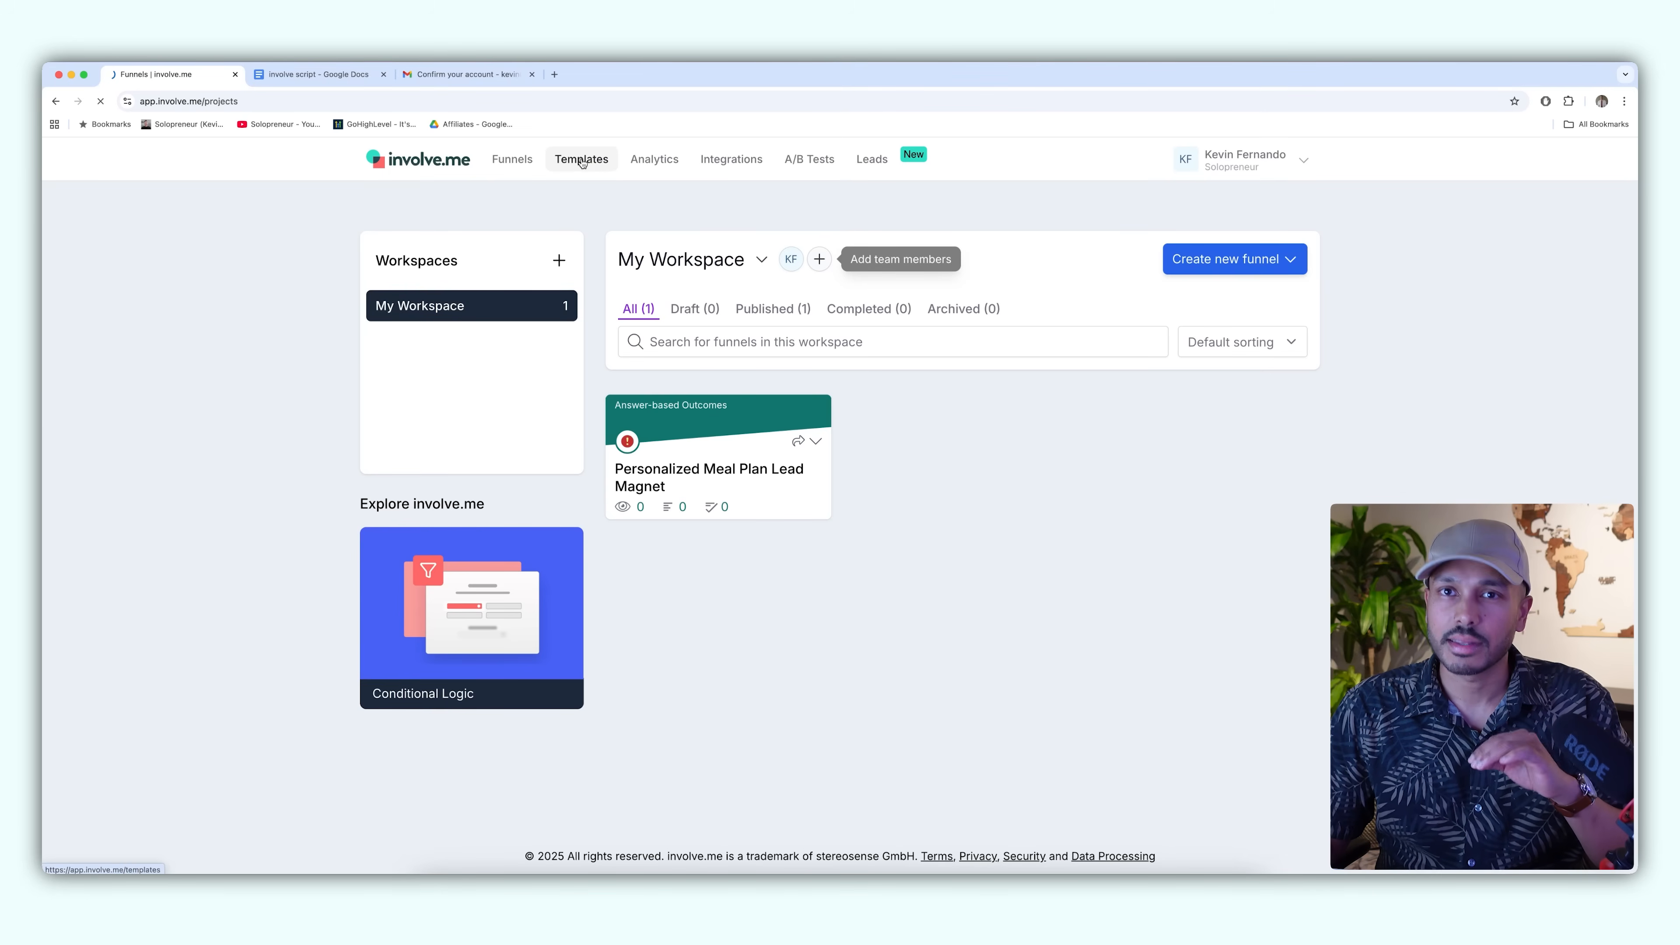
left_click(581, 158)
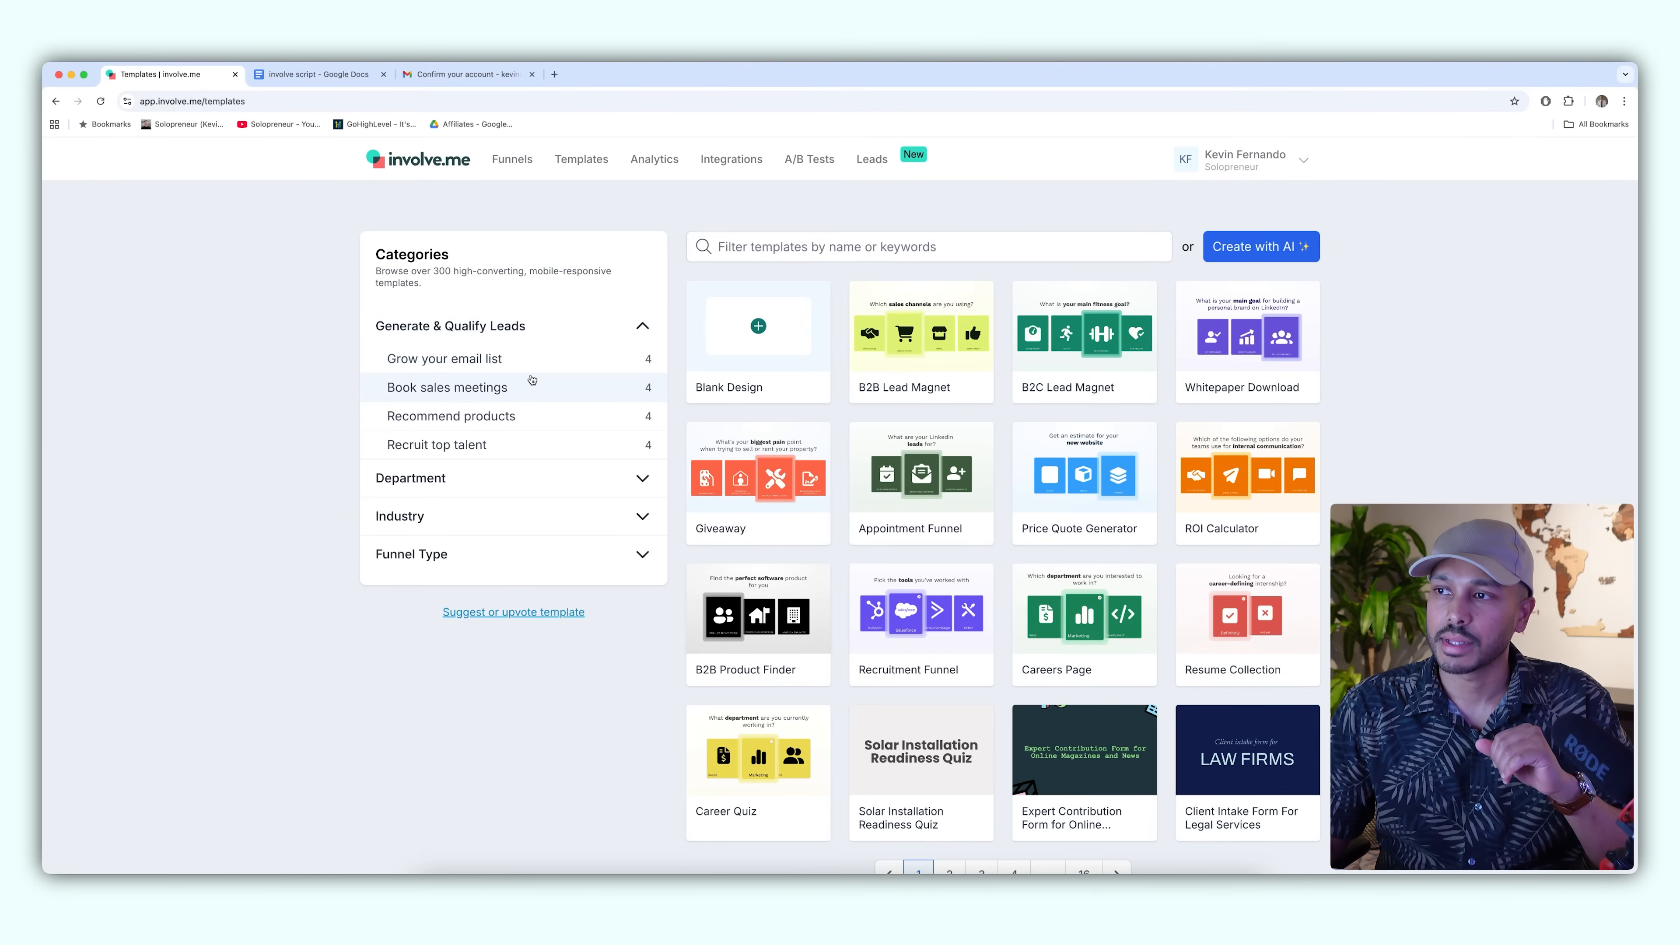
mouse_move(451, 343)
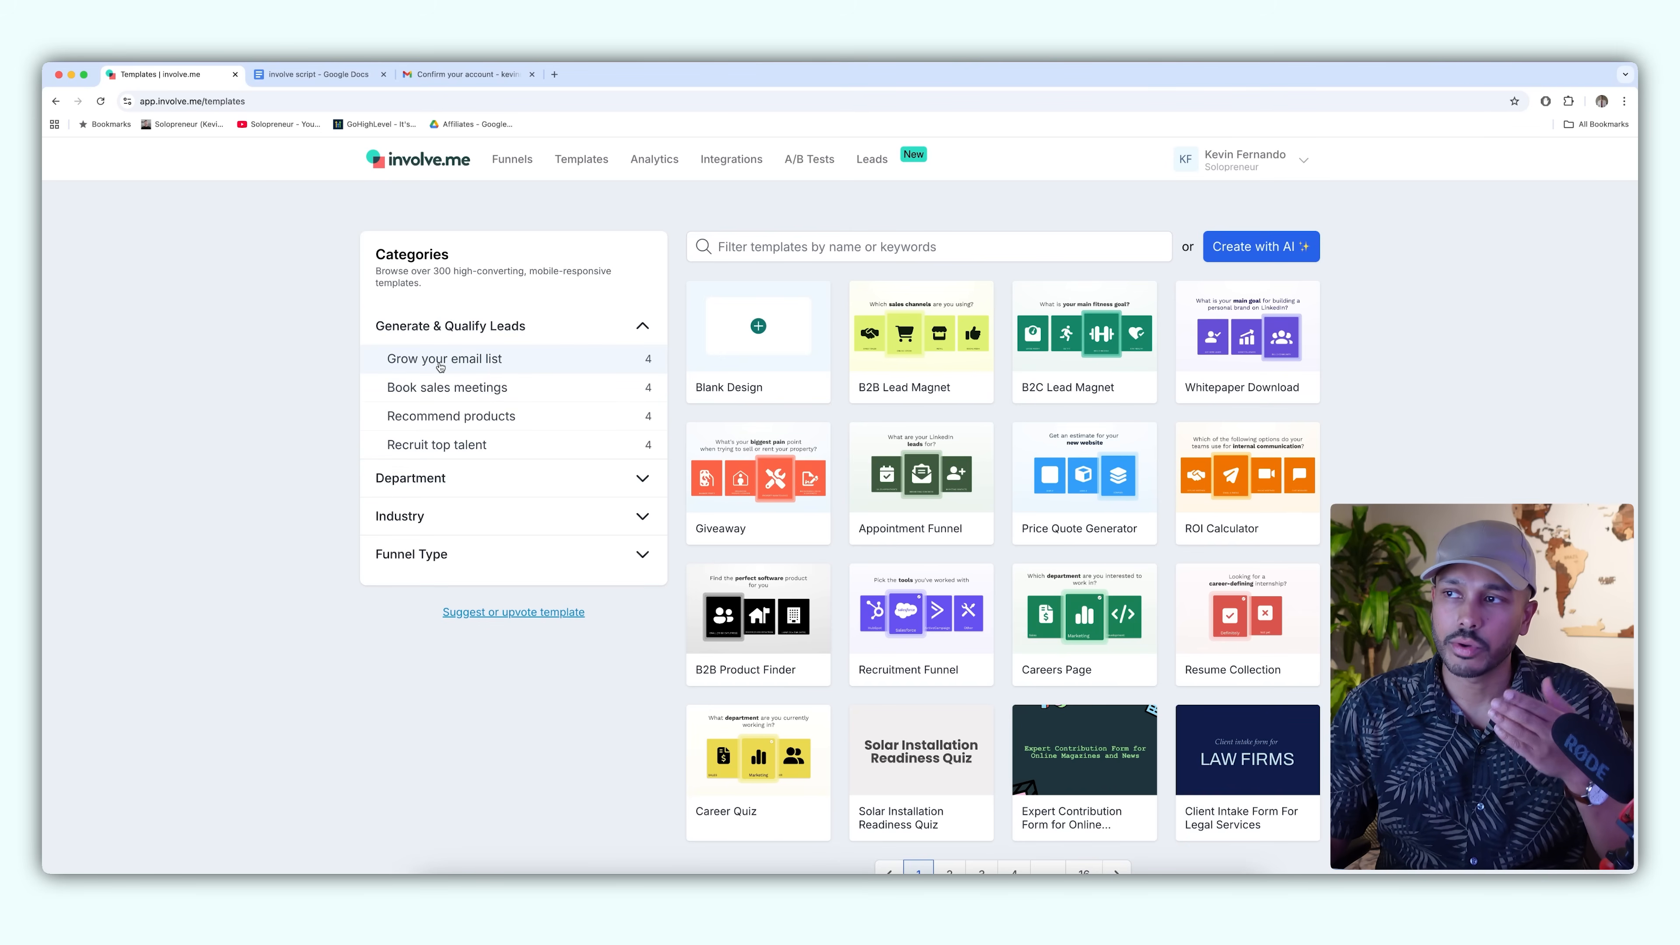
left_click(447, 387)
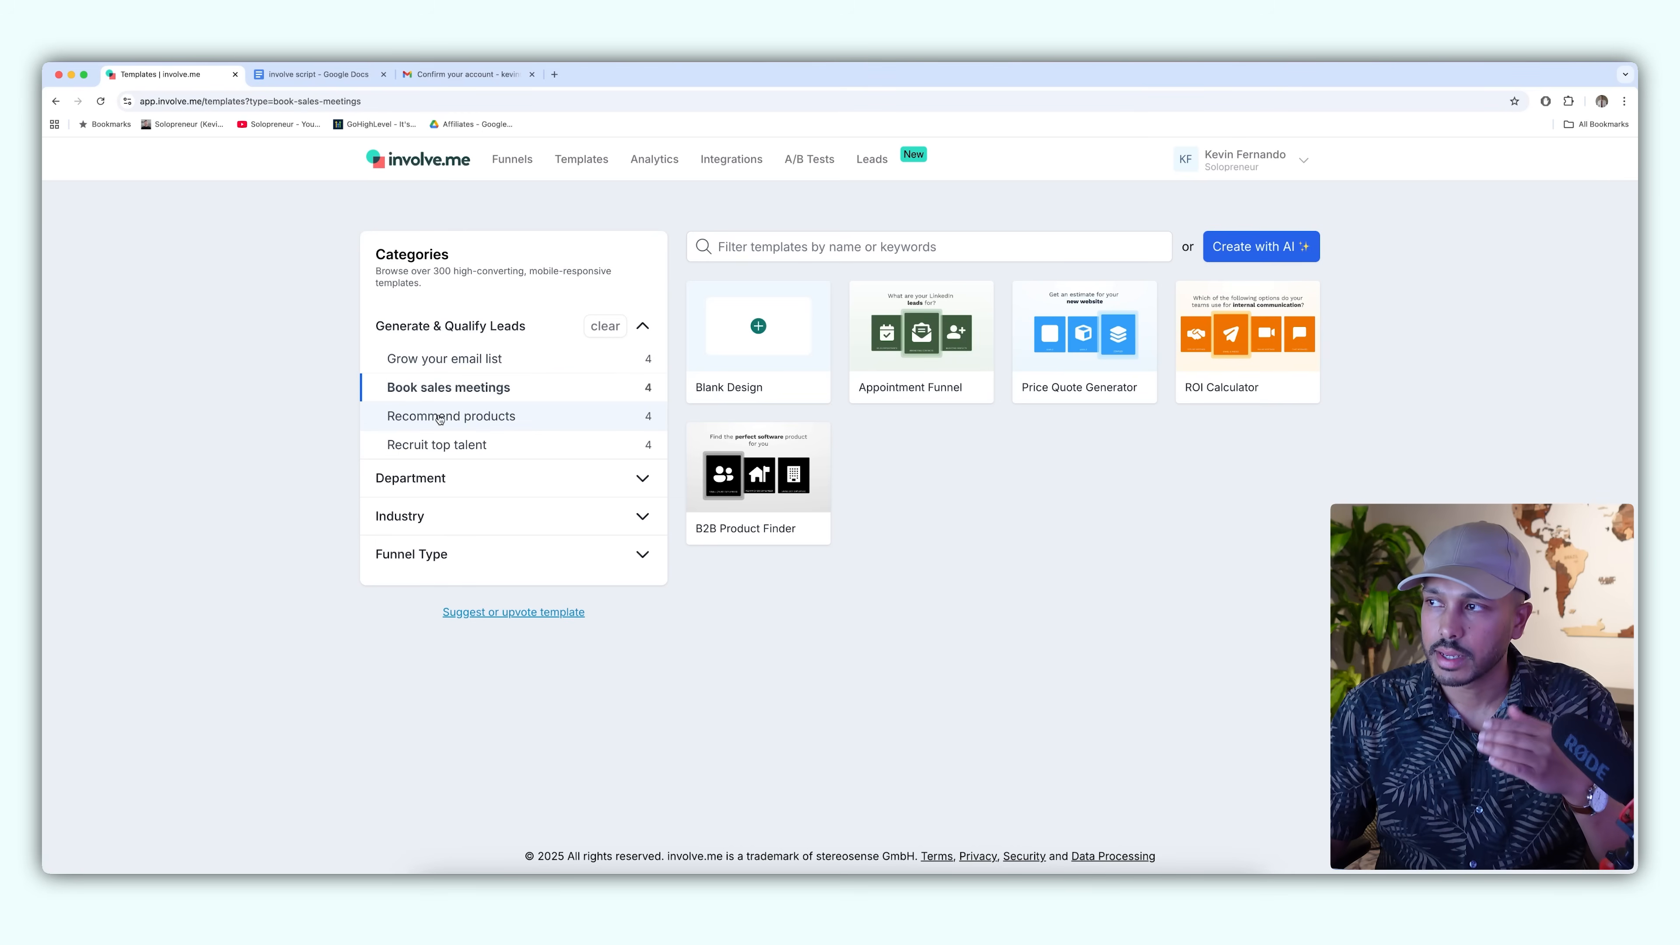
left_click(438, 444)
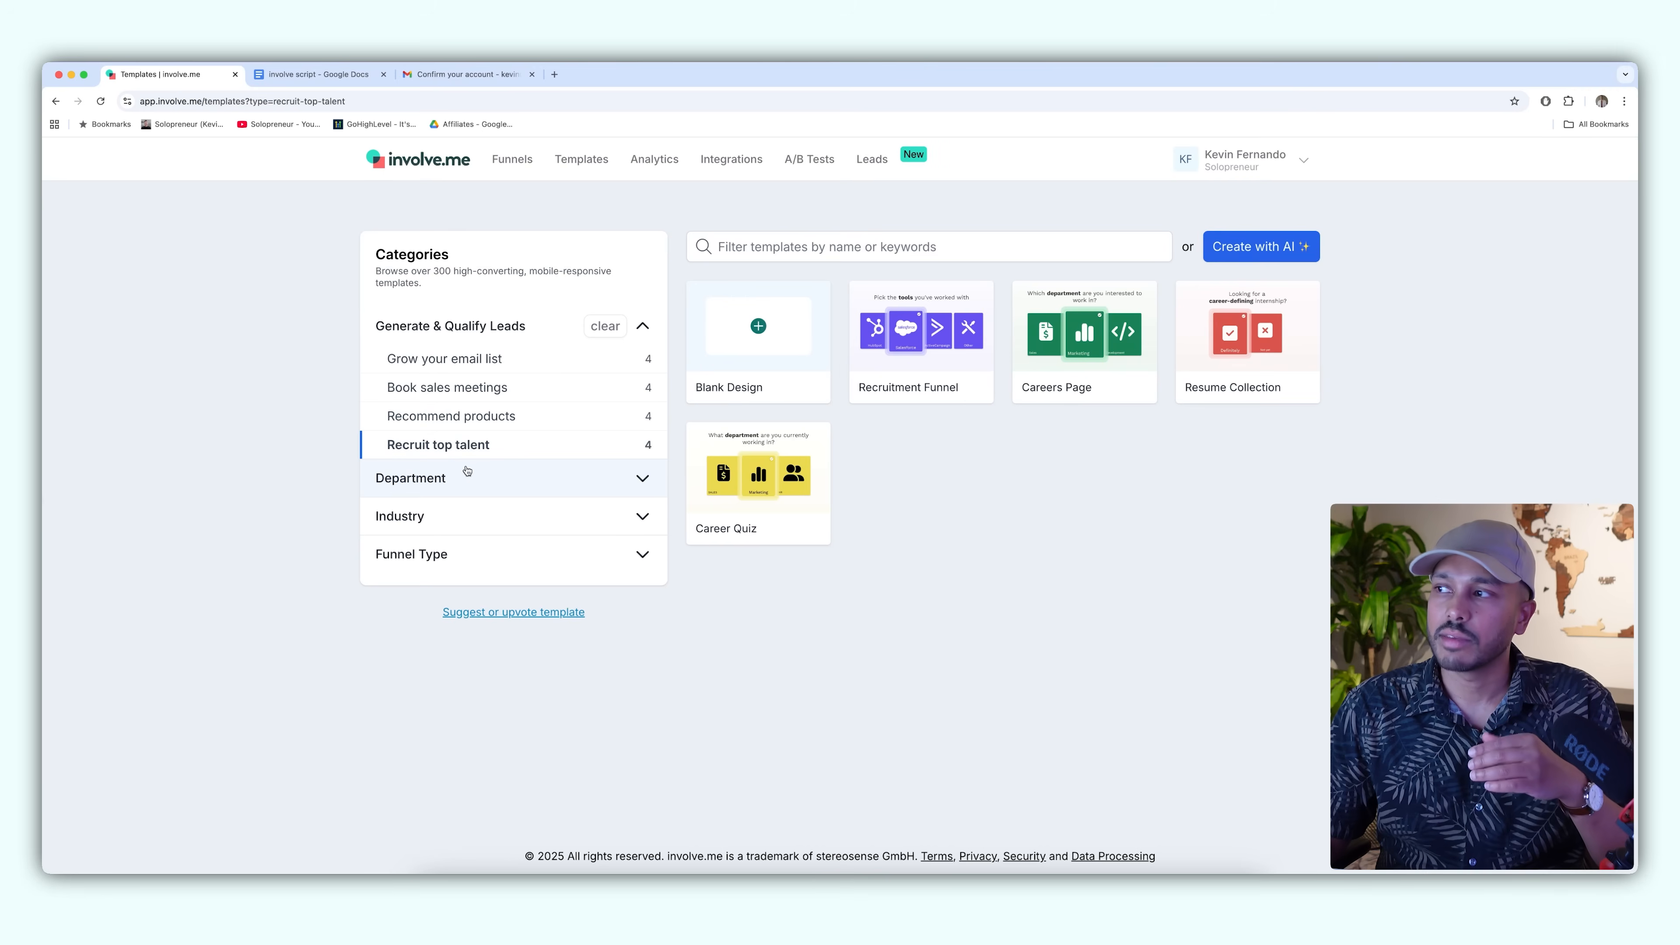
mouse_move(986, 472)
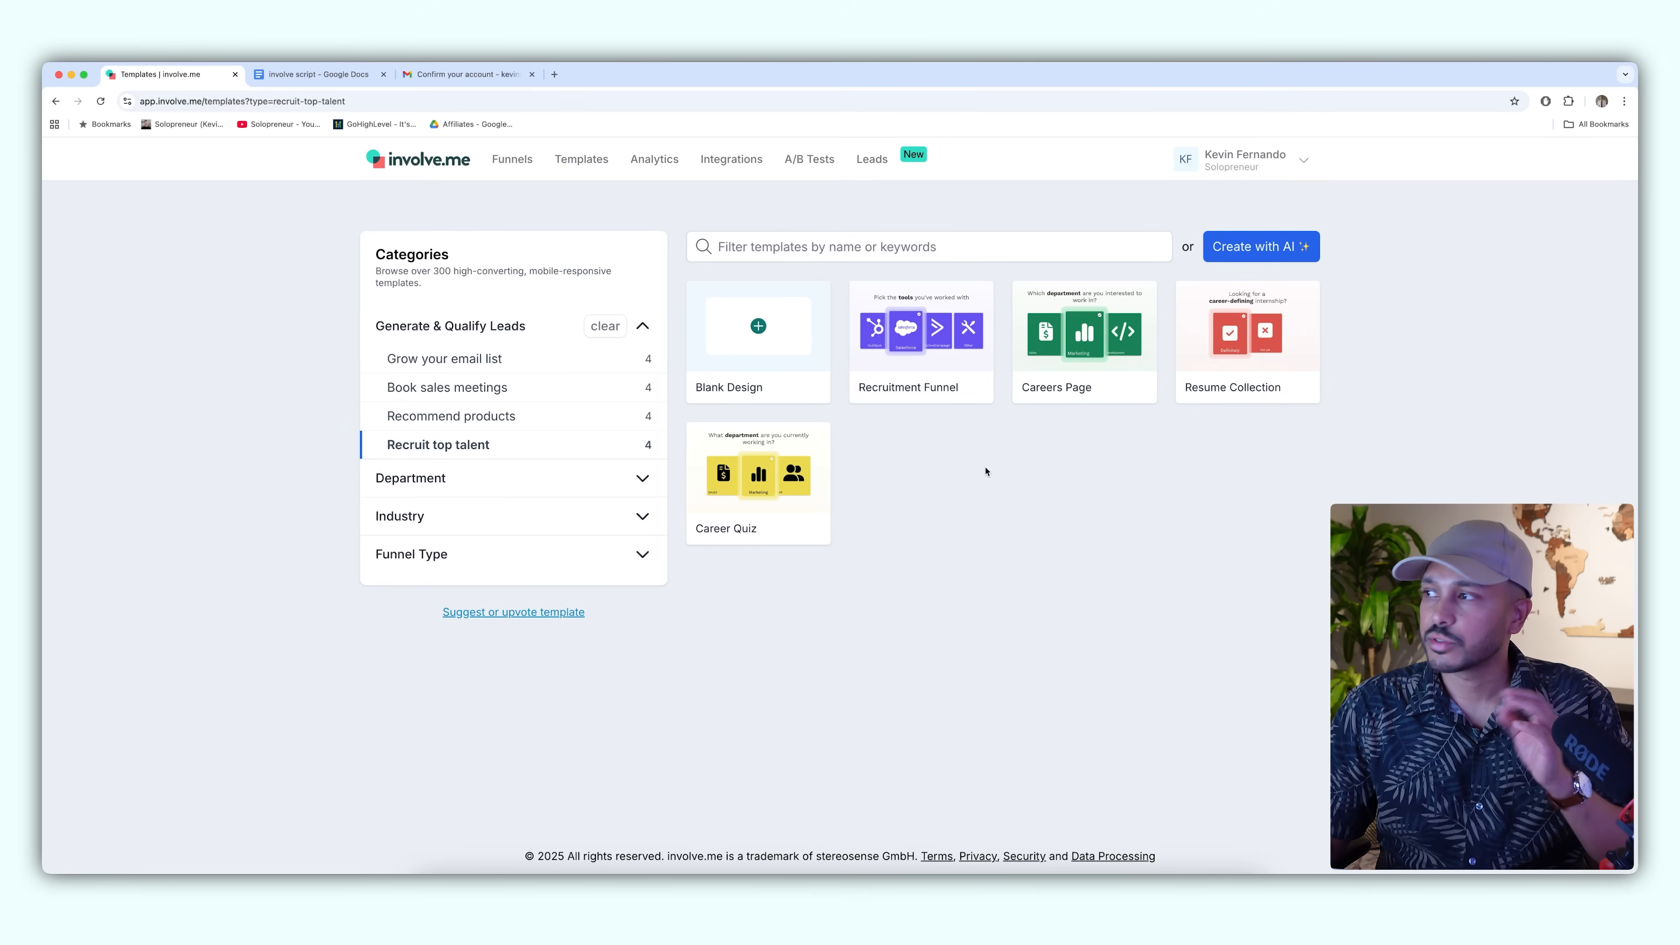
mouse_move(503, 499)
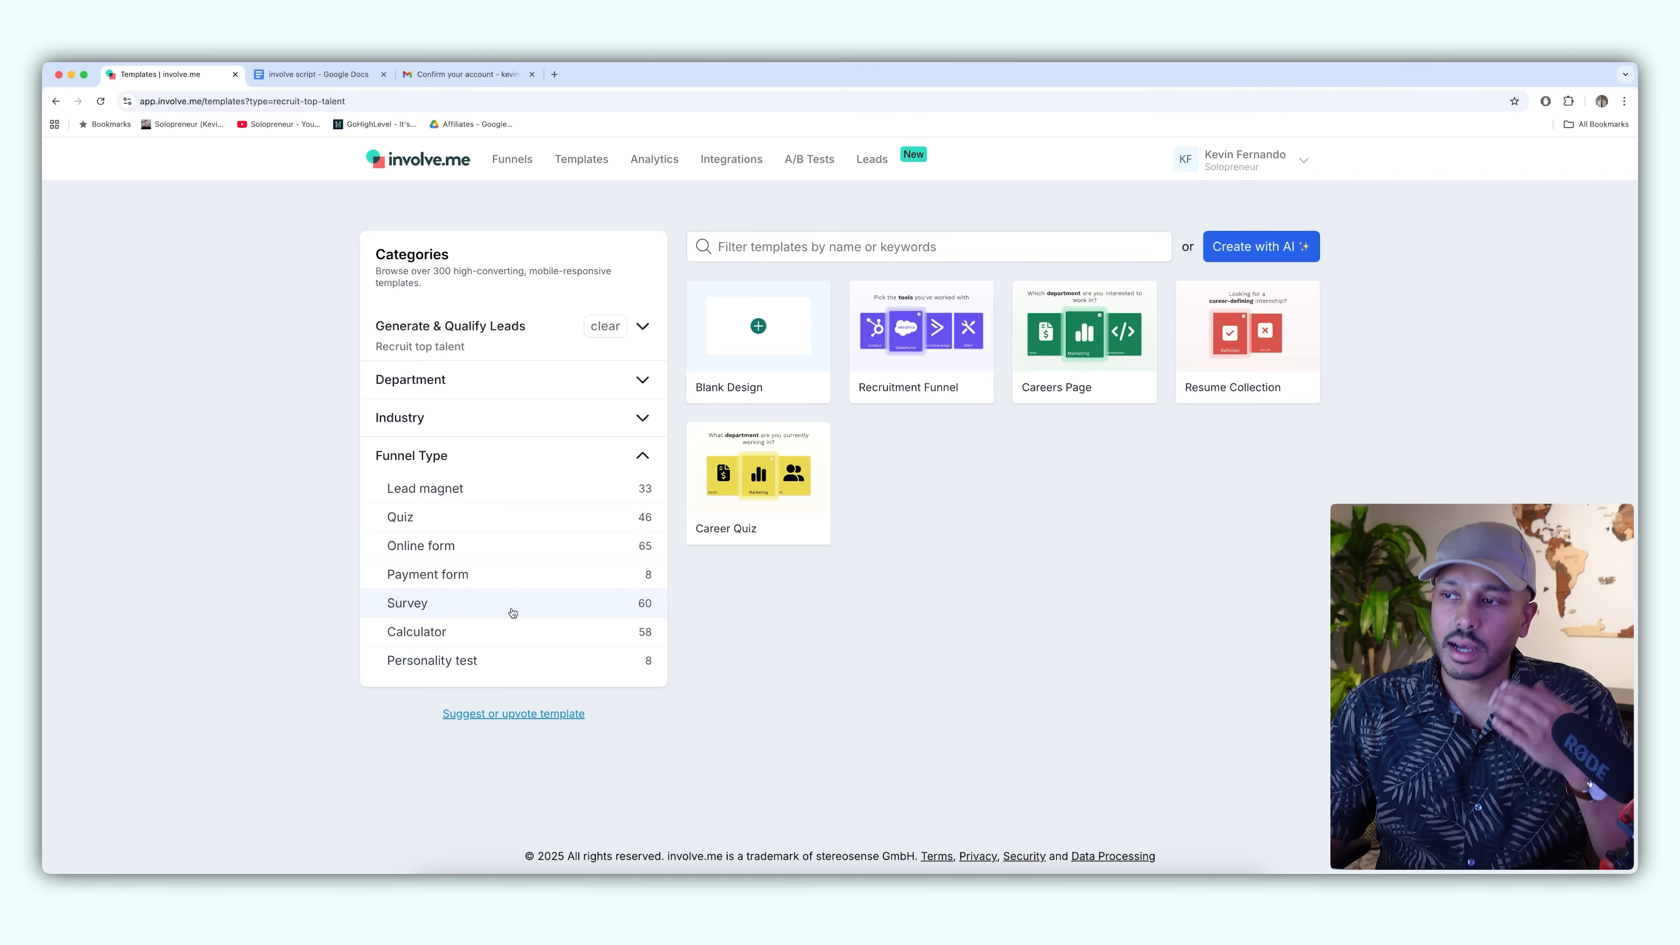
mouse_move(433, 487)
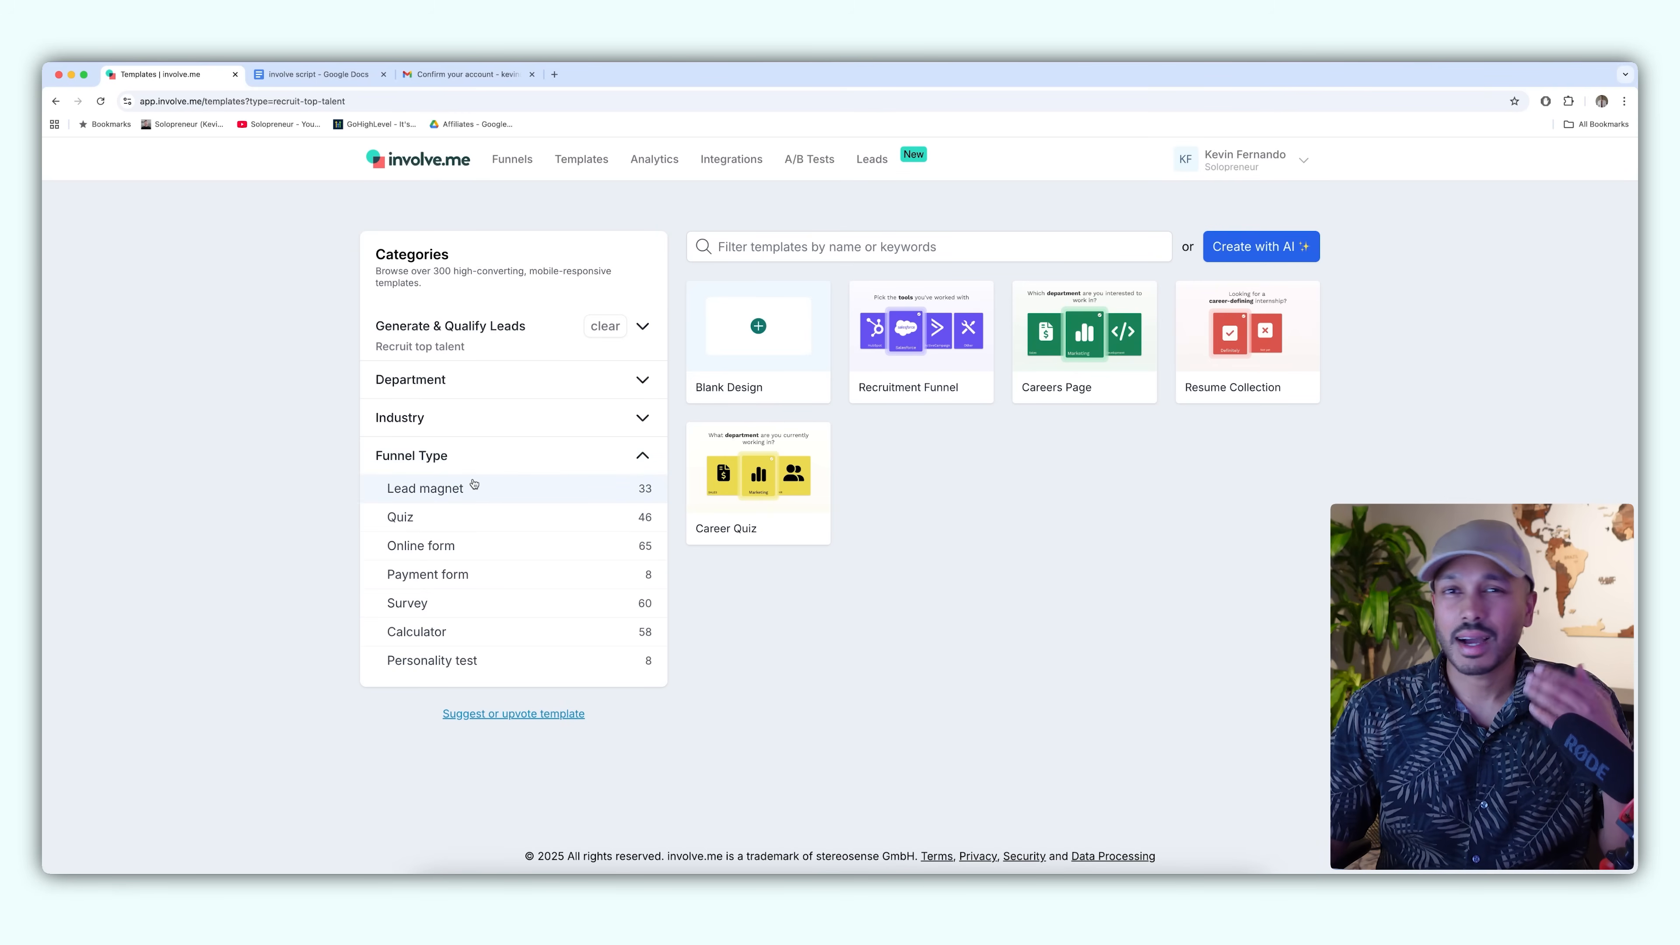
- Filter by quiz, calculator, personality test and payment form types, then by Recommend products
left_click(400, 501)
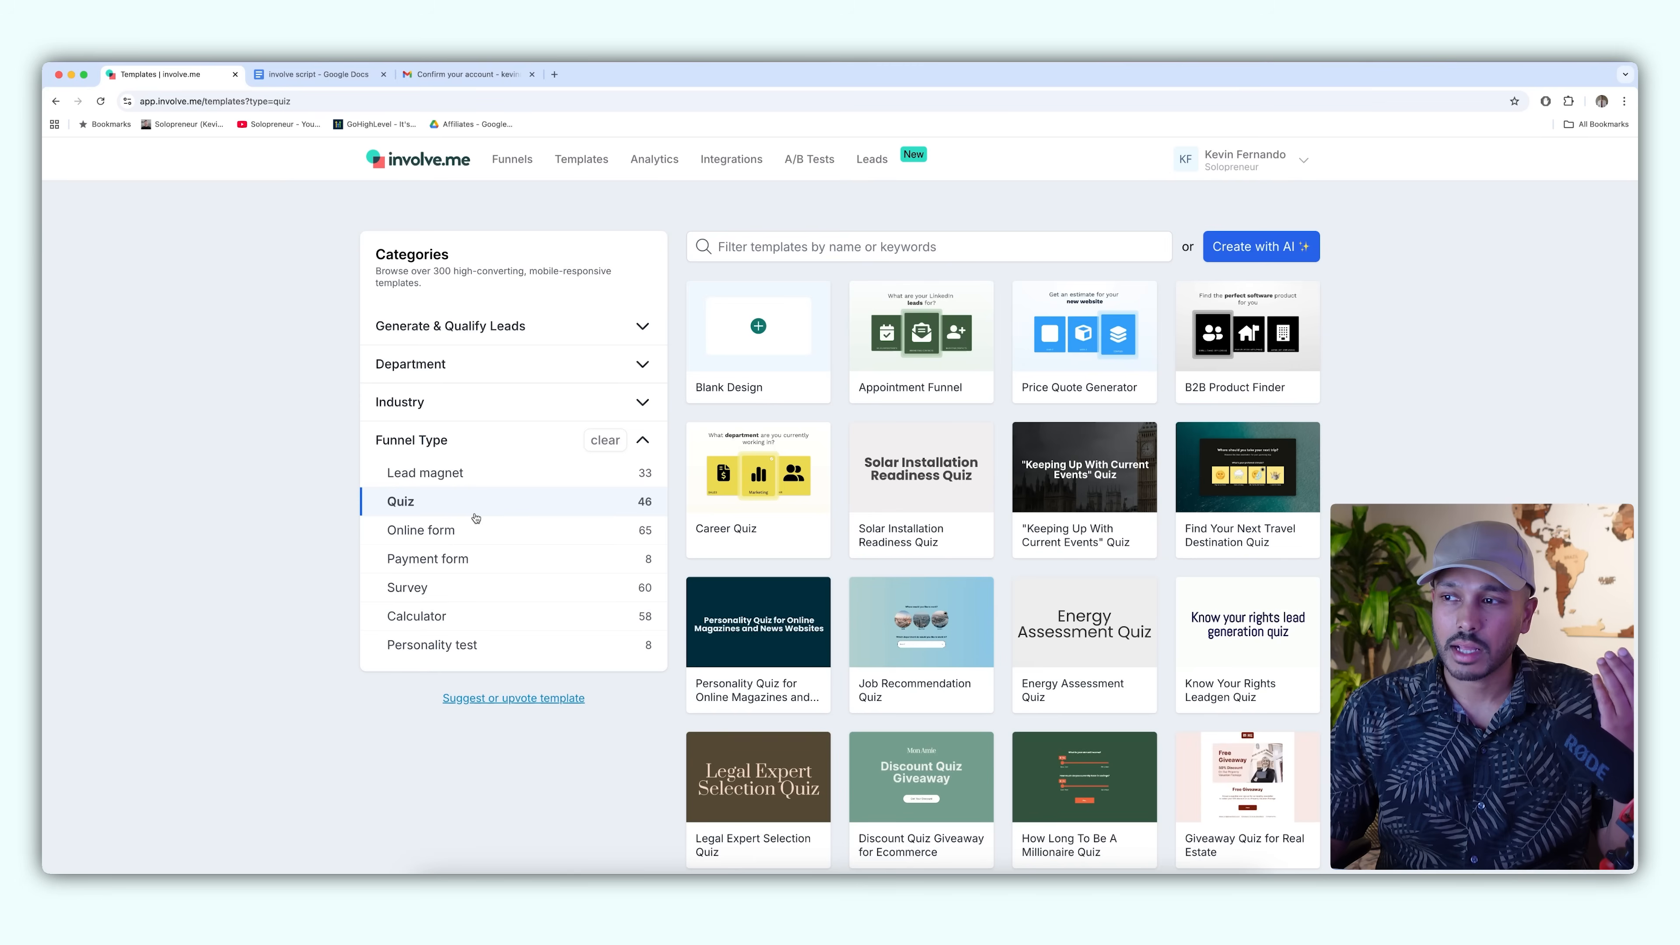
left_click(417, 616)
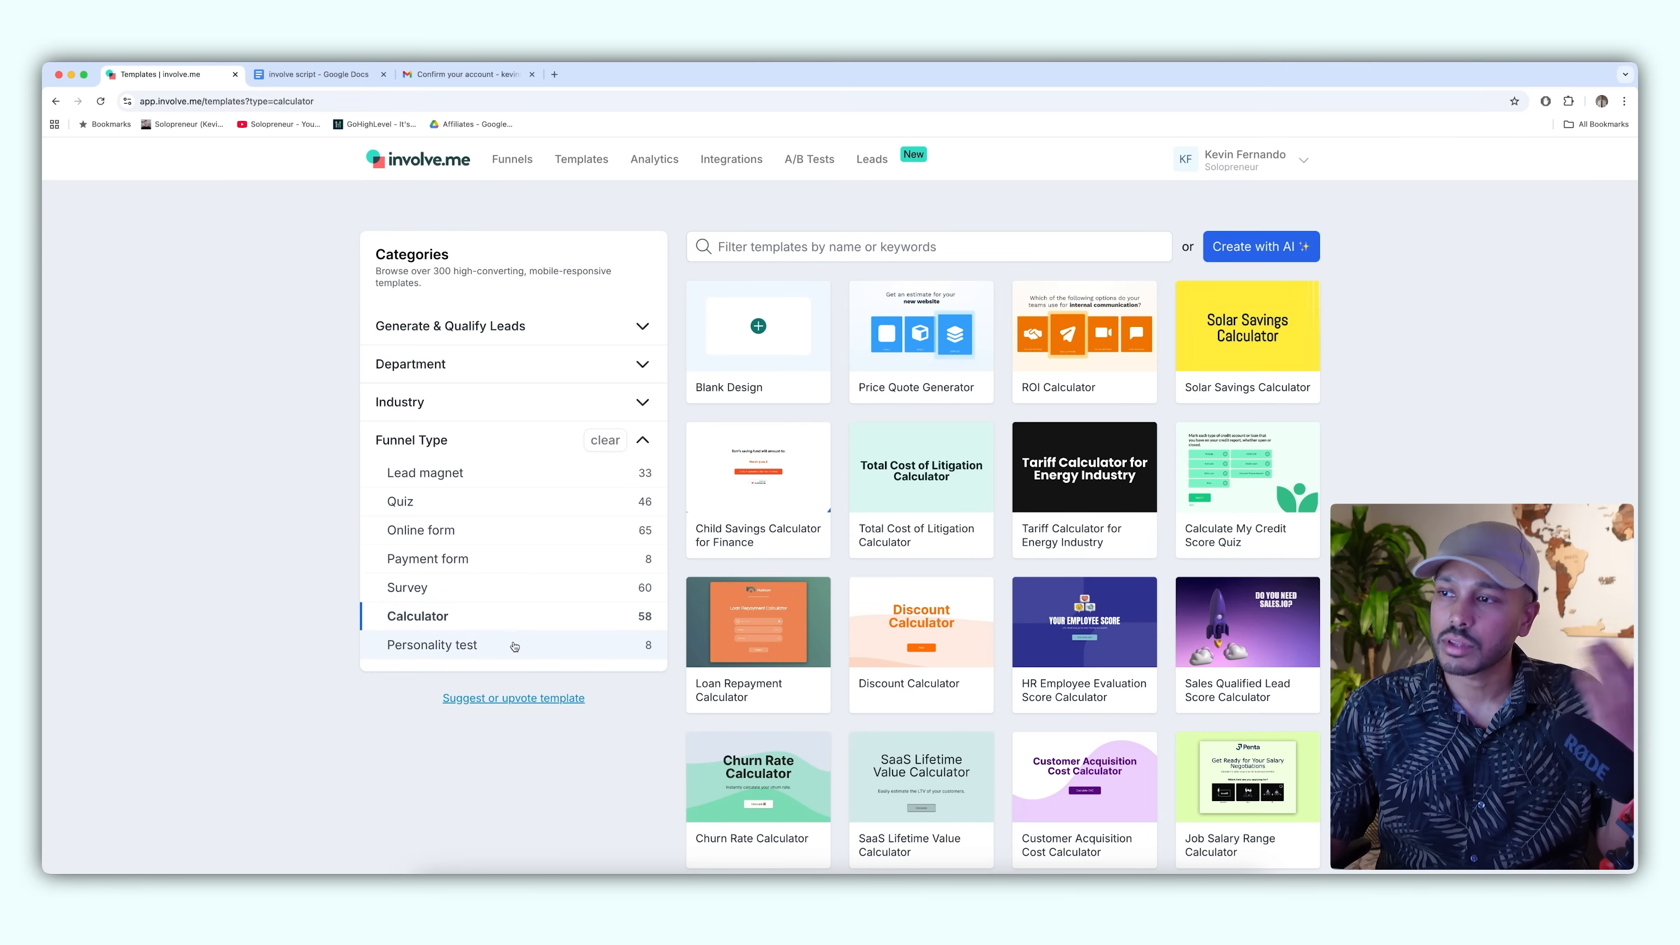
left_click(431, 644)
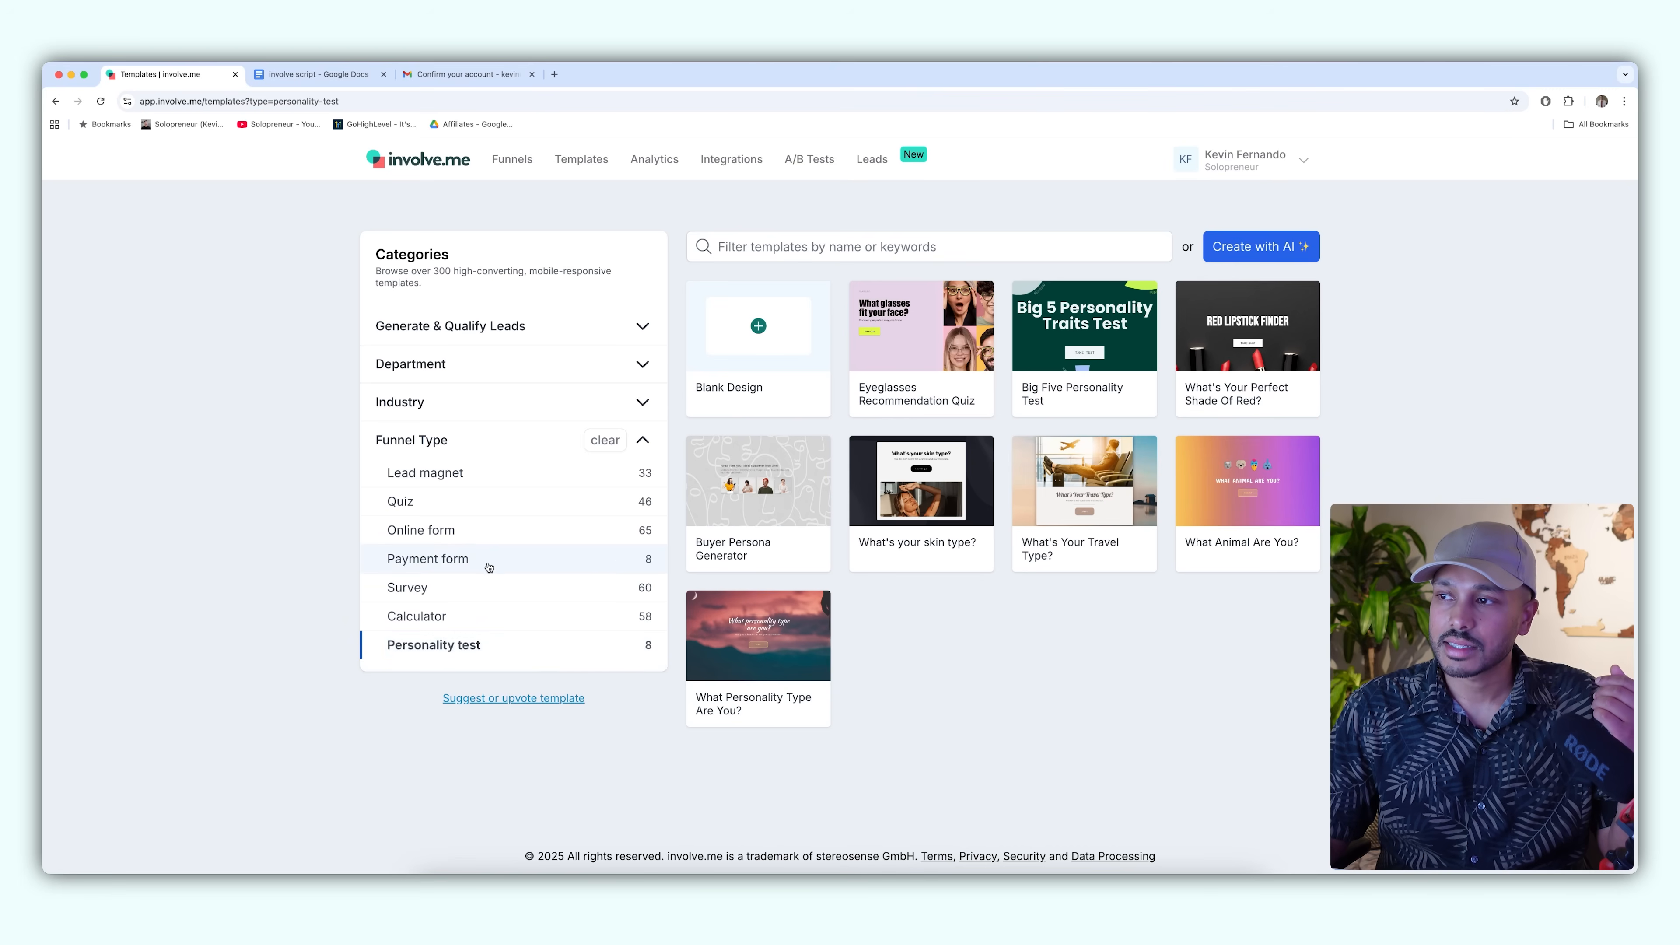
left_click(426, 558)
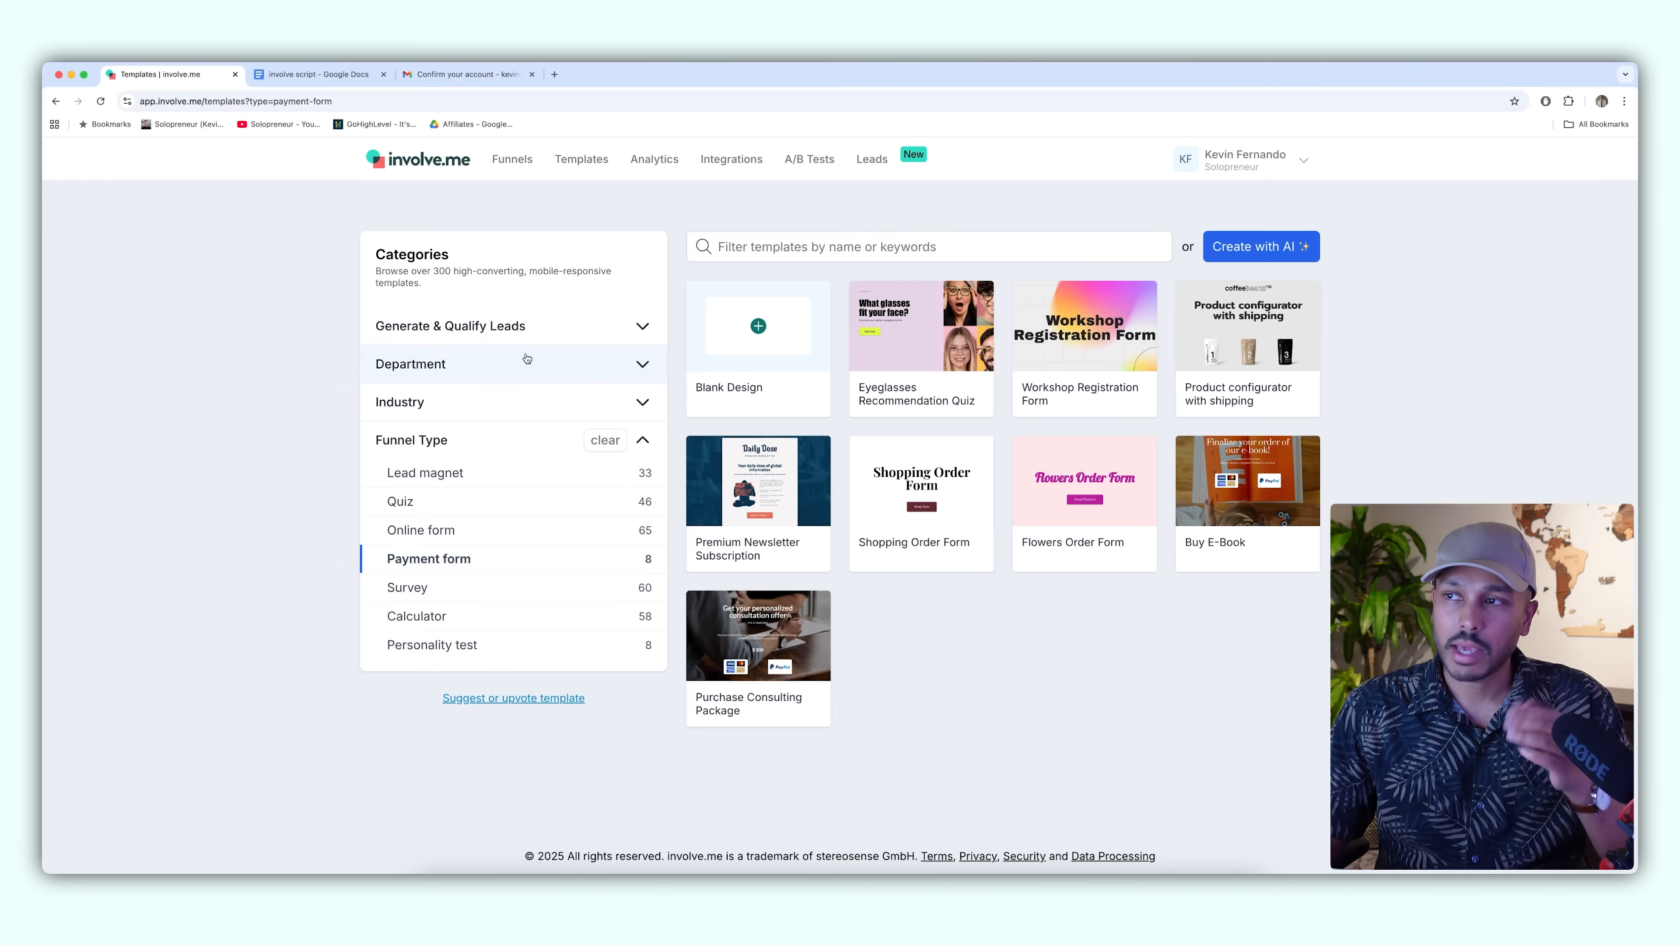
left_click(450, 326)
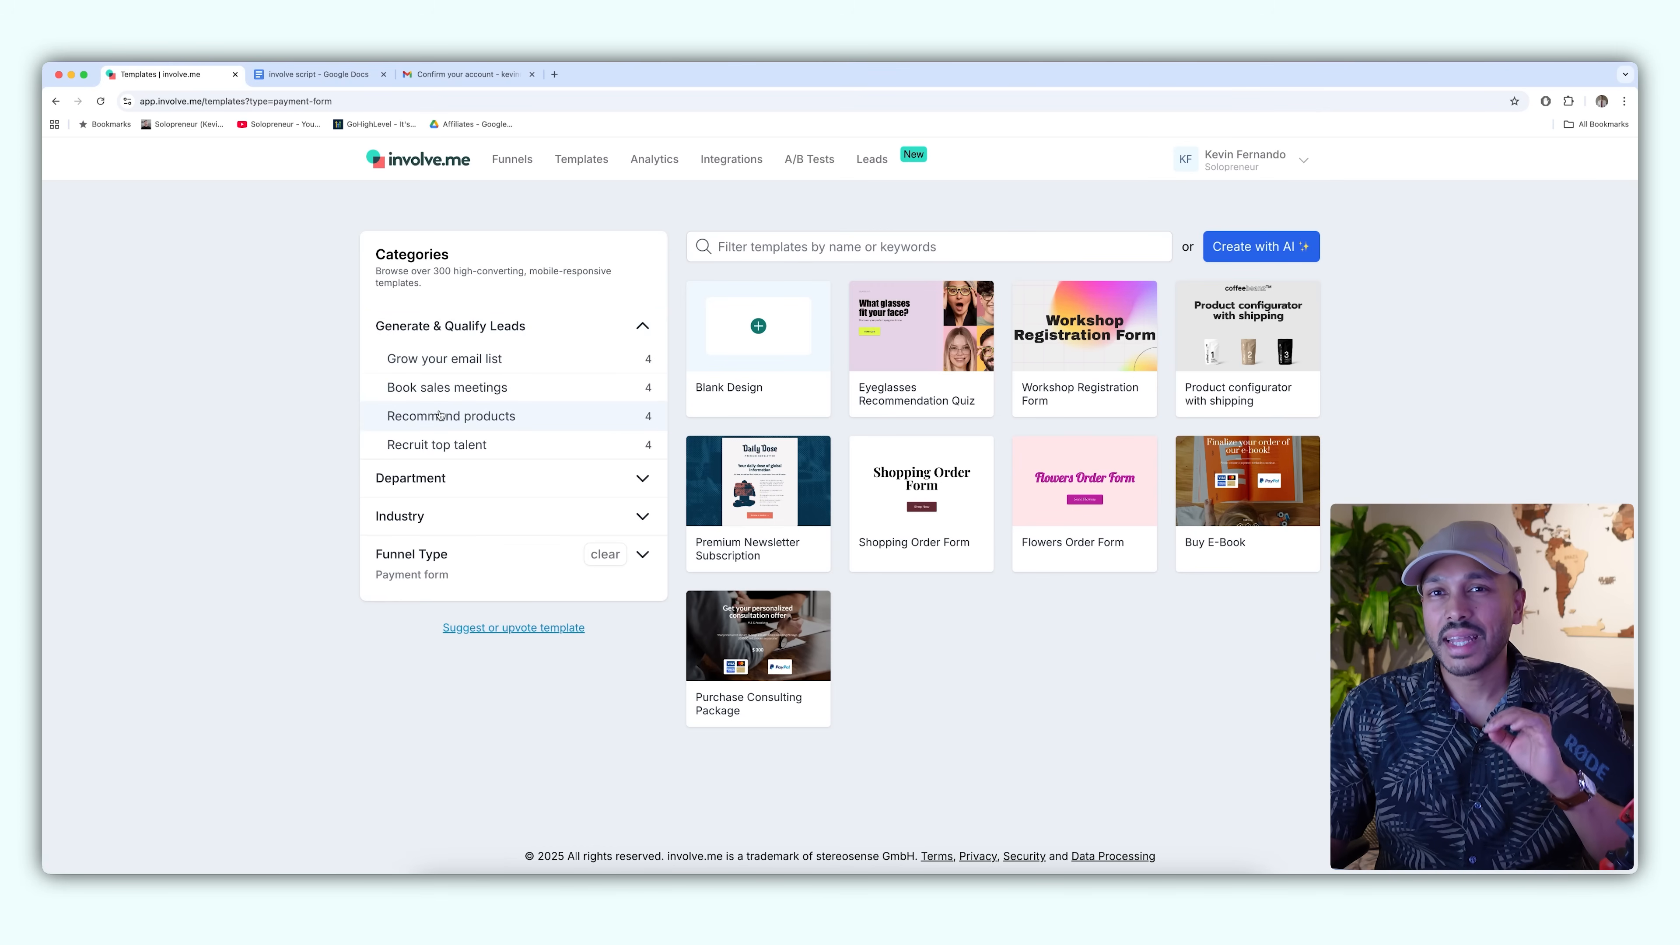
left_click(451, 415)
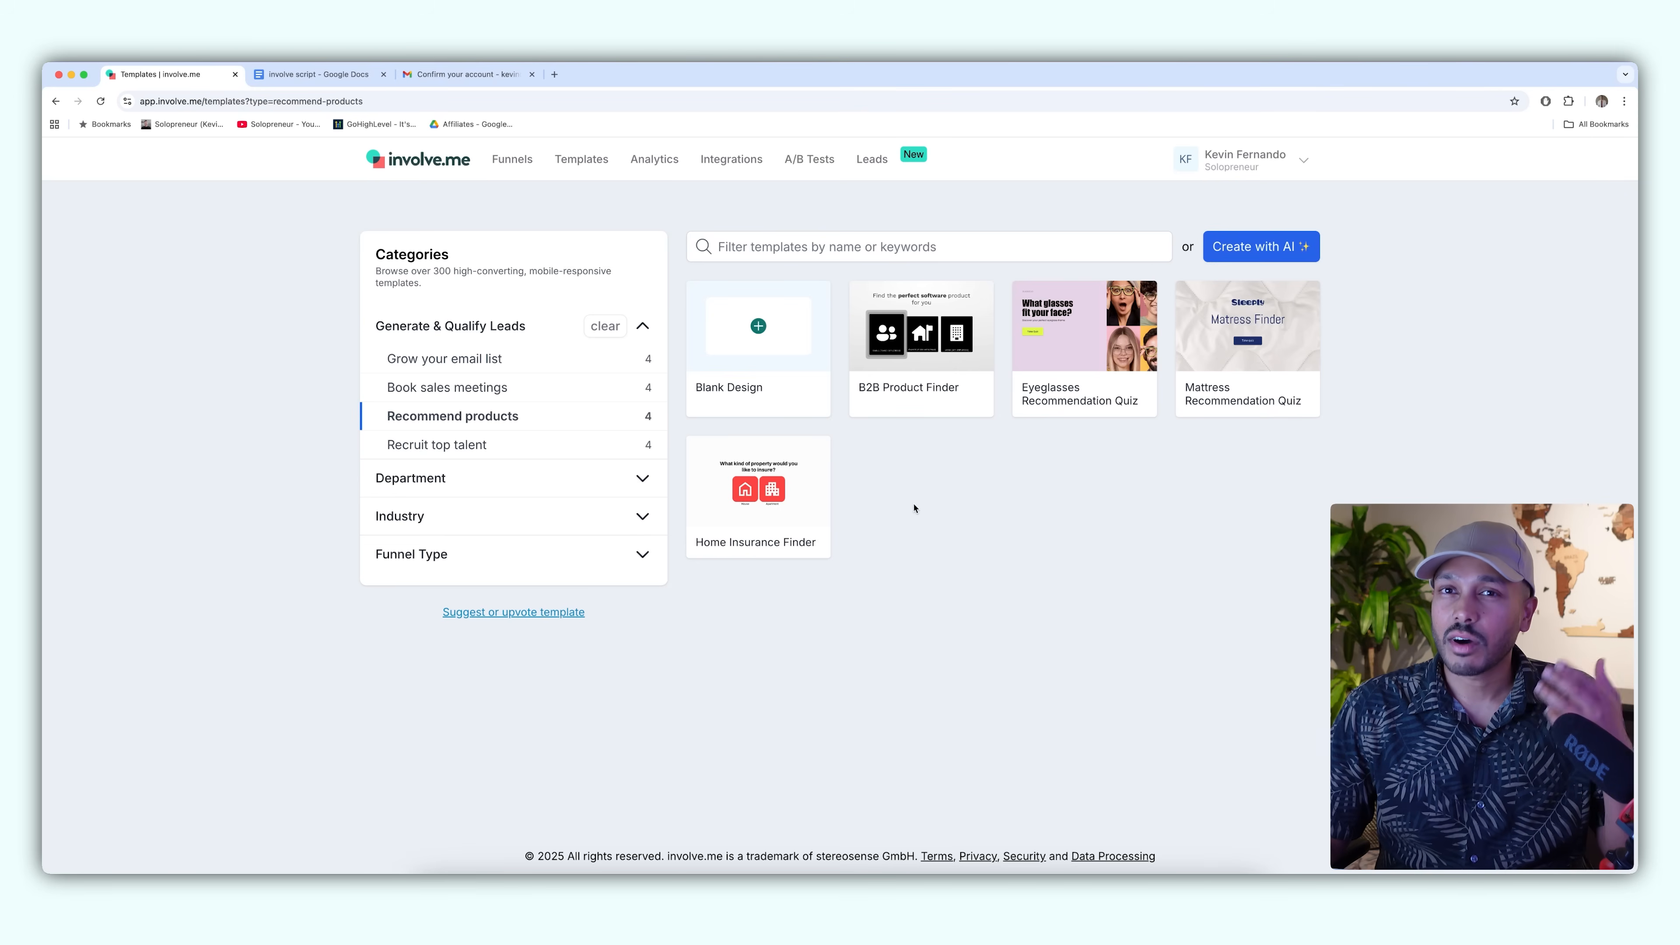
mouse_move(937, 488)
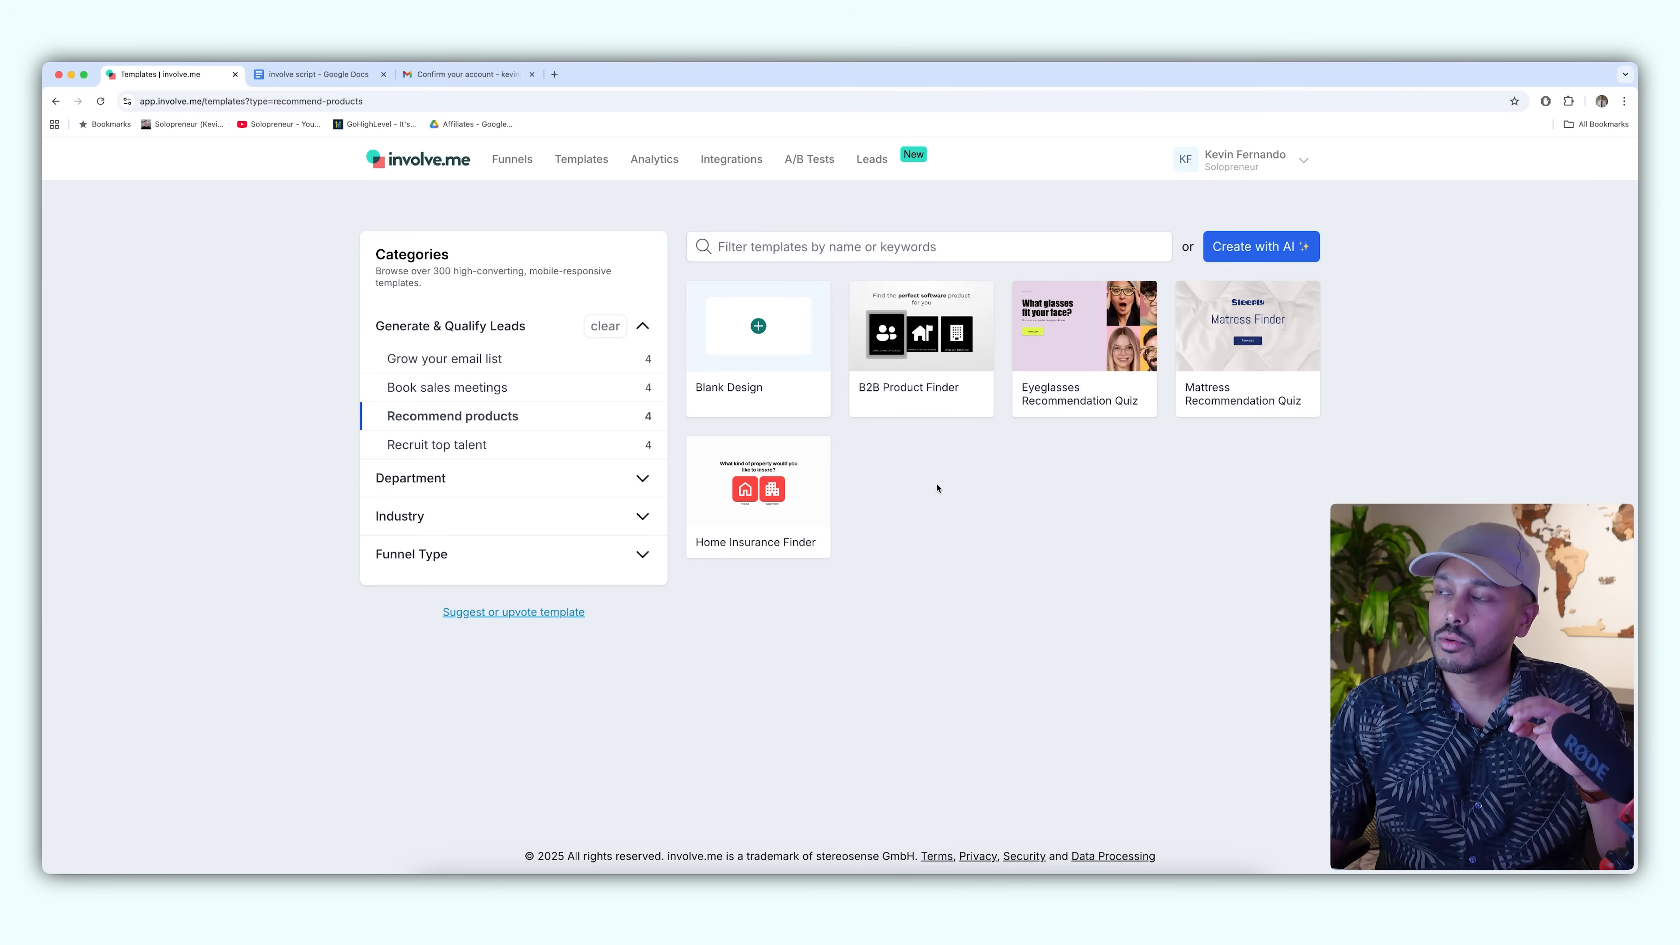
mouse_move(920, 326)
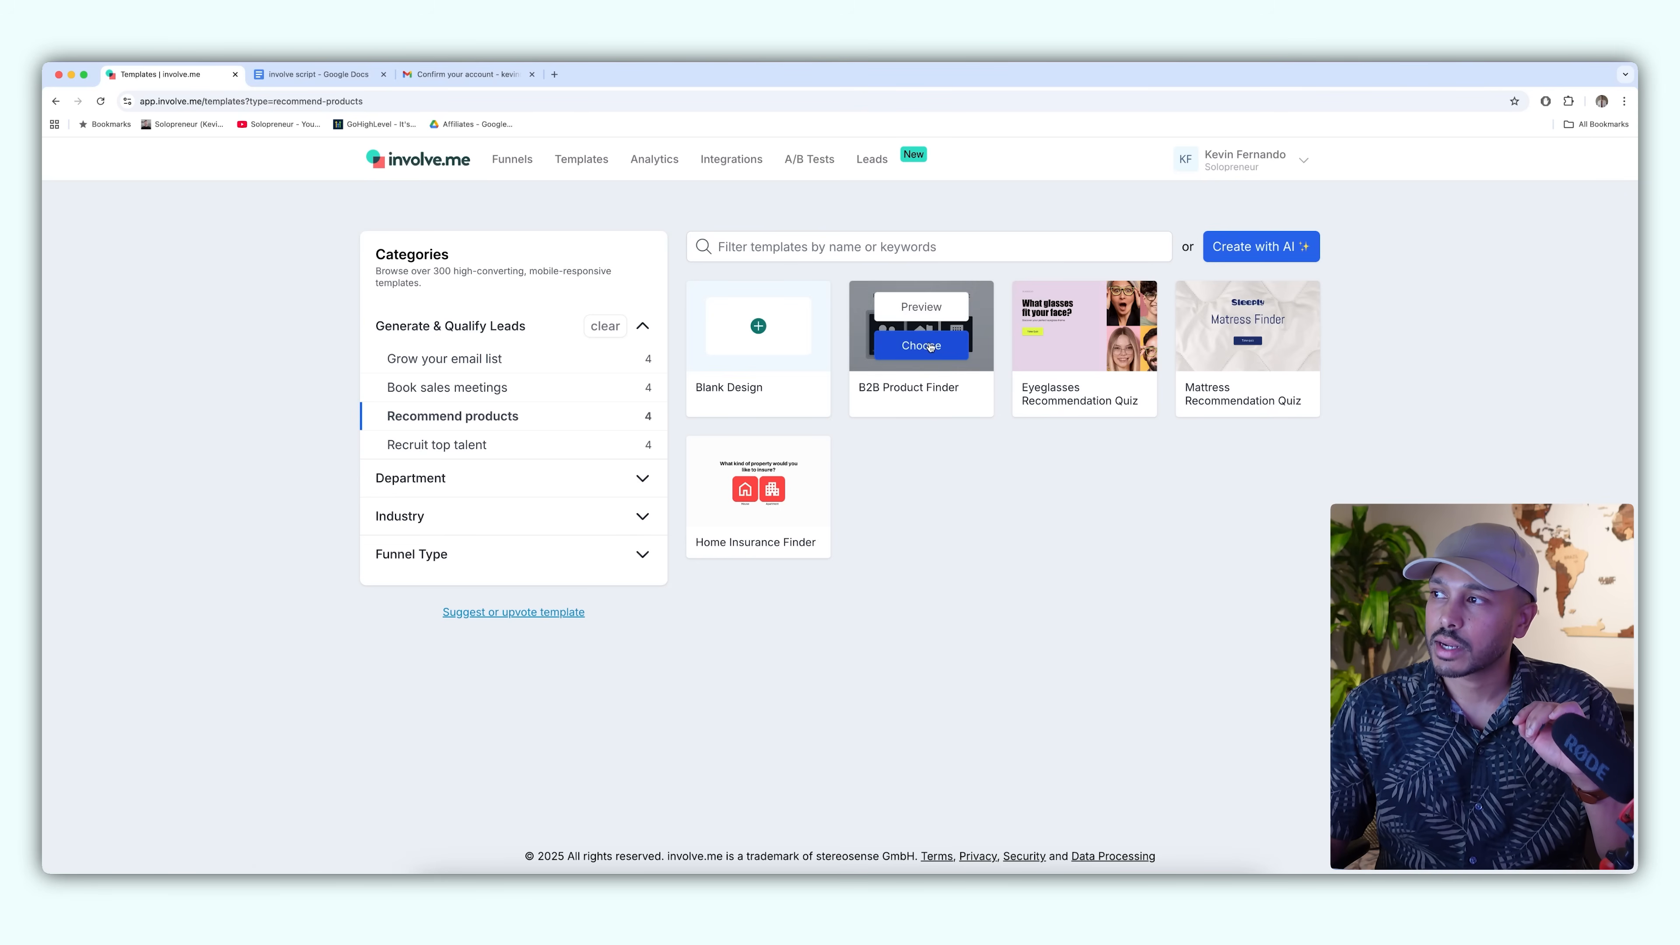
- Preview the B2B Product Finder, answer company size Small, and use the template
left_click(919, 345)
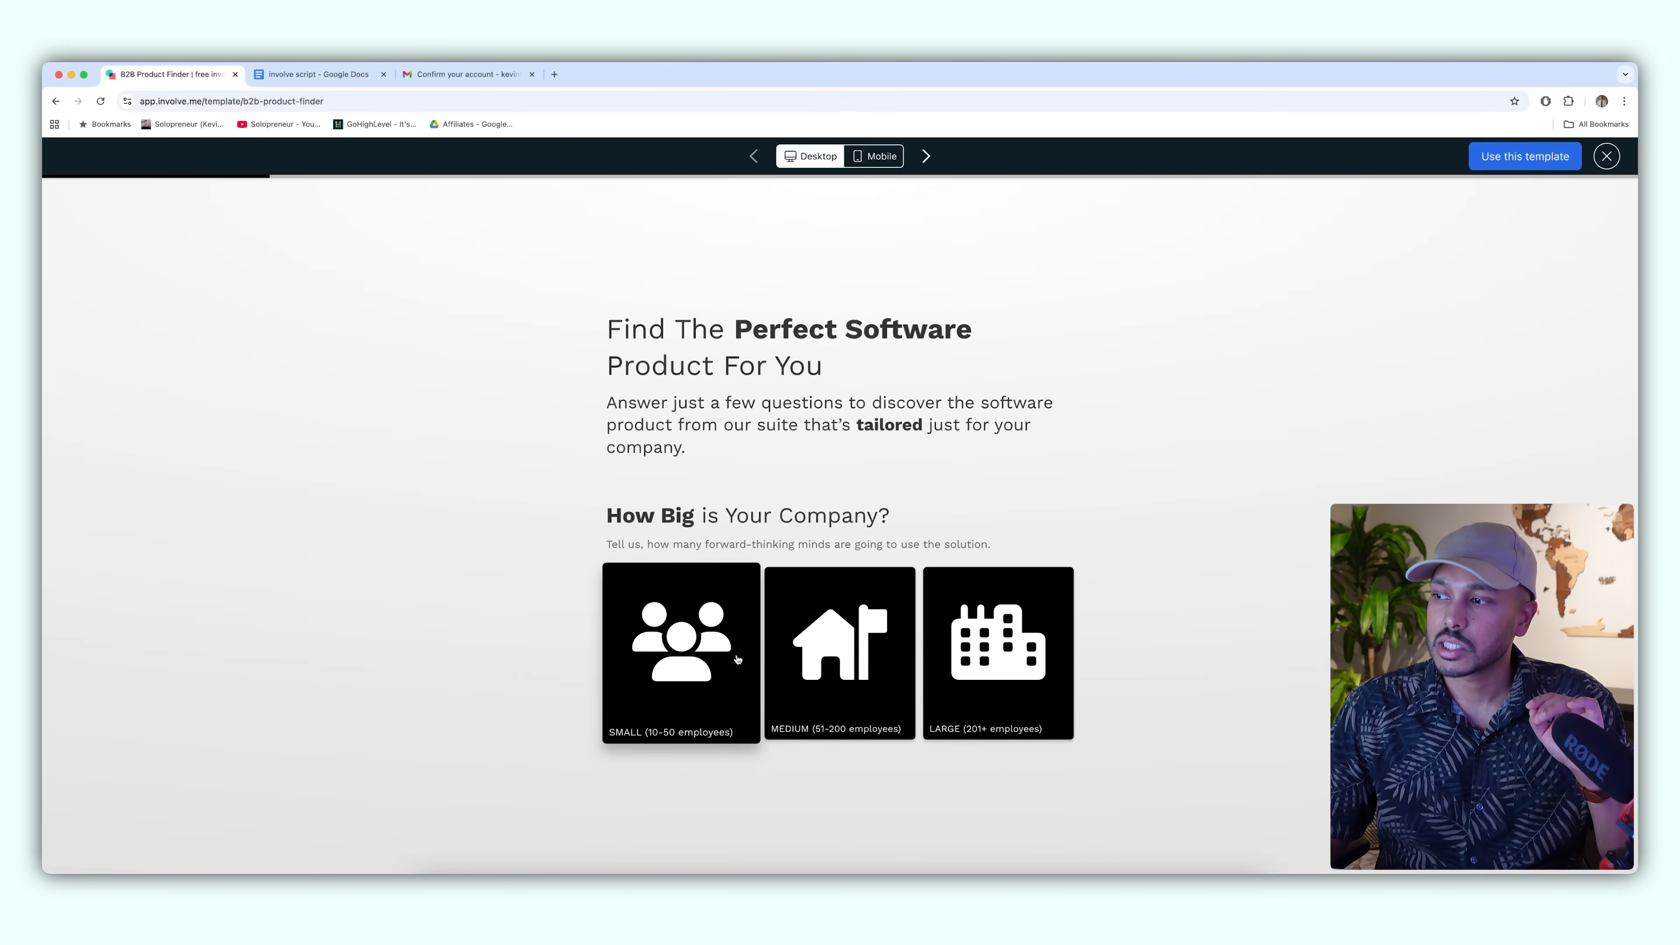
mouse_move(735, 562)
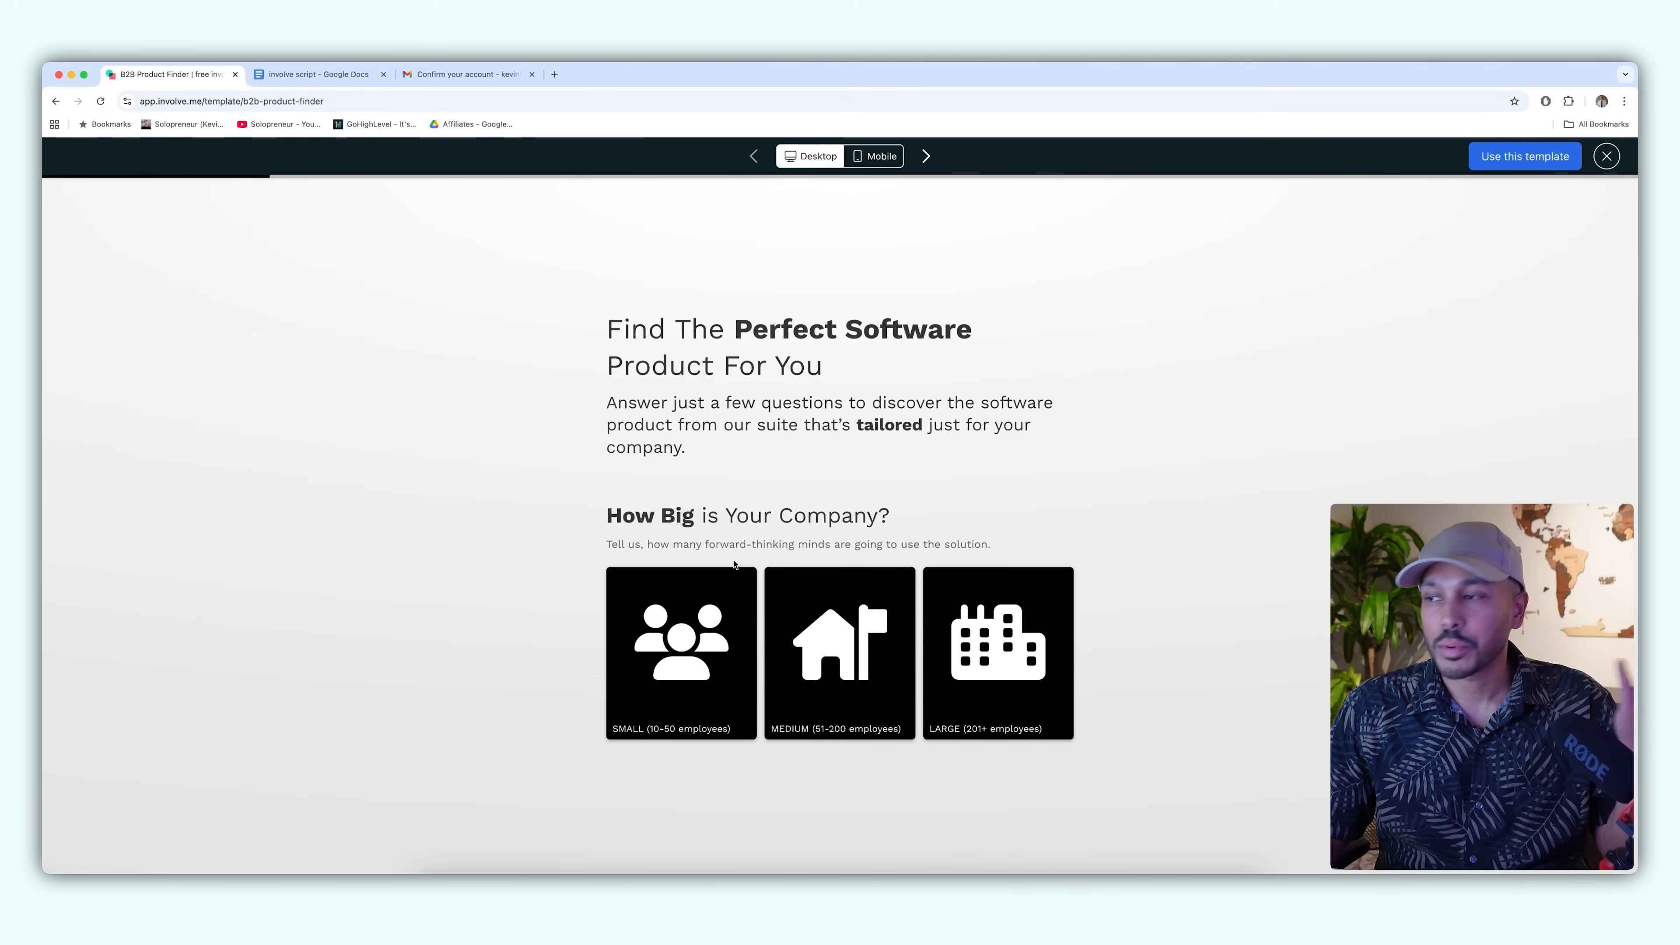
left_click(679, 653)
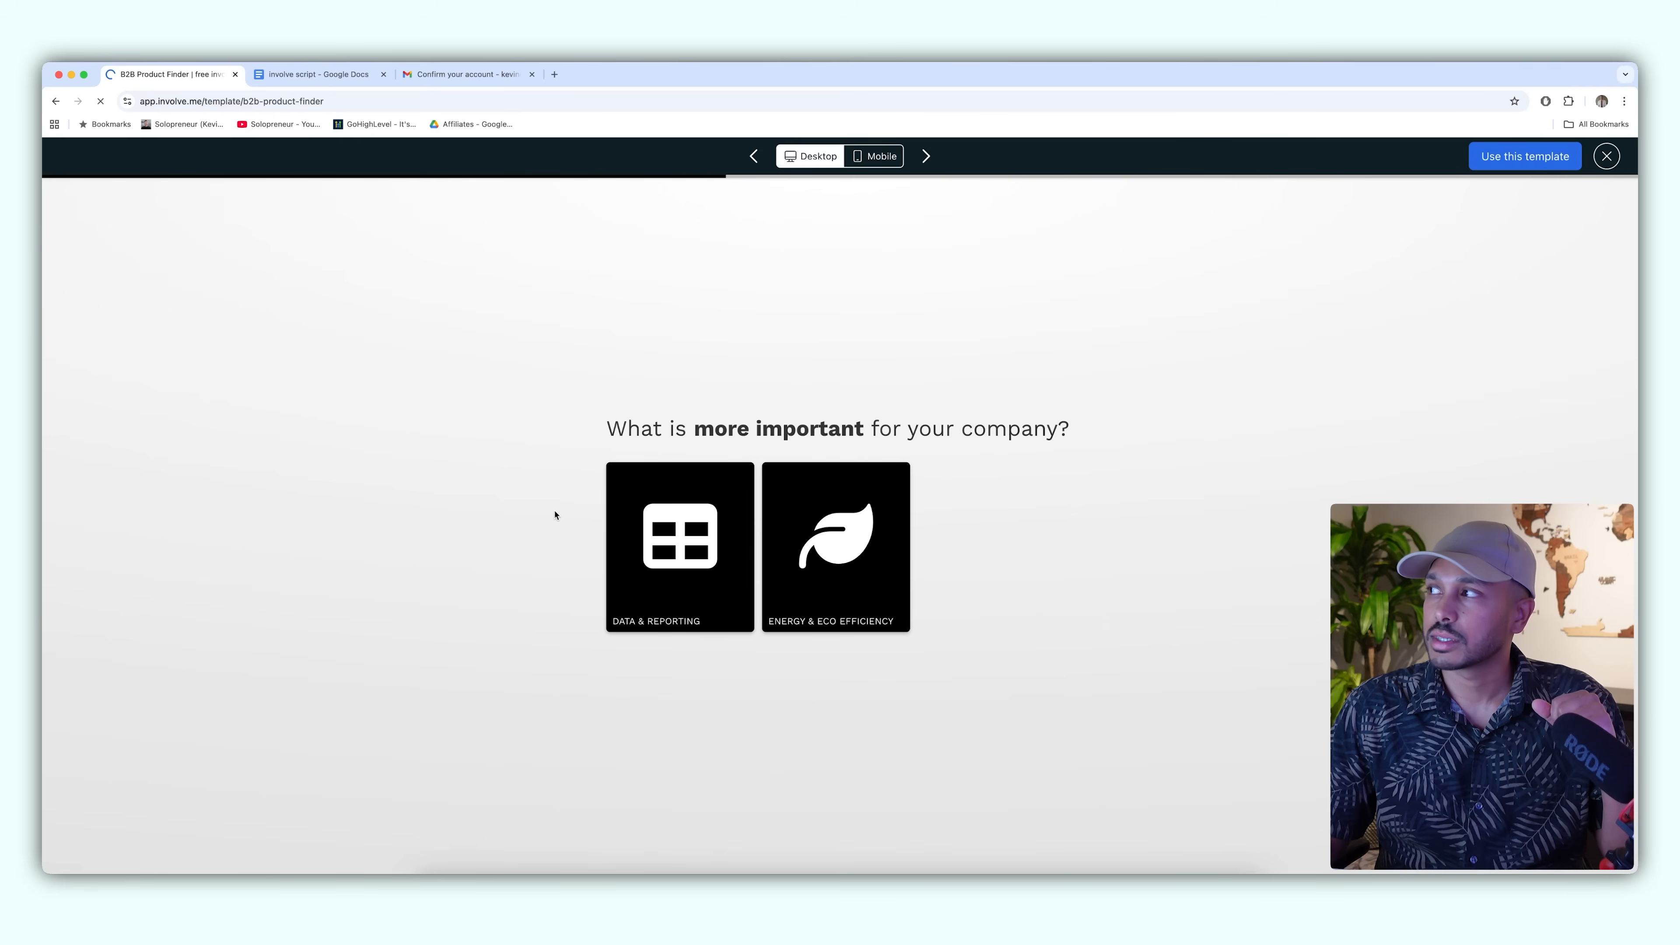
left_click(1524, 156)
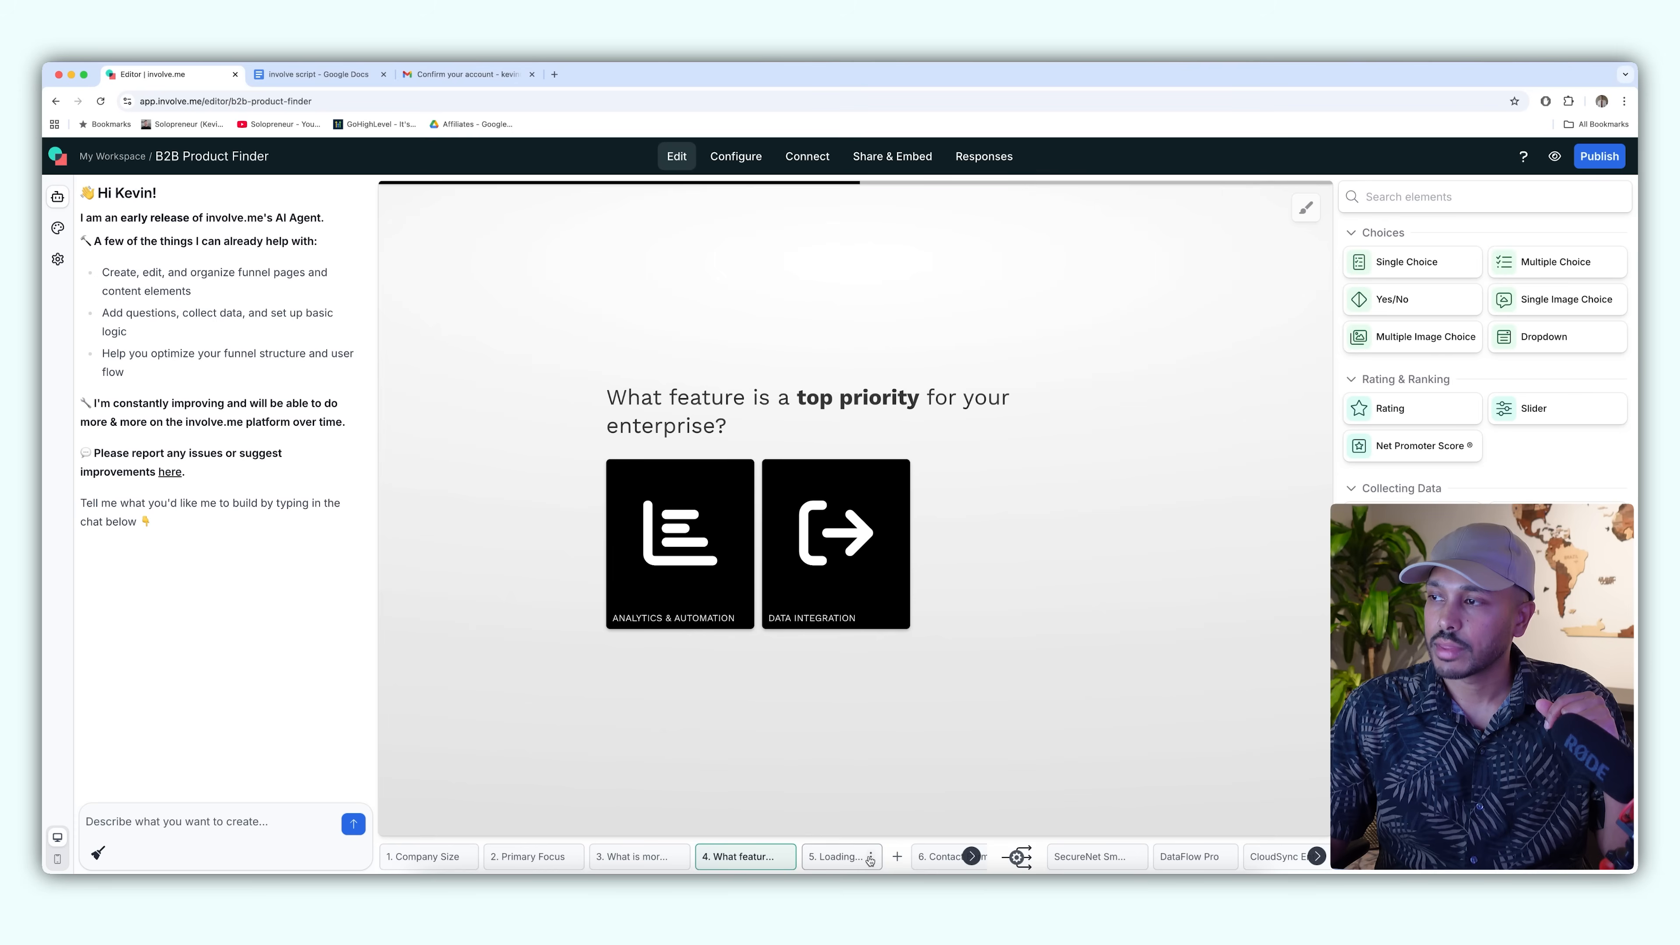
- Add a Collect Payments block with a $99.00 pay button to the DataFlow Pro result page
left_click(214, 822)
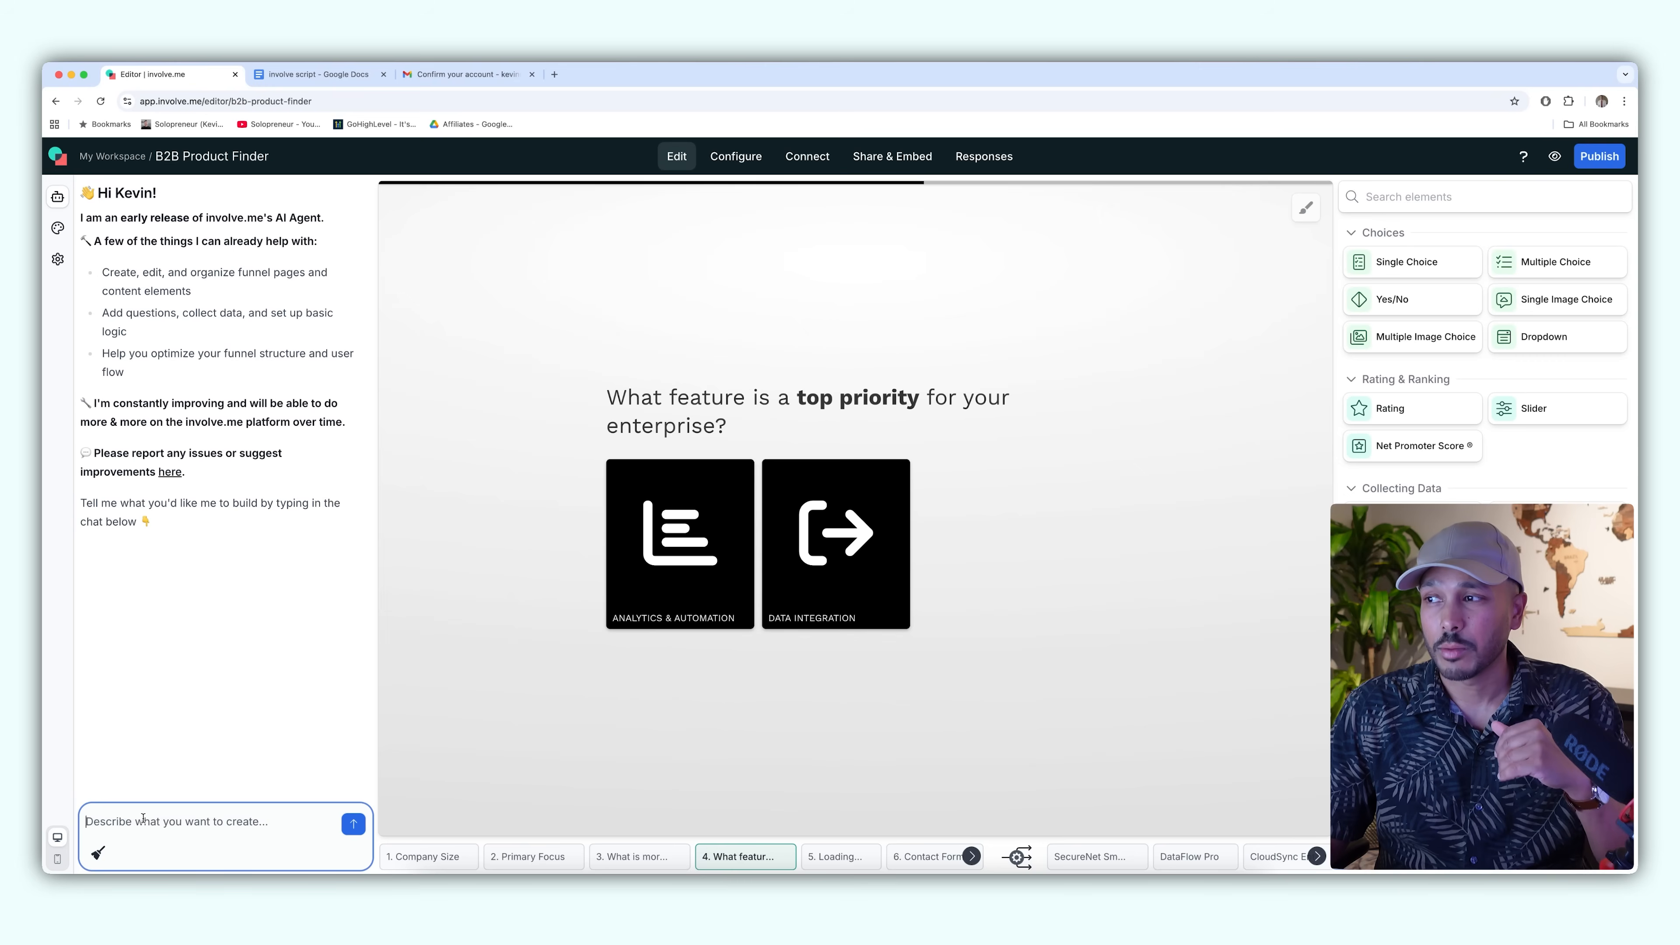
scroll("down", 3)
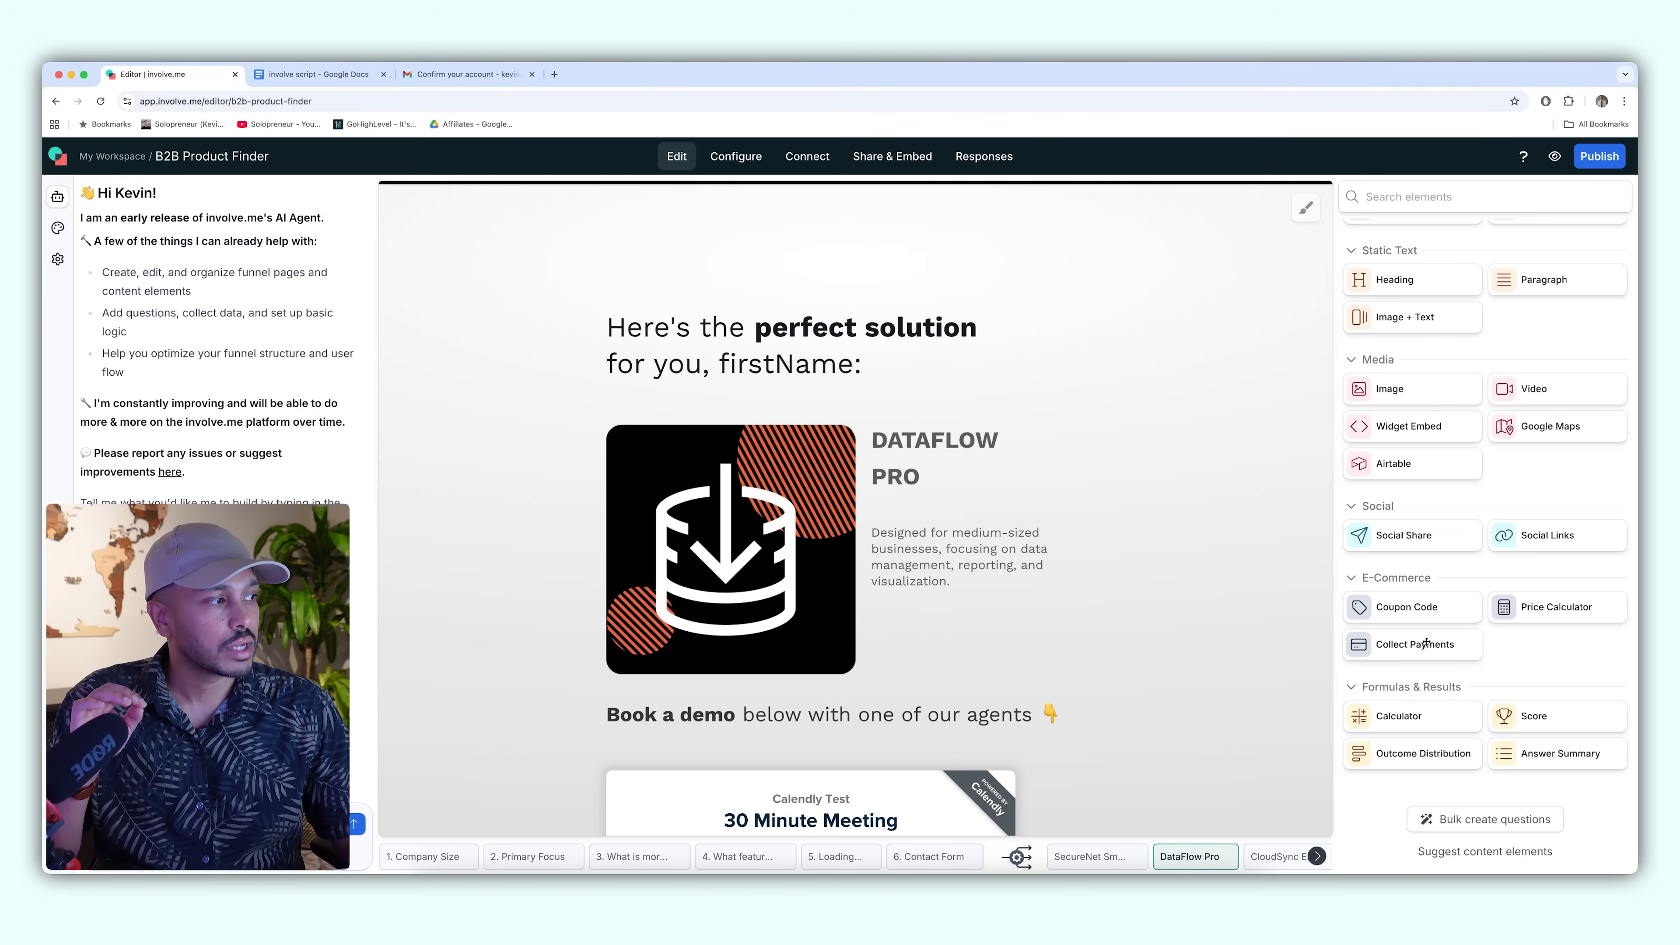
left_click(1412, 644)
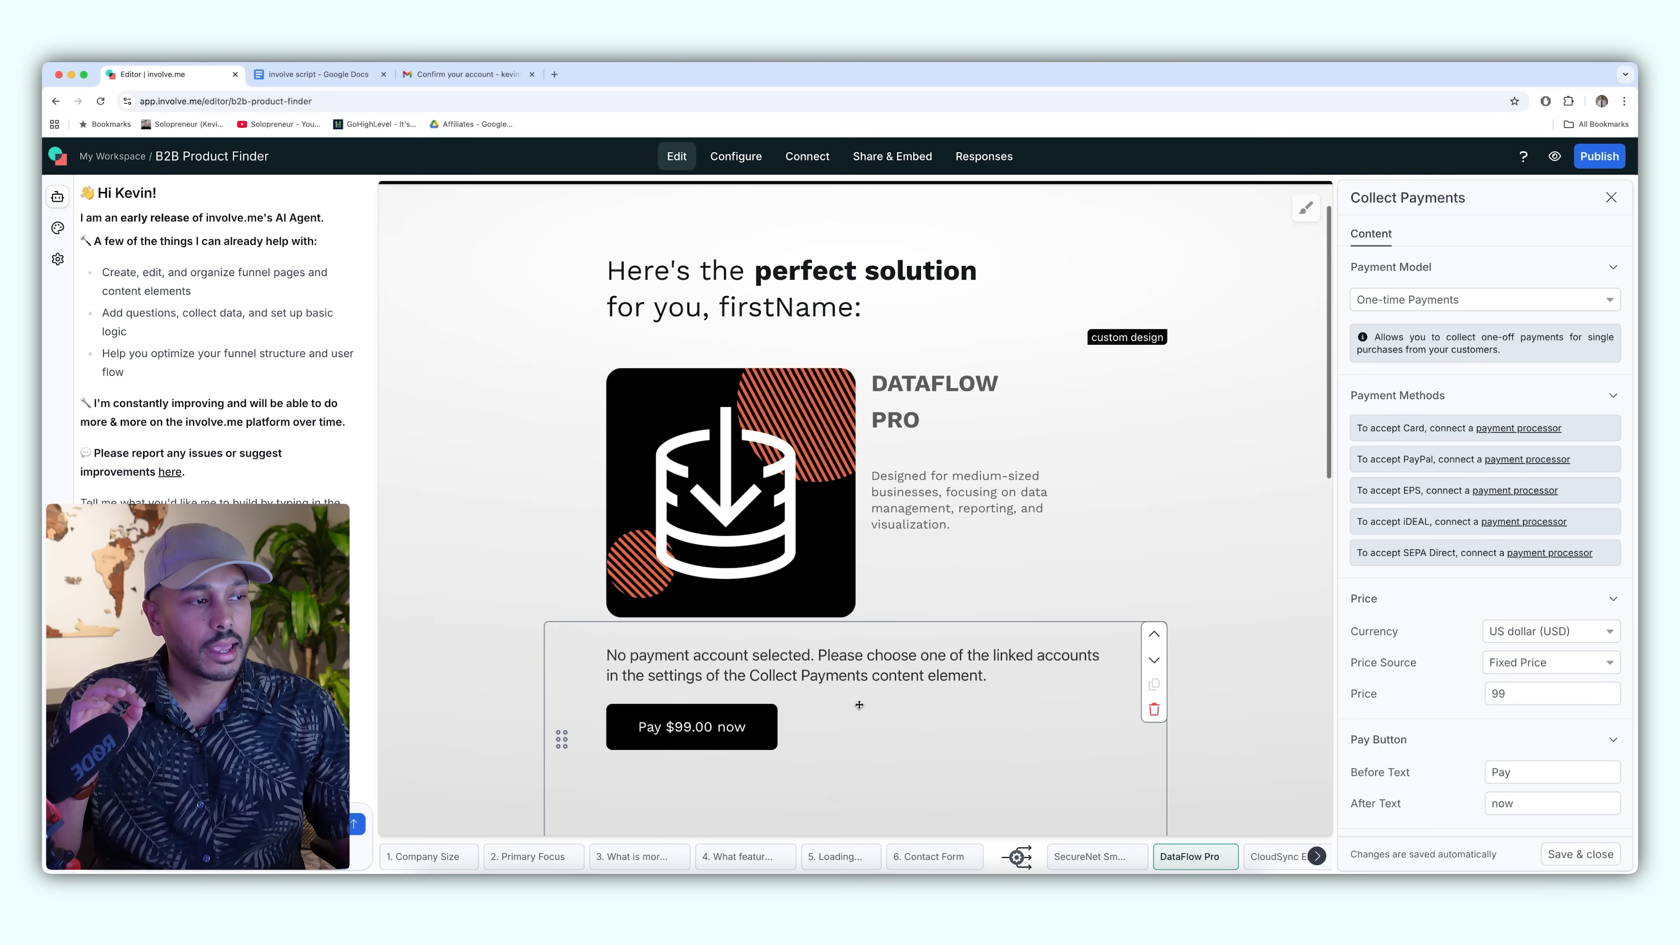
scroll("down", 3)
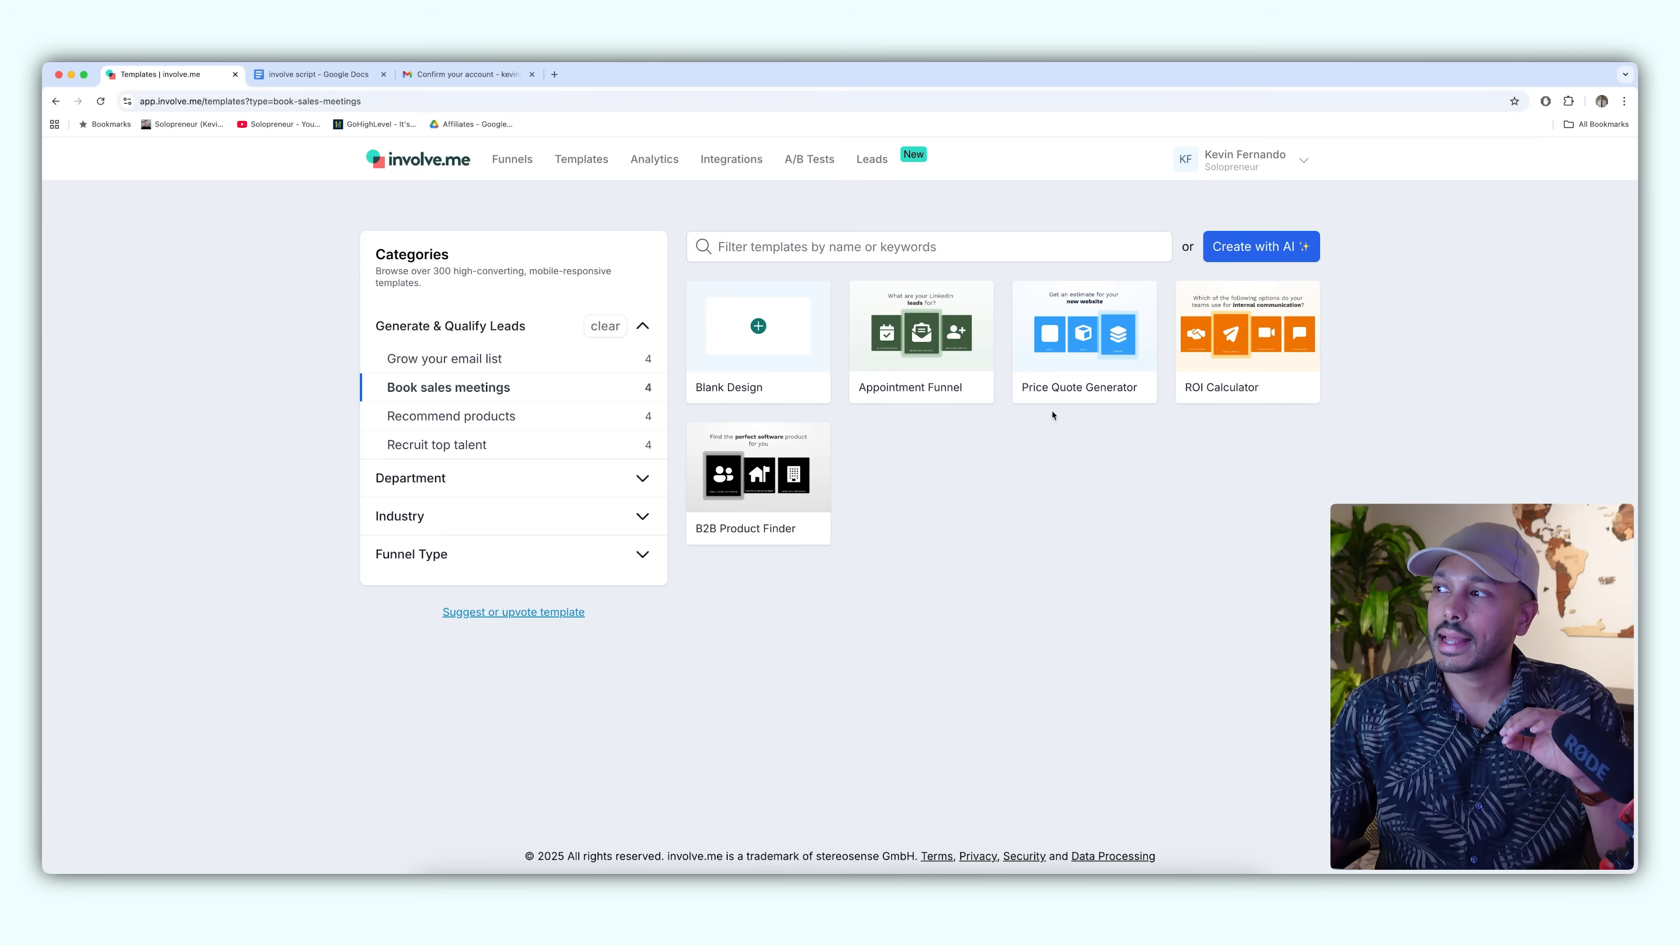
mouse_move(1083, 333)
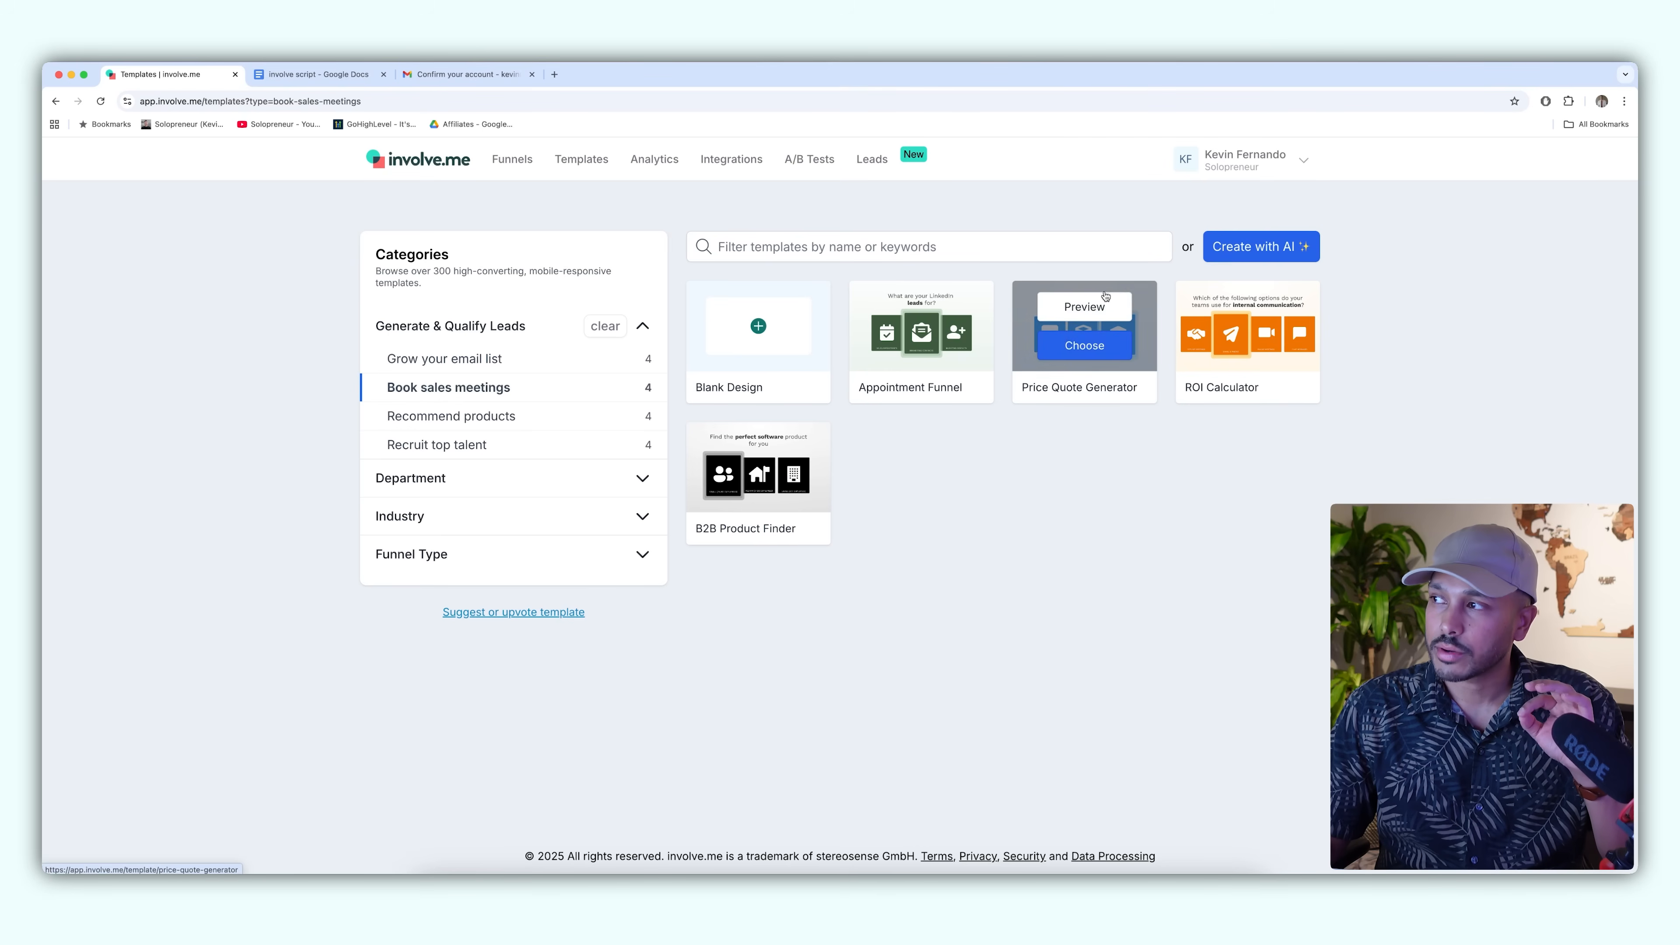
- Preview the Price Quote Generator, answer its questions (Hotjar tracking), and start a funnel from it
left_click(1084, 306)
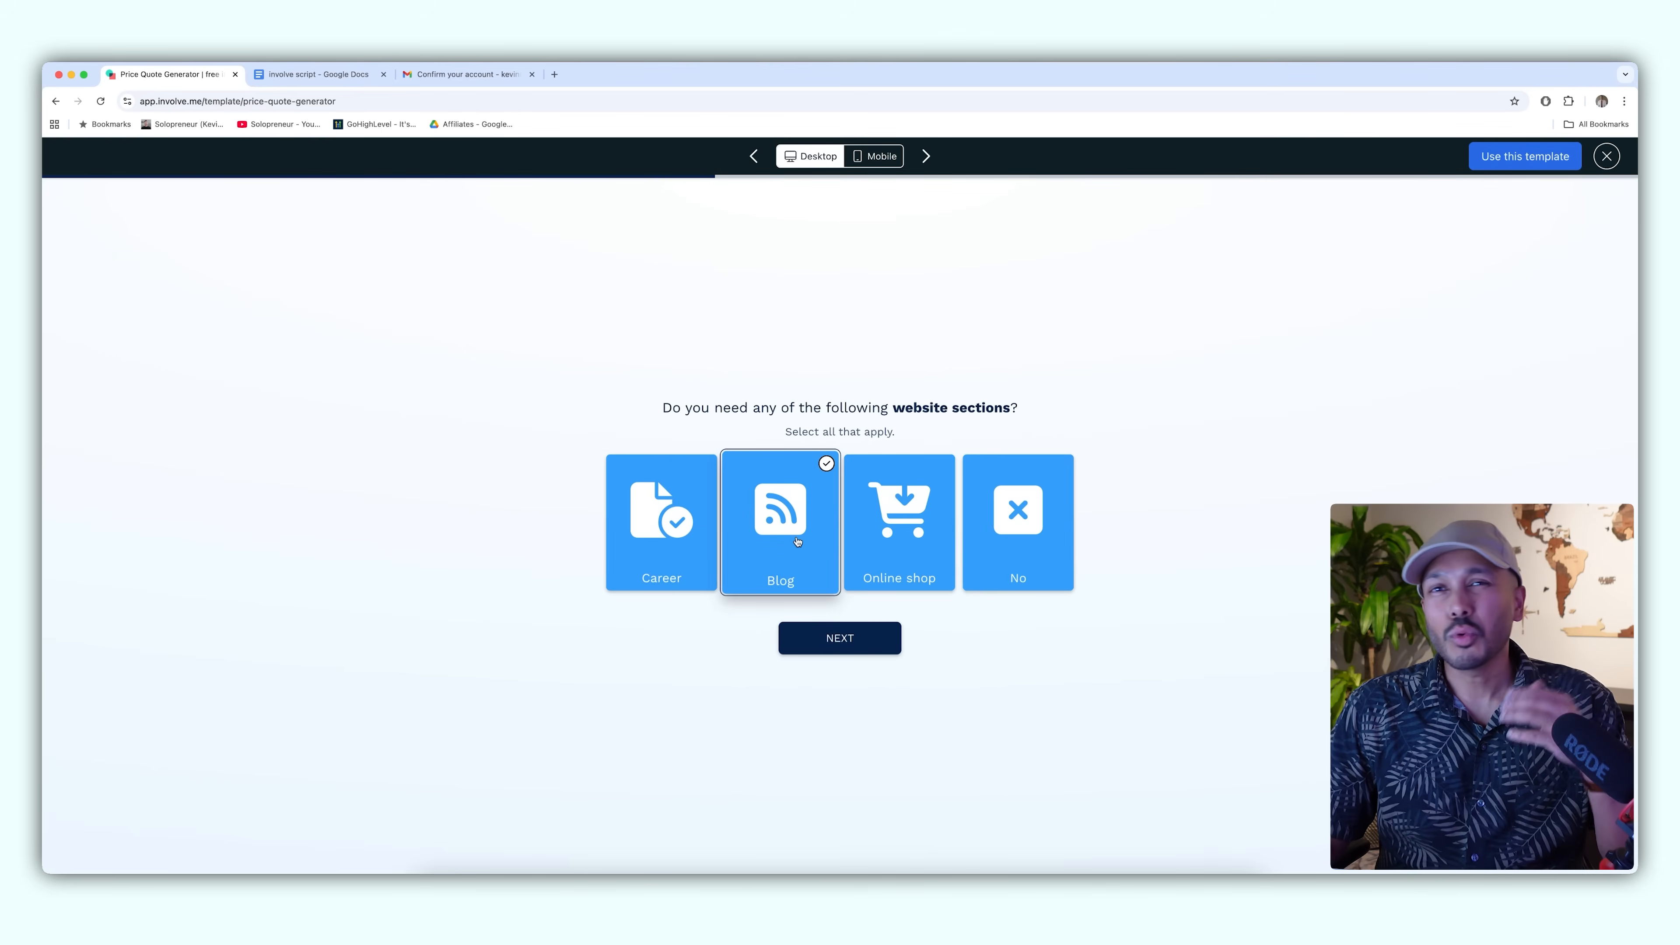
left_click(839, 638)
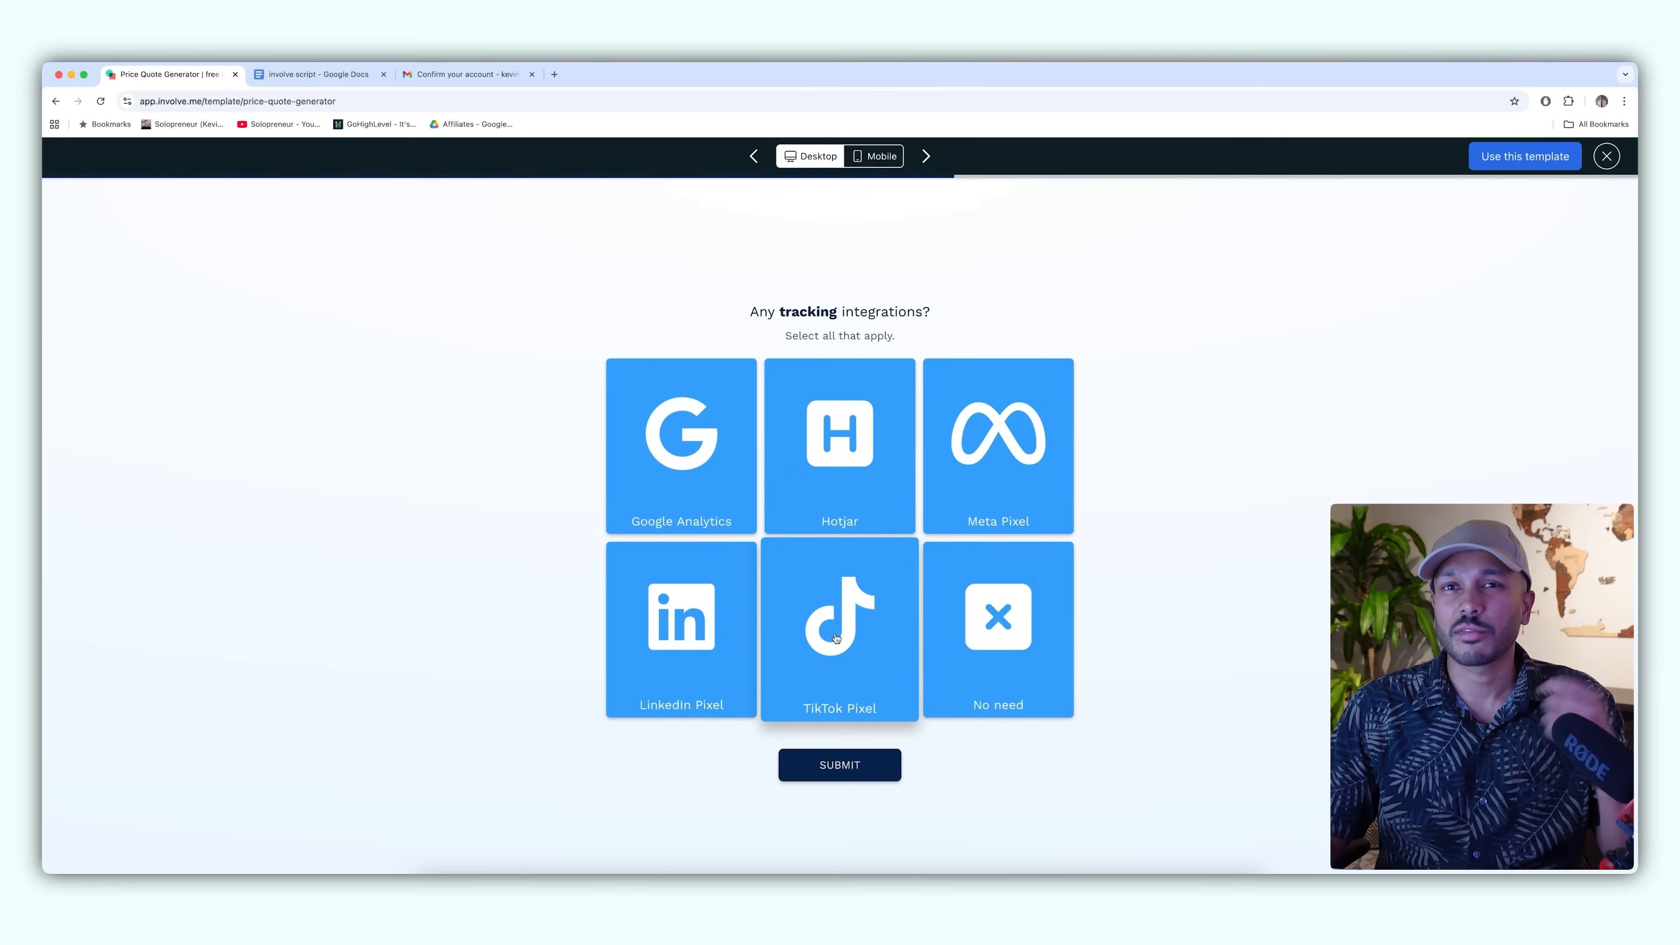
left_click(839, 433)
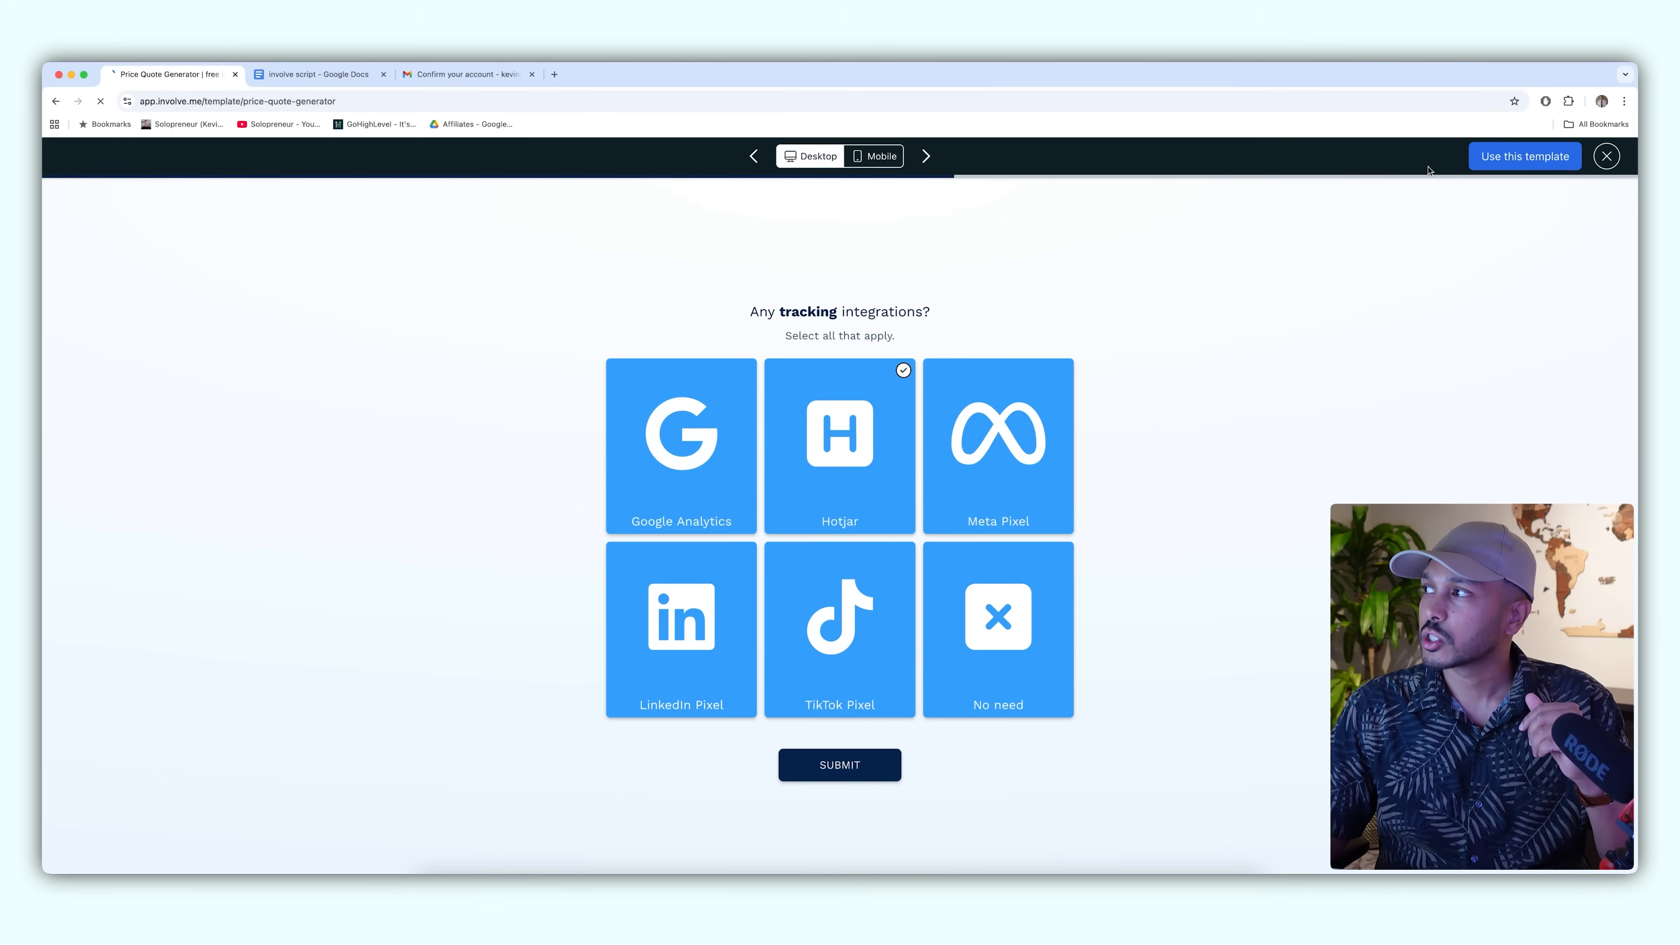
left_click(1524, 156)
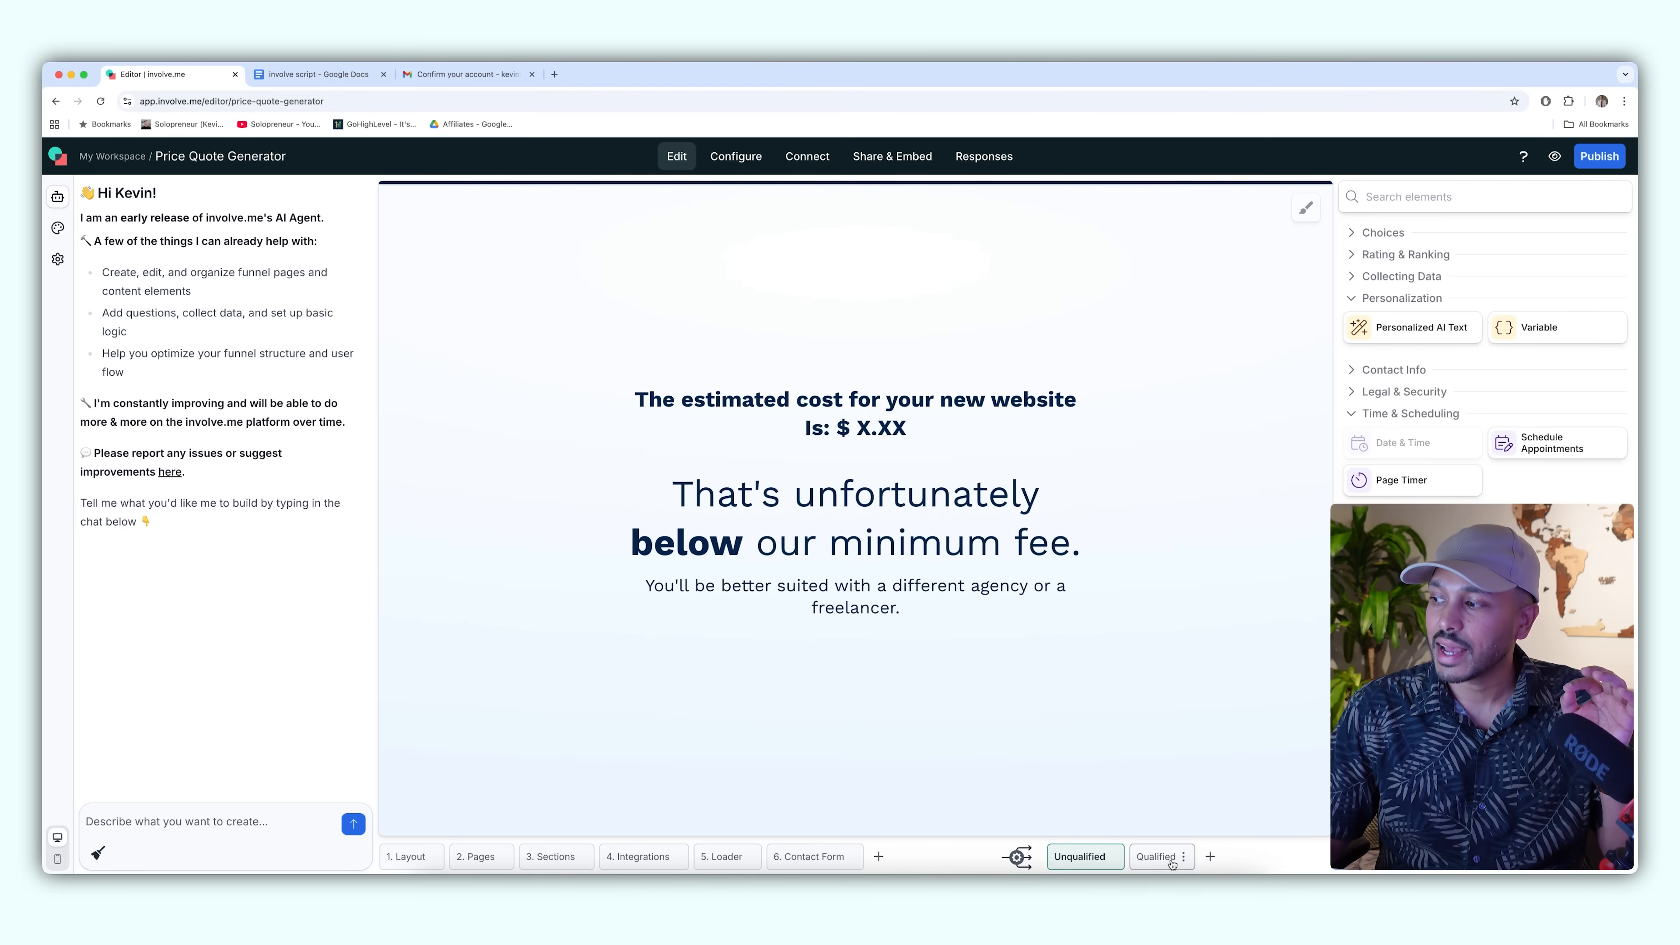
- View the Qualified outcome page with its meeting-booking calendar, then the neighbouring page
left_click(1156, 856)
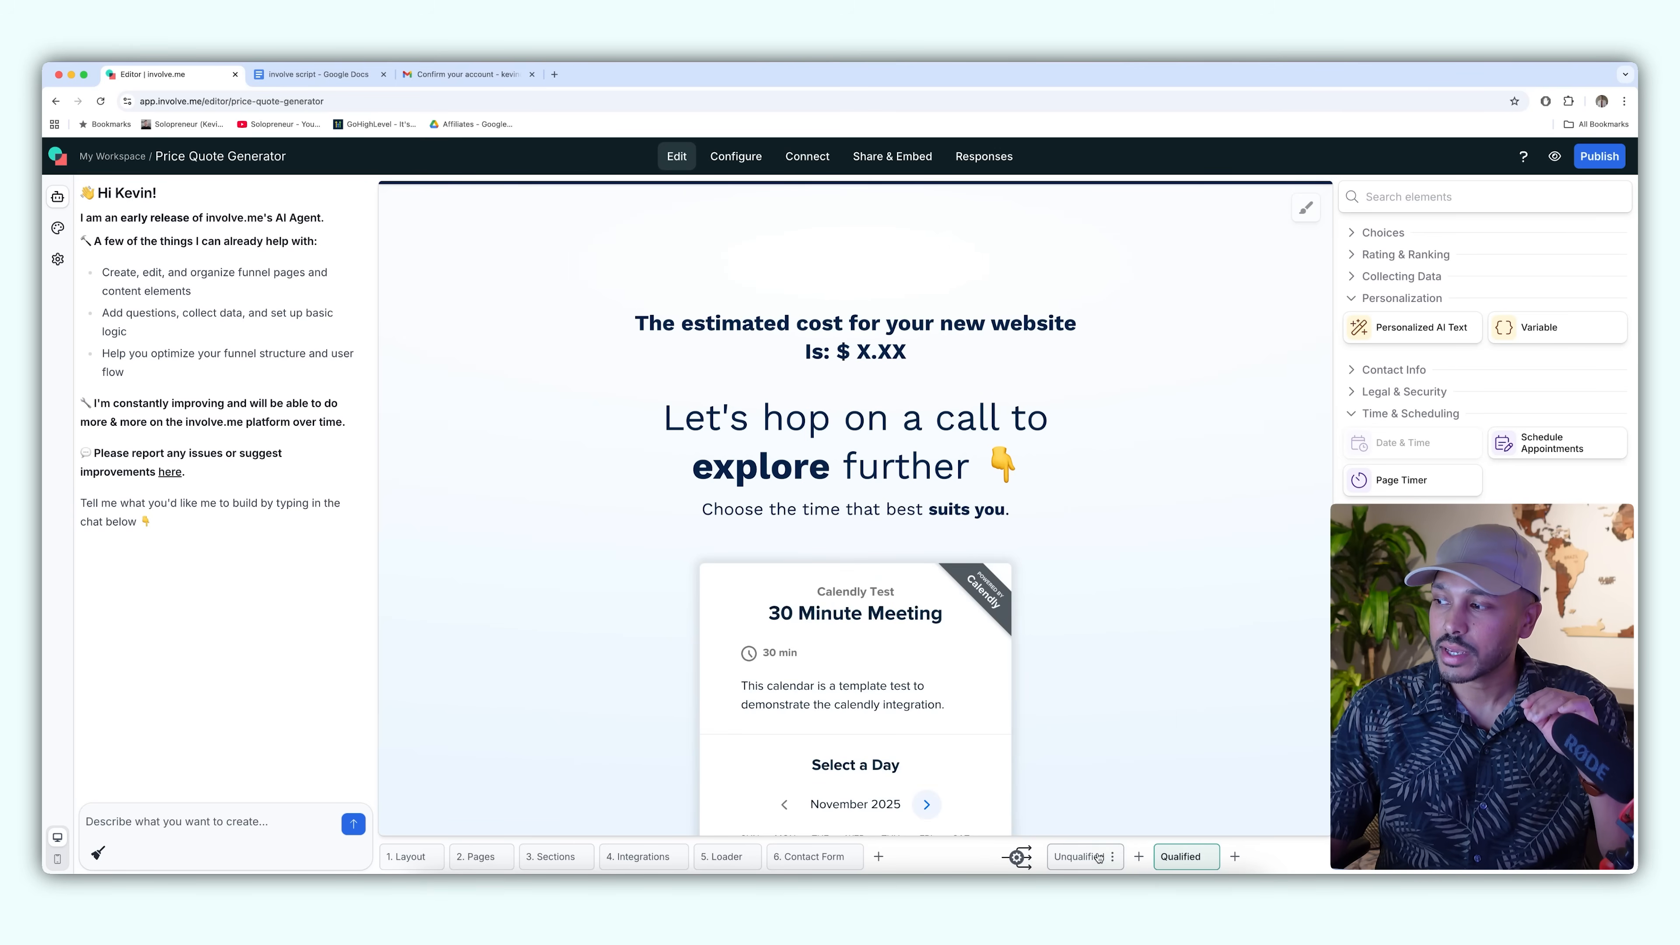
left_click(1079, 856)
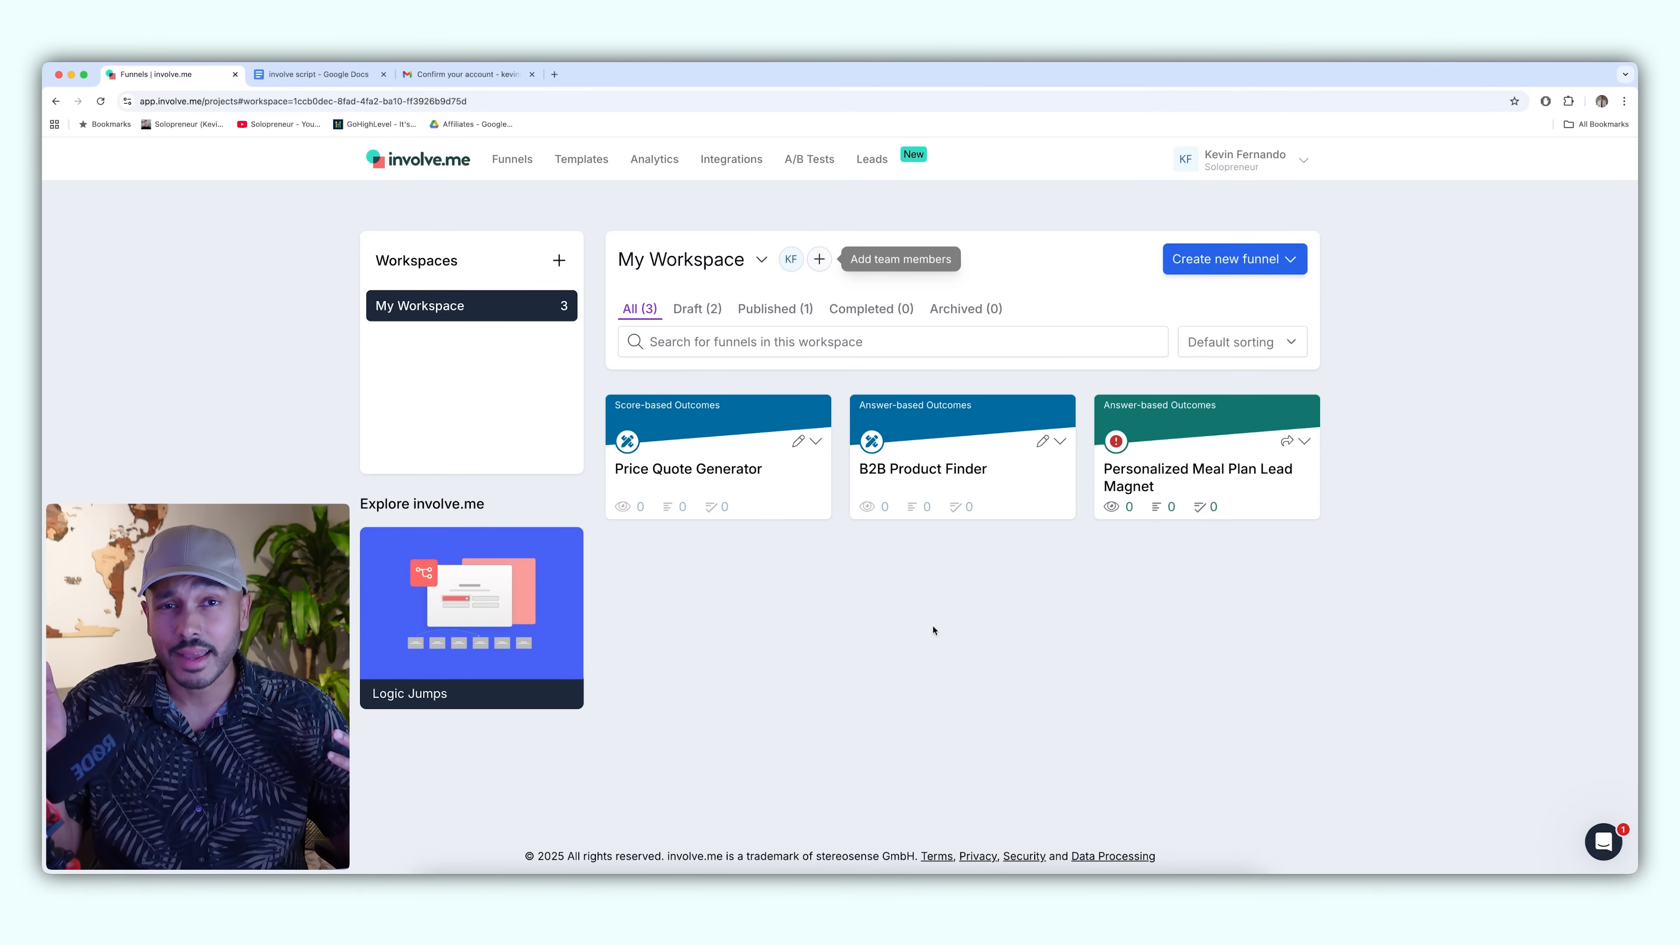
- Show the actions menu for the Personalized Meal Plan Lead Magnet funnel card
left_click(1235, 258)
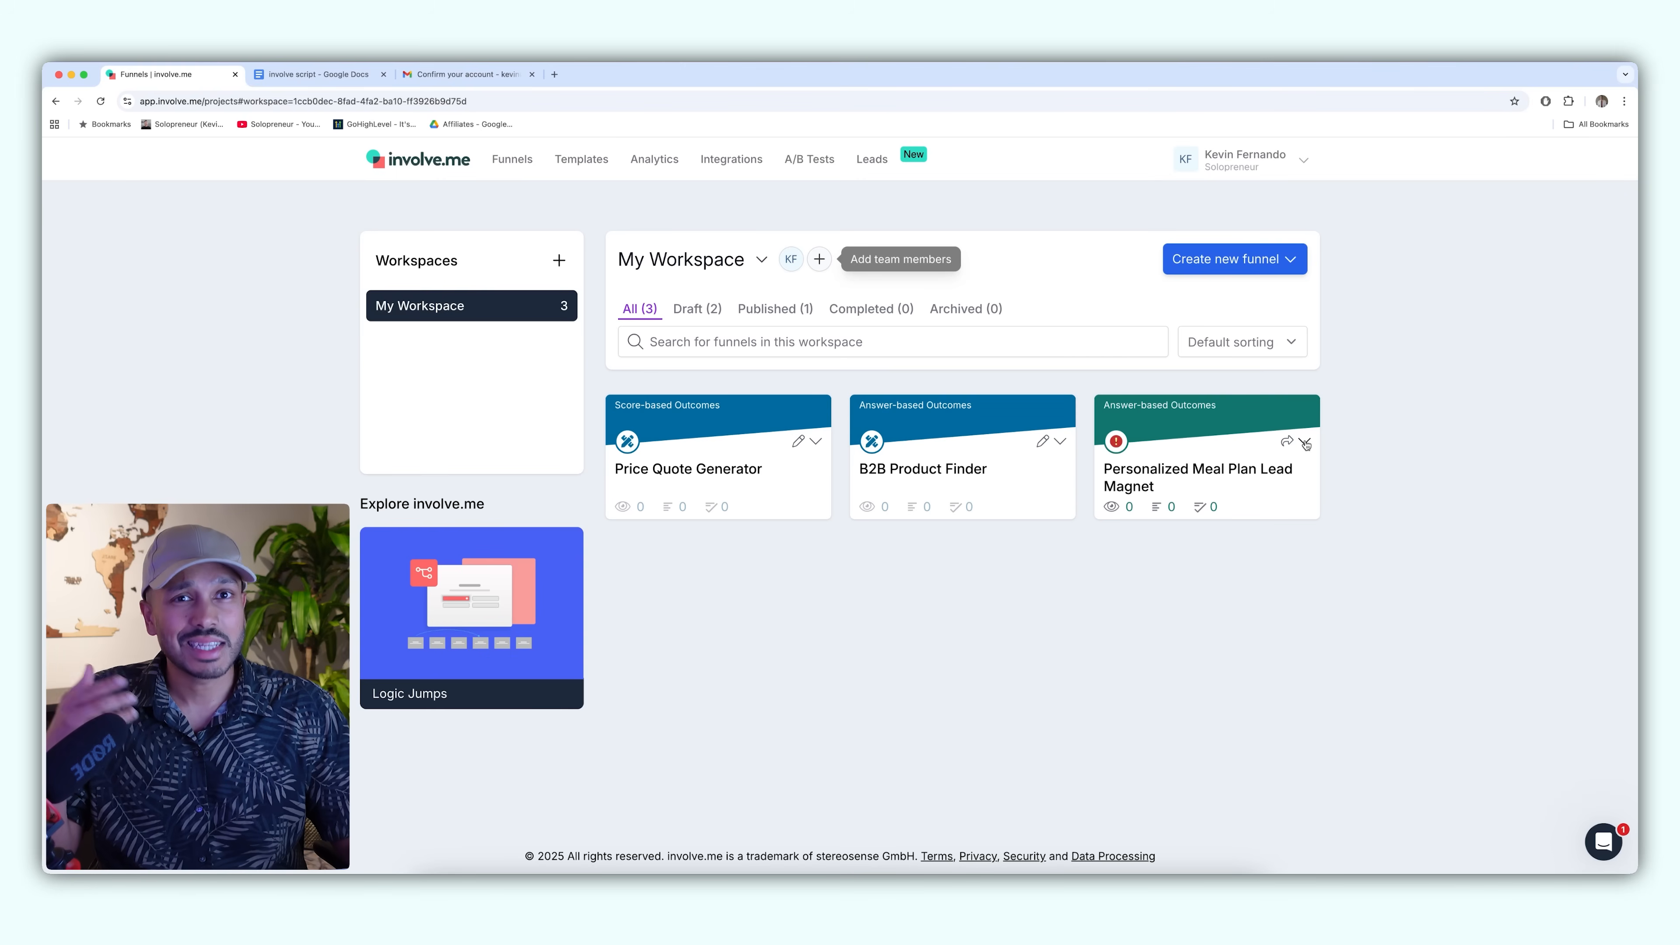
left_click(1305, 441)
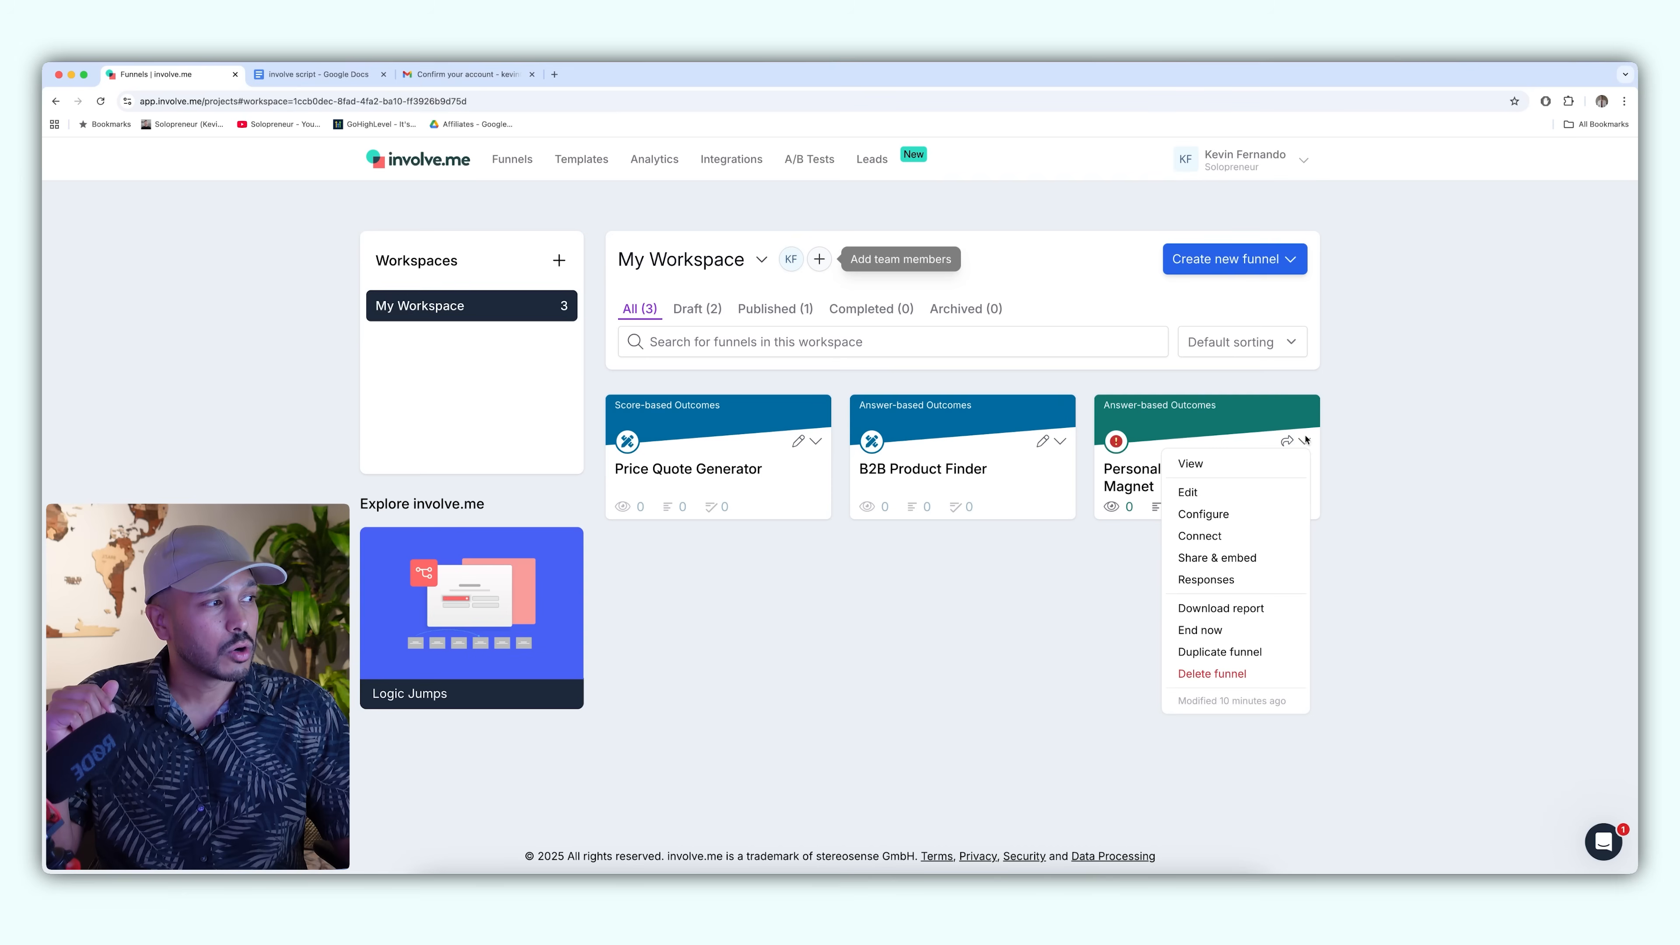
- Go to Share & embed for the meal plan funnel and choose the Standard website widget
left_click(1217, 558)
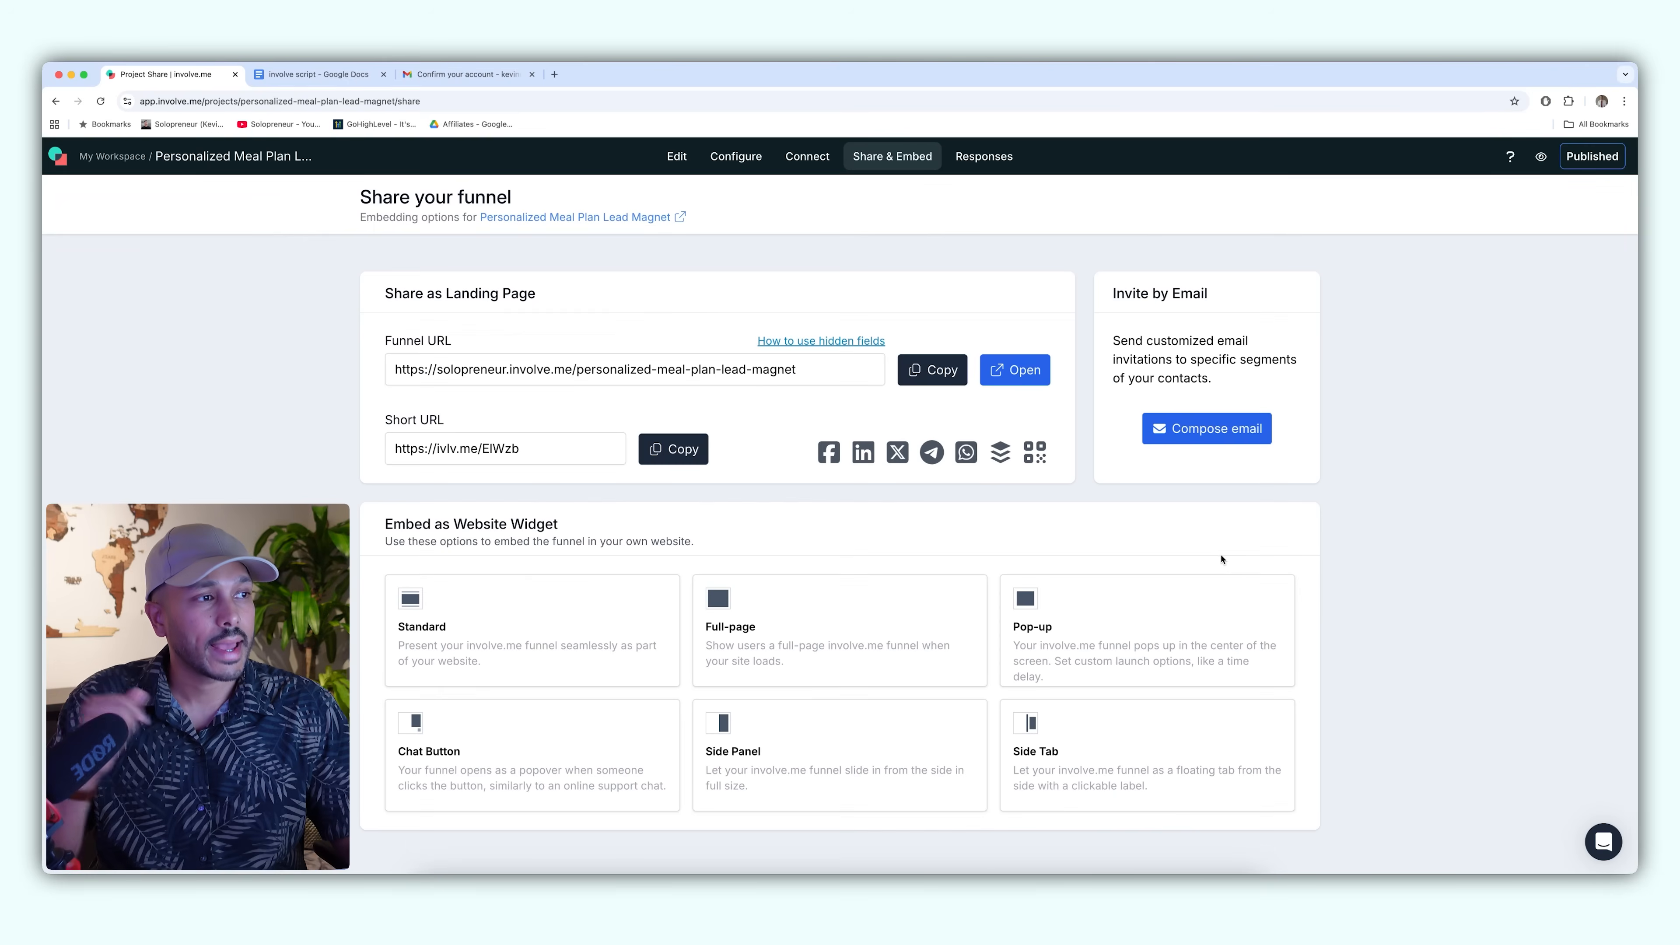
left_click(931, 370)
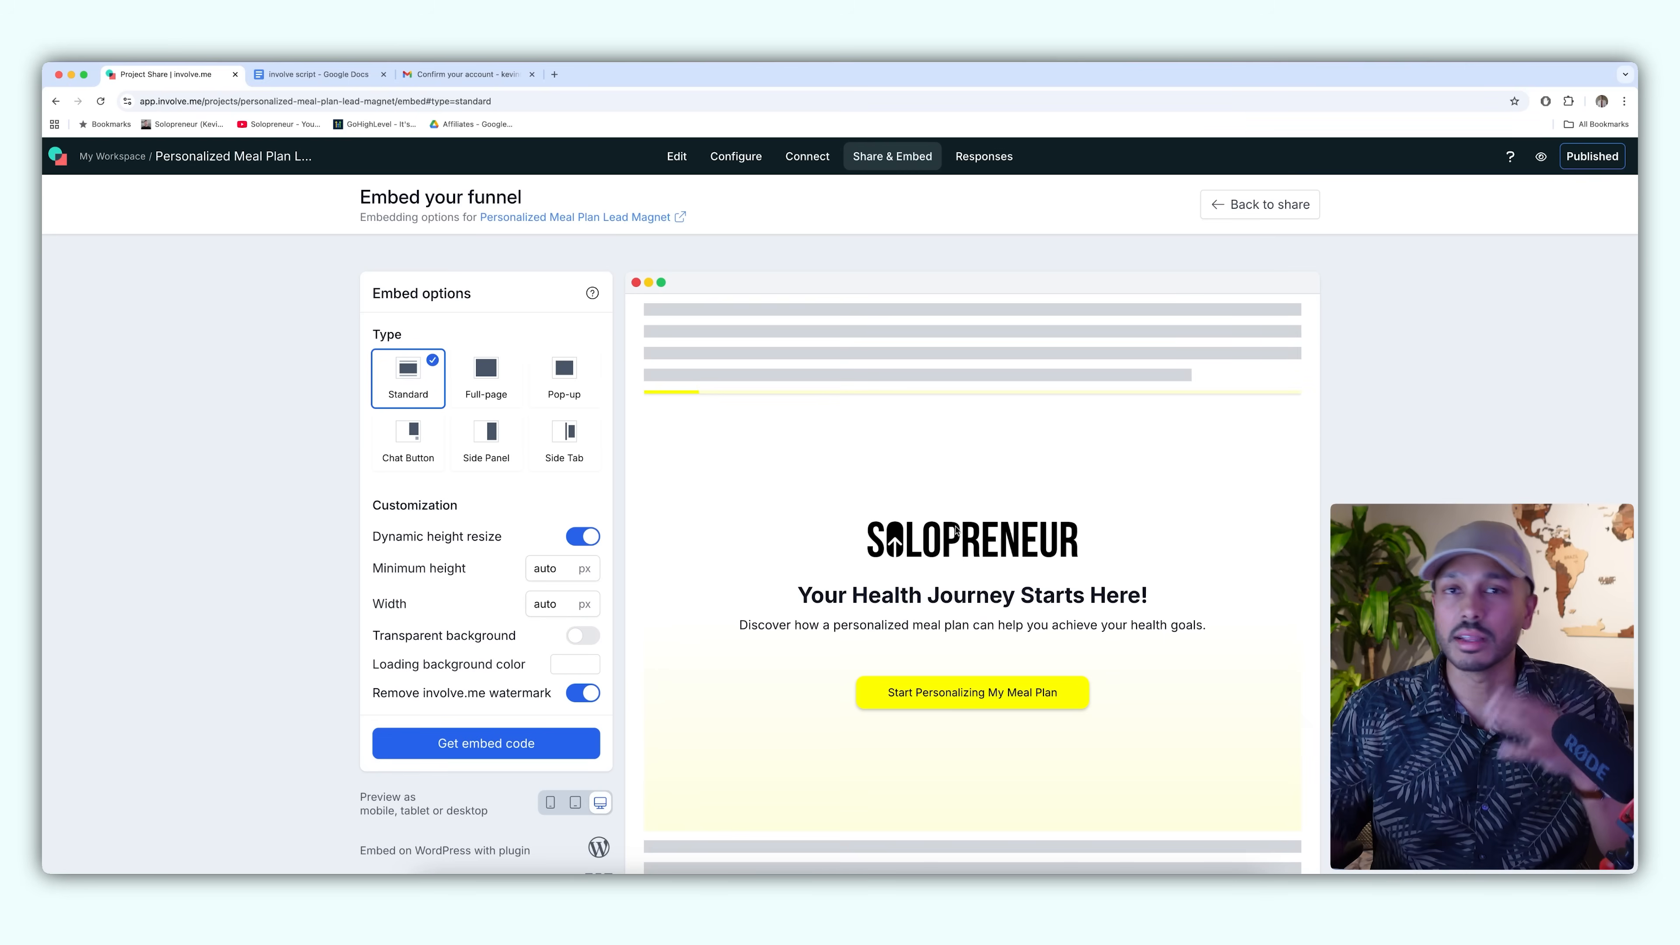
- Switch the embed type to Full-page with its embed code and HTML download options
left_click(486, 370)
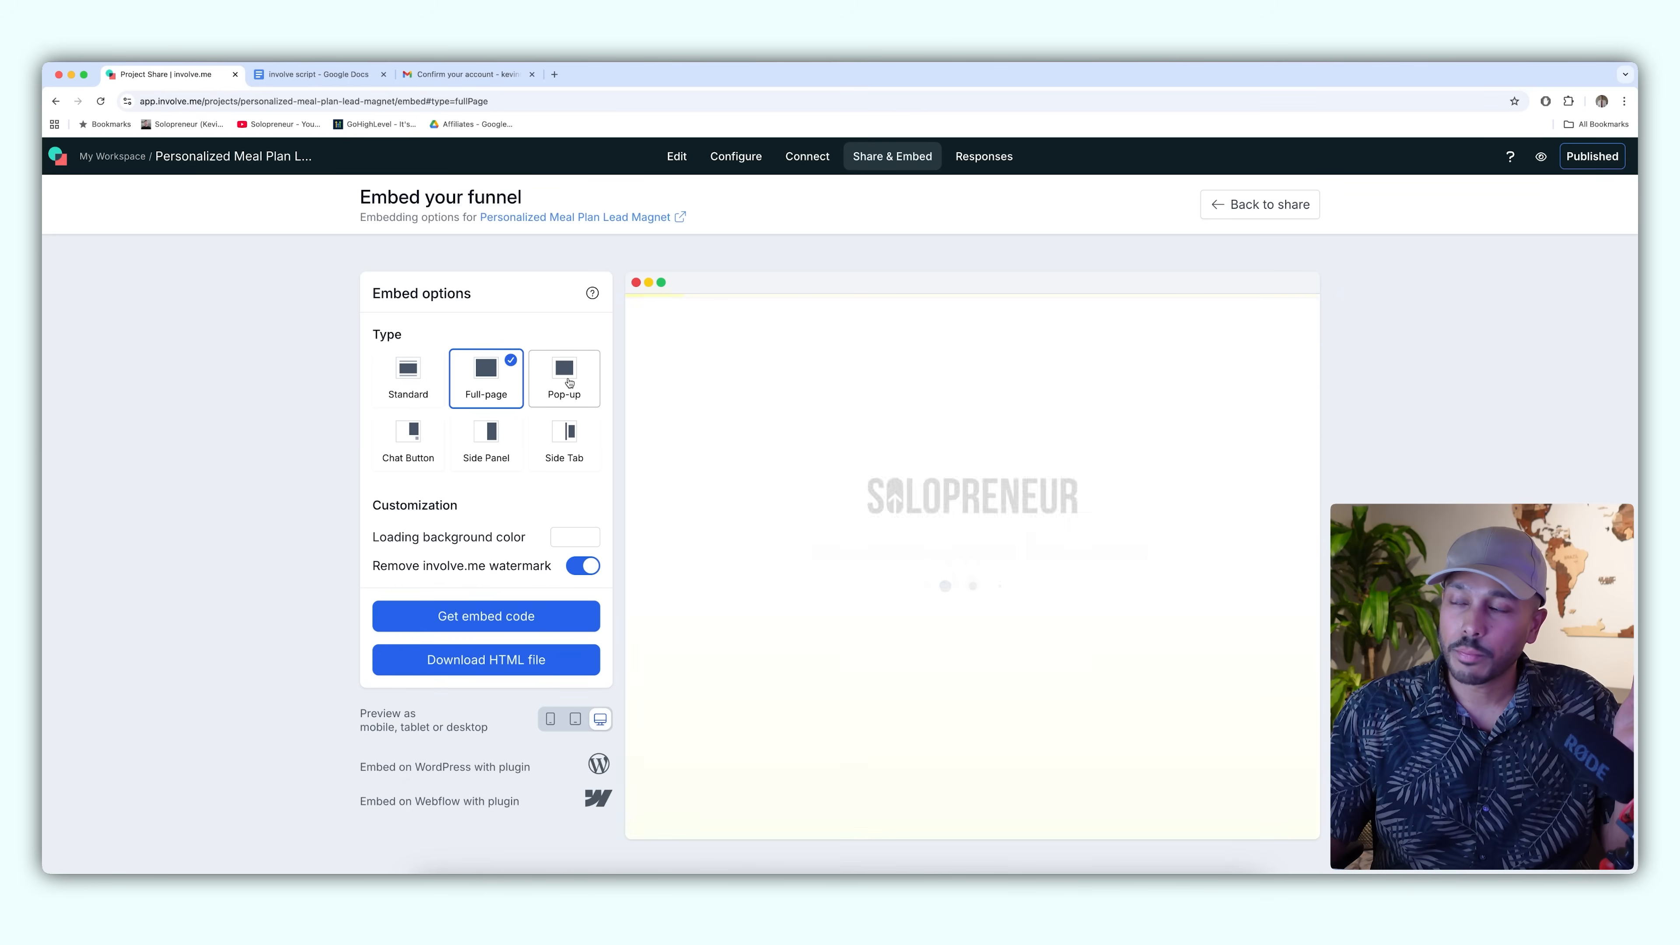
left_click(563, 430)
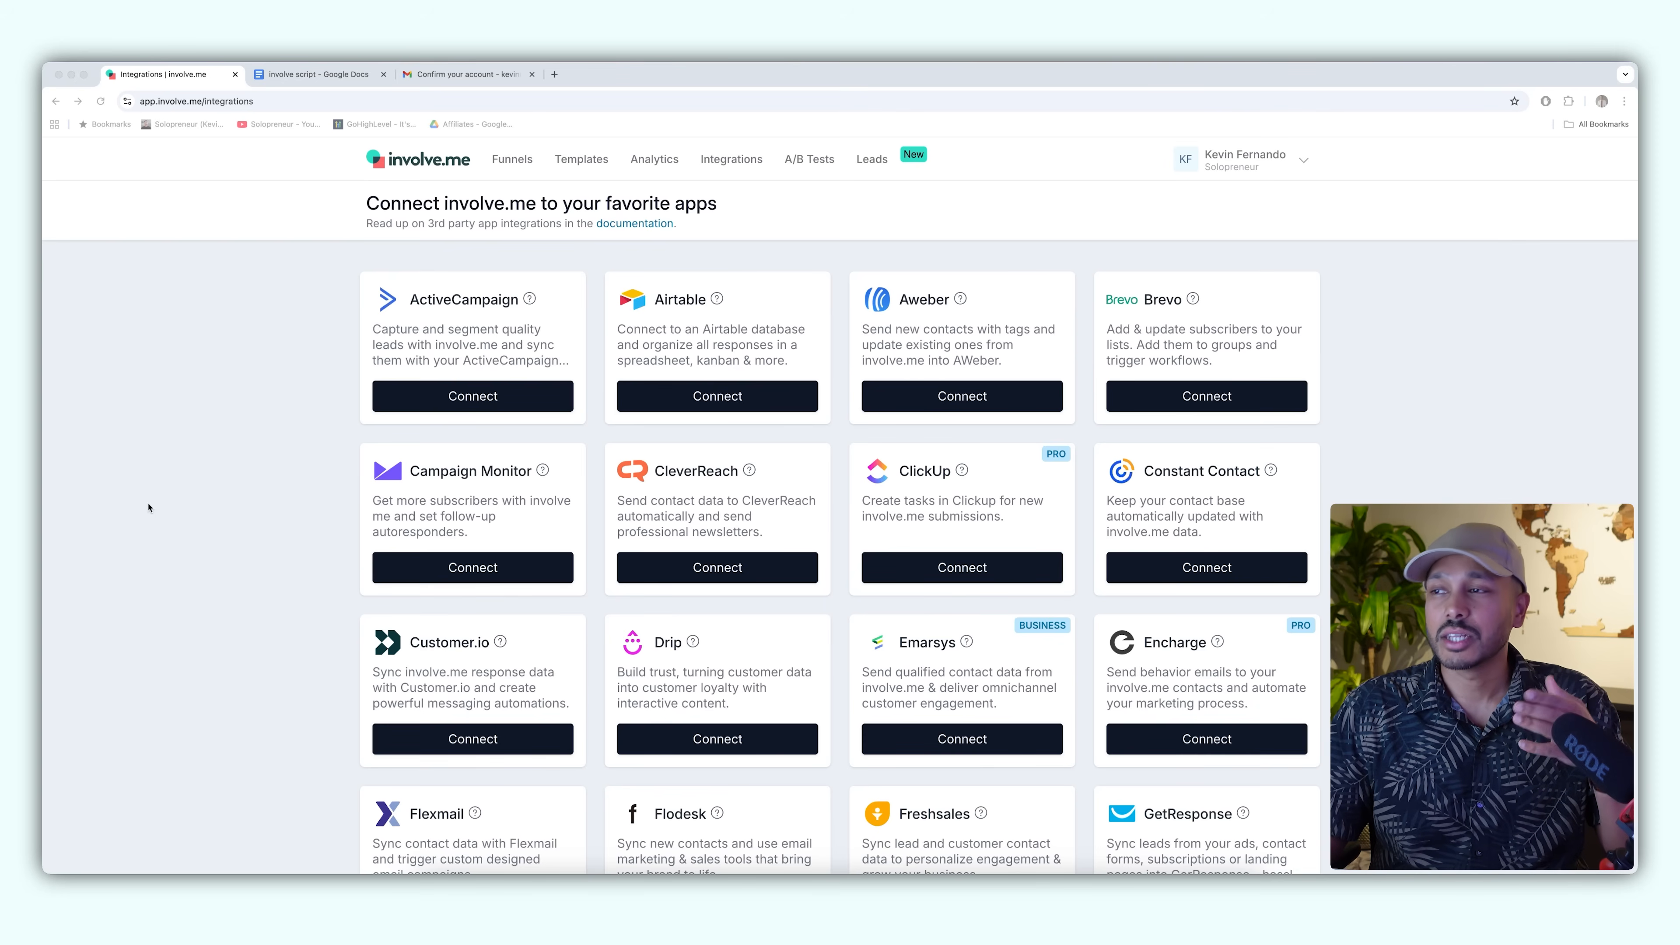
- Scroll the integrations directory from ActiveCampaign down to Google Sheets, HubSpot, Mailchimp and Keap
scroll("down", 3)
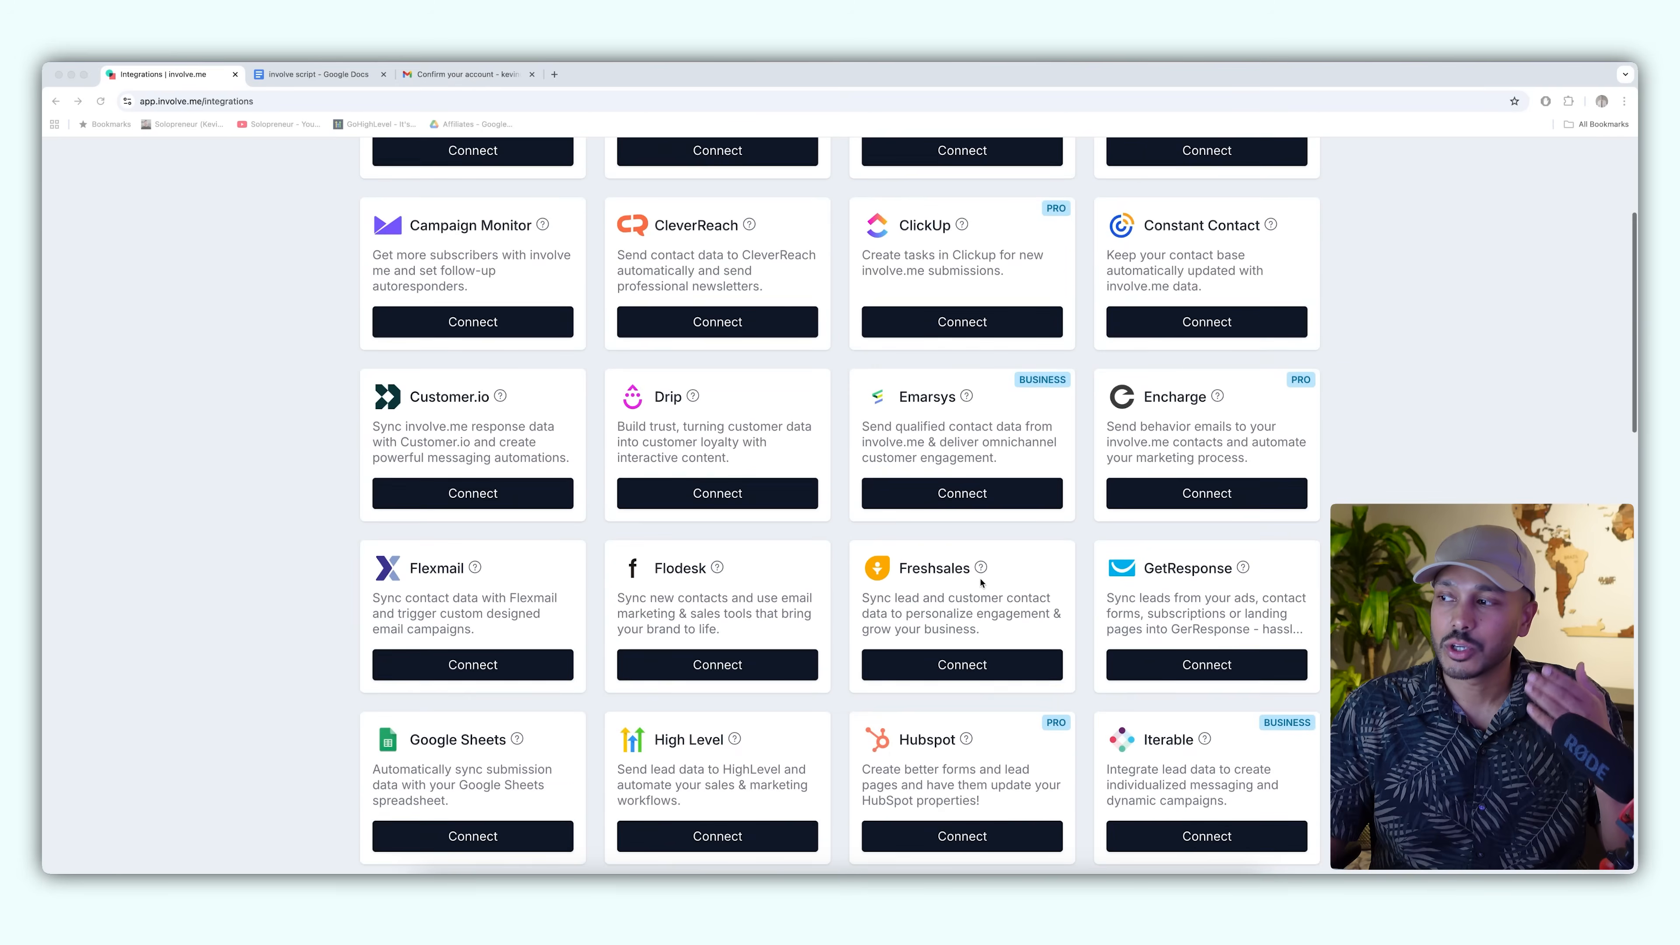
scroll("down", 3)
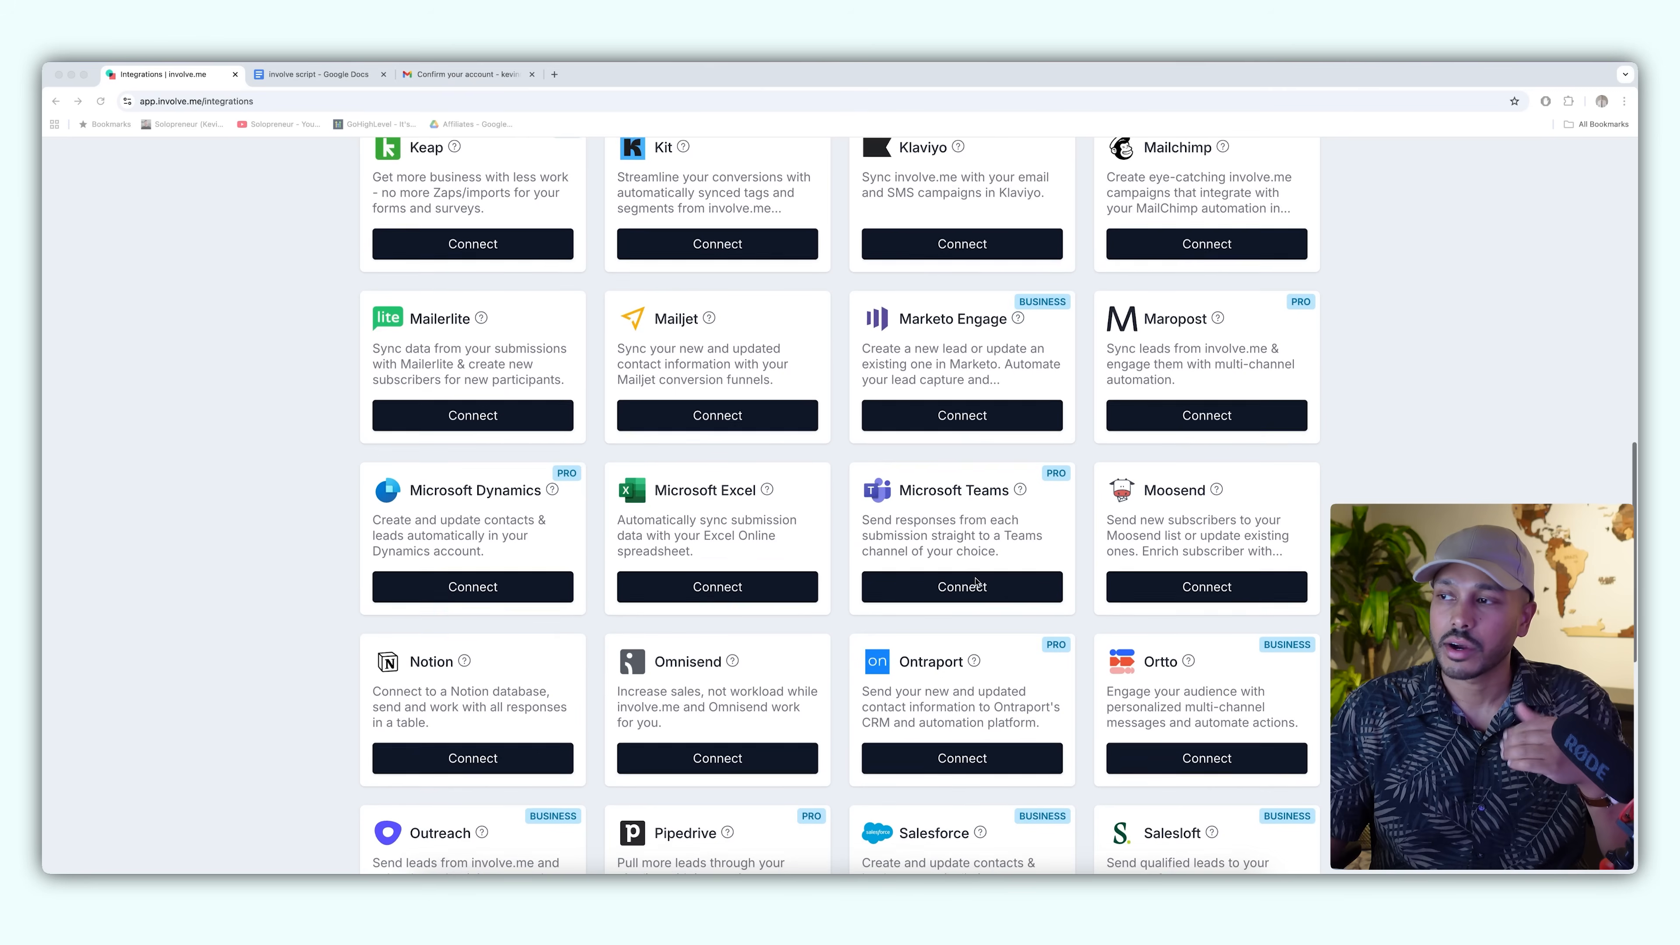
scroll("down", 3)
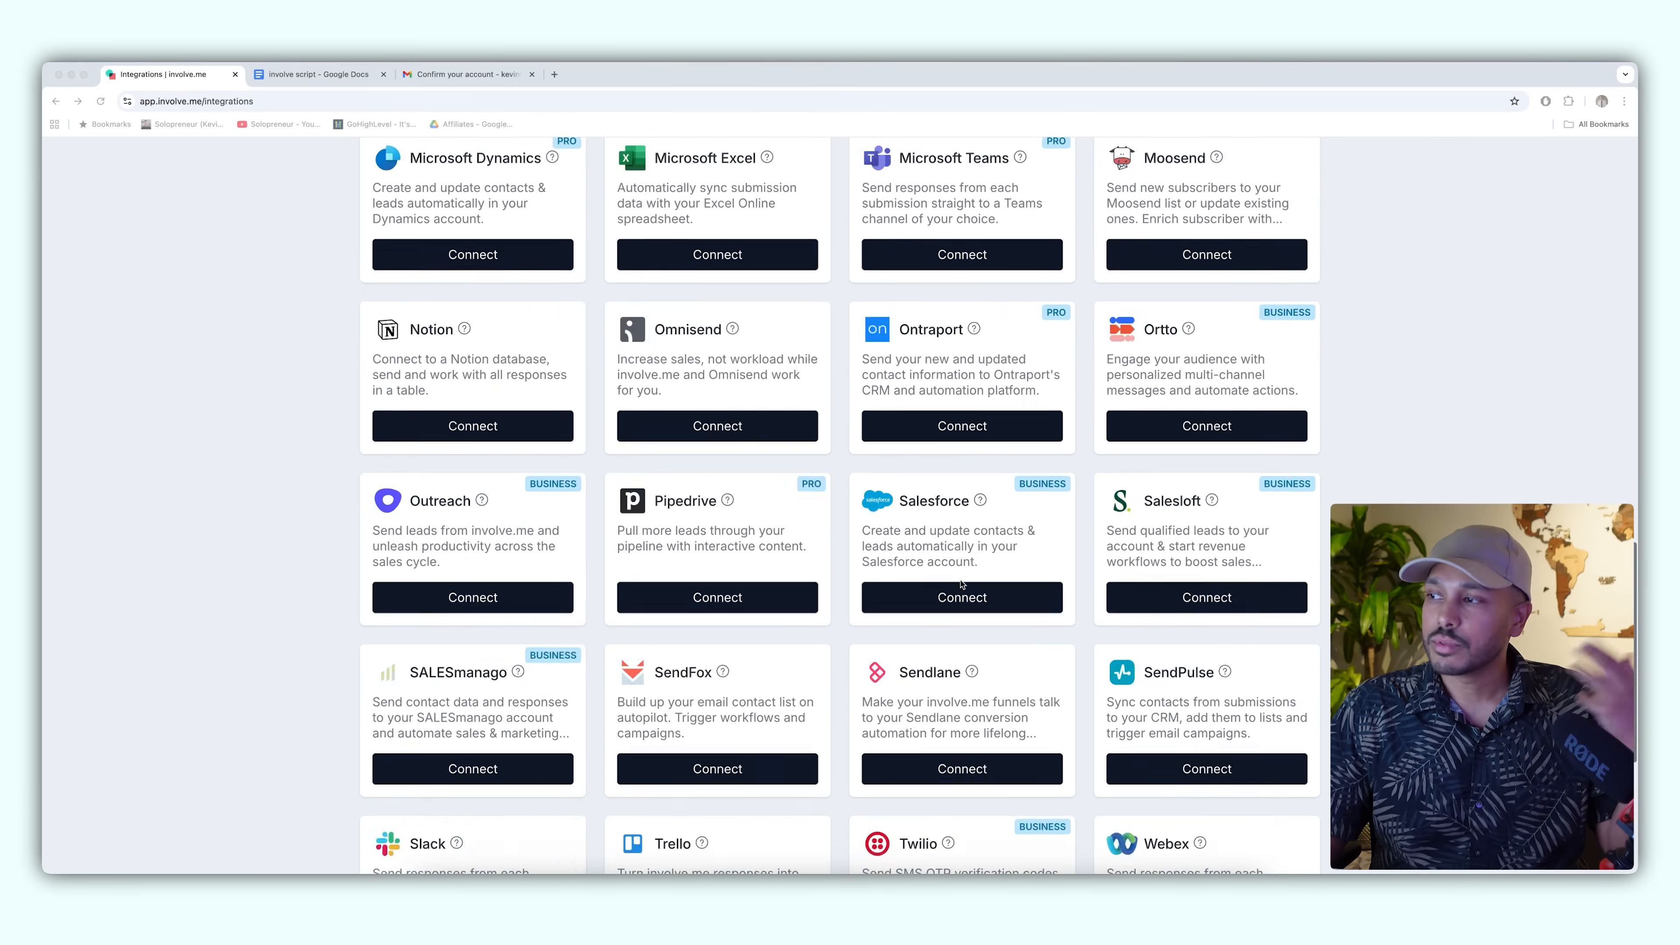
scroll("up", 3)
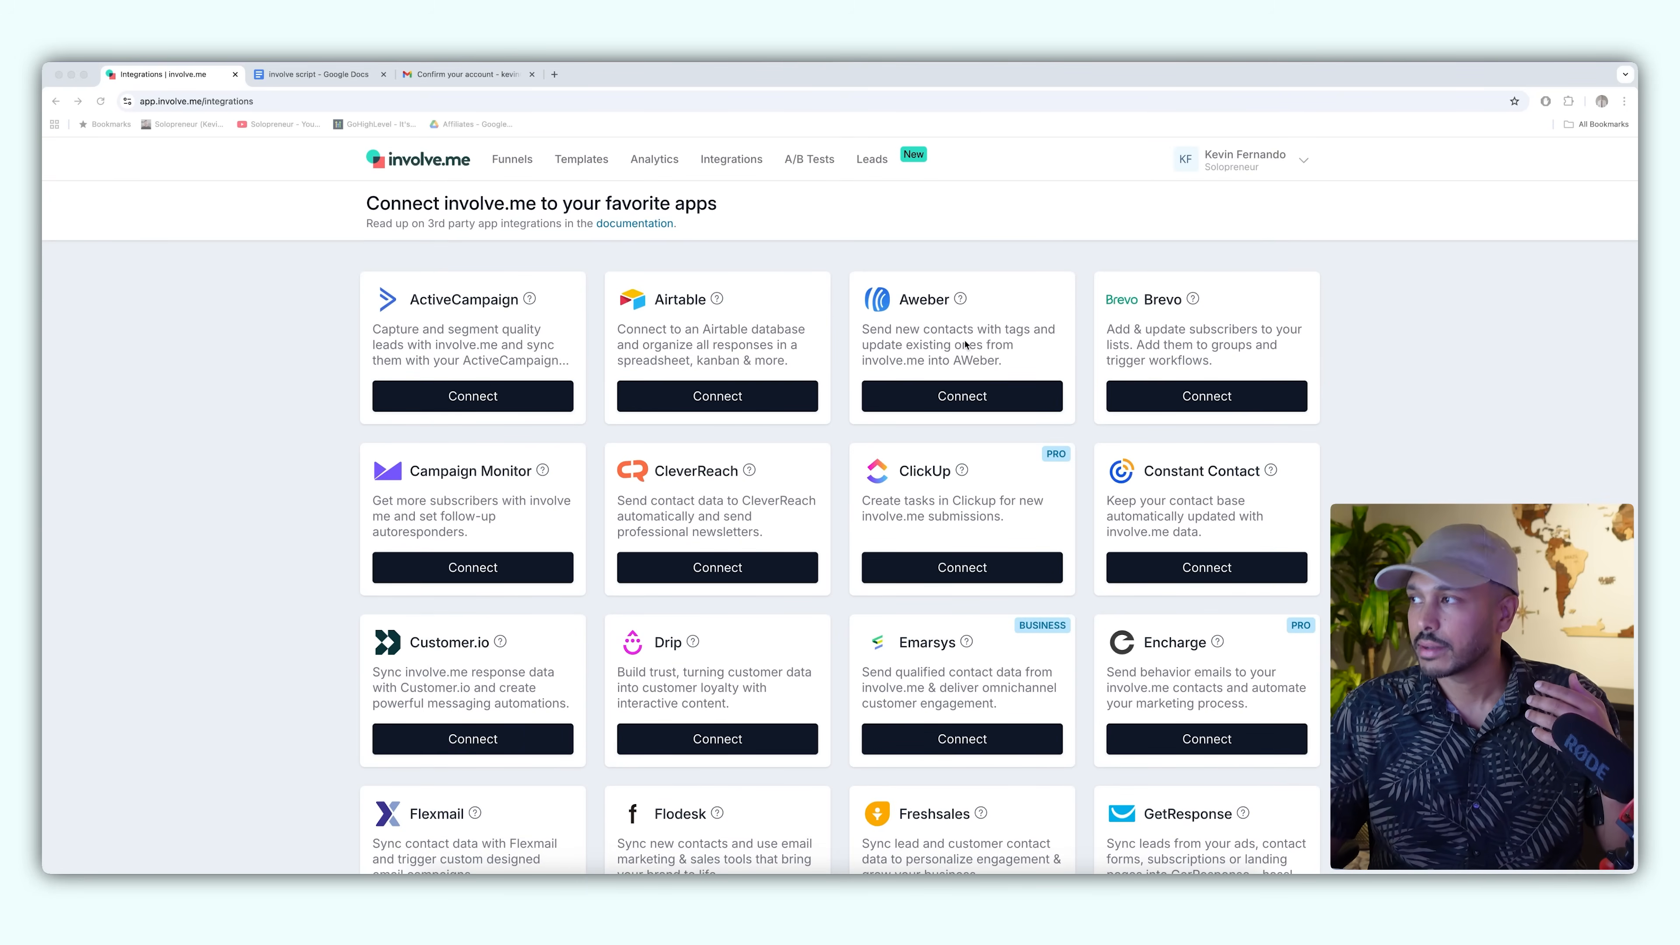
mouse_move(964, 678)
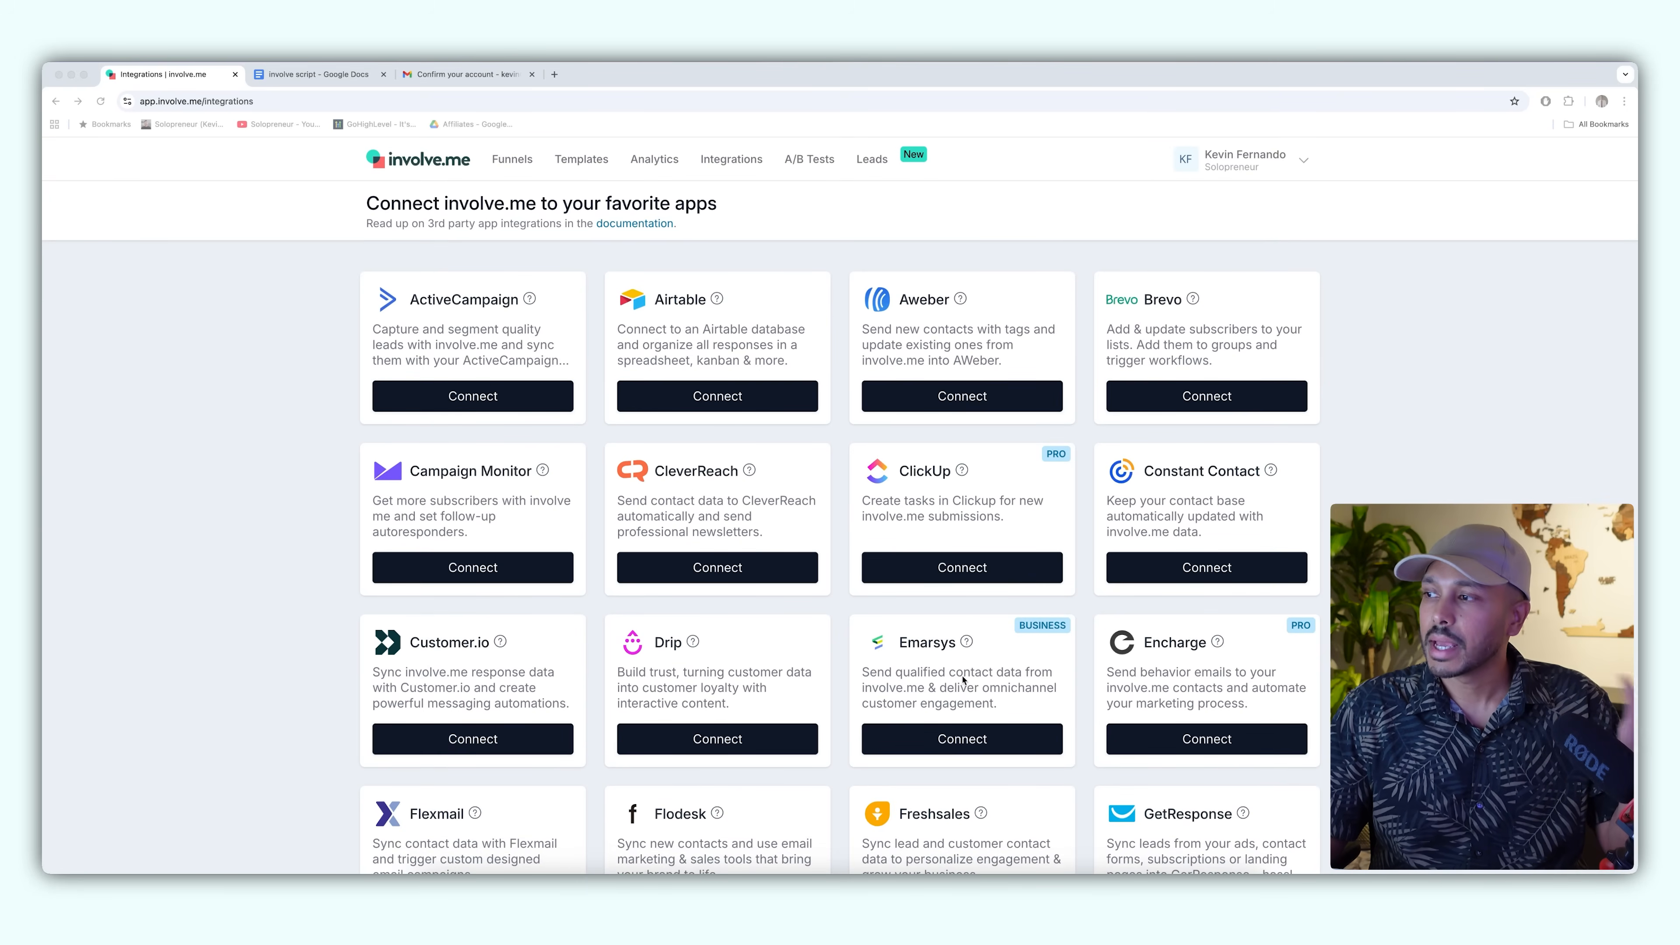
scroll("down", 3)
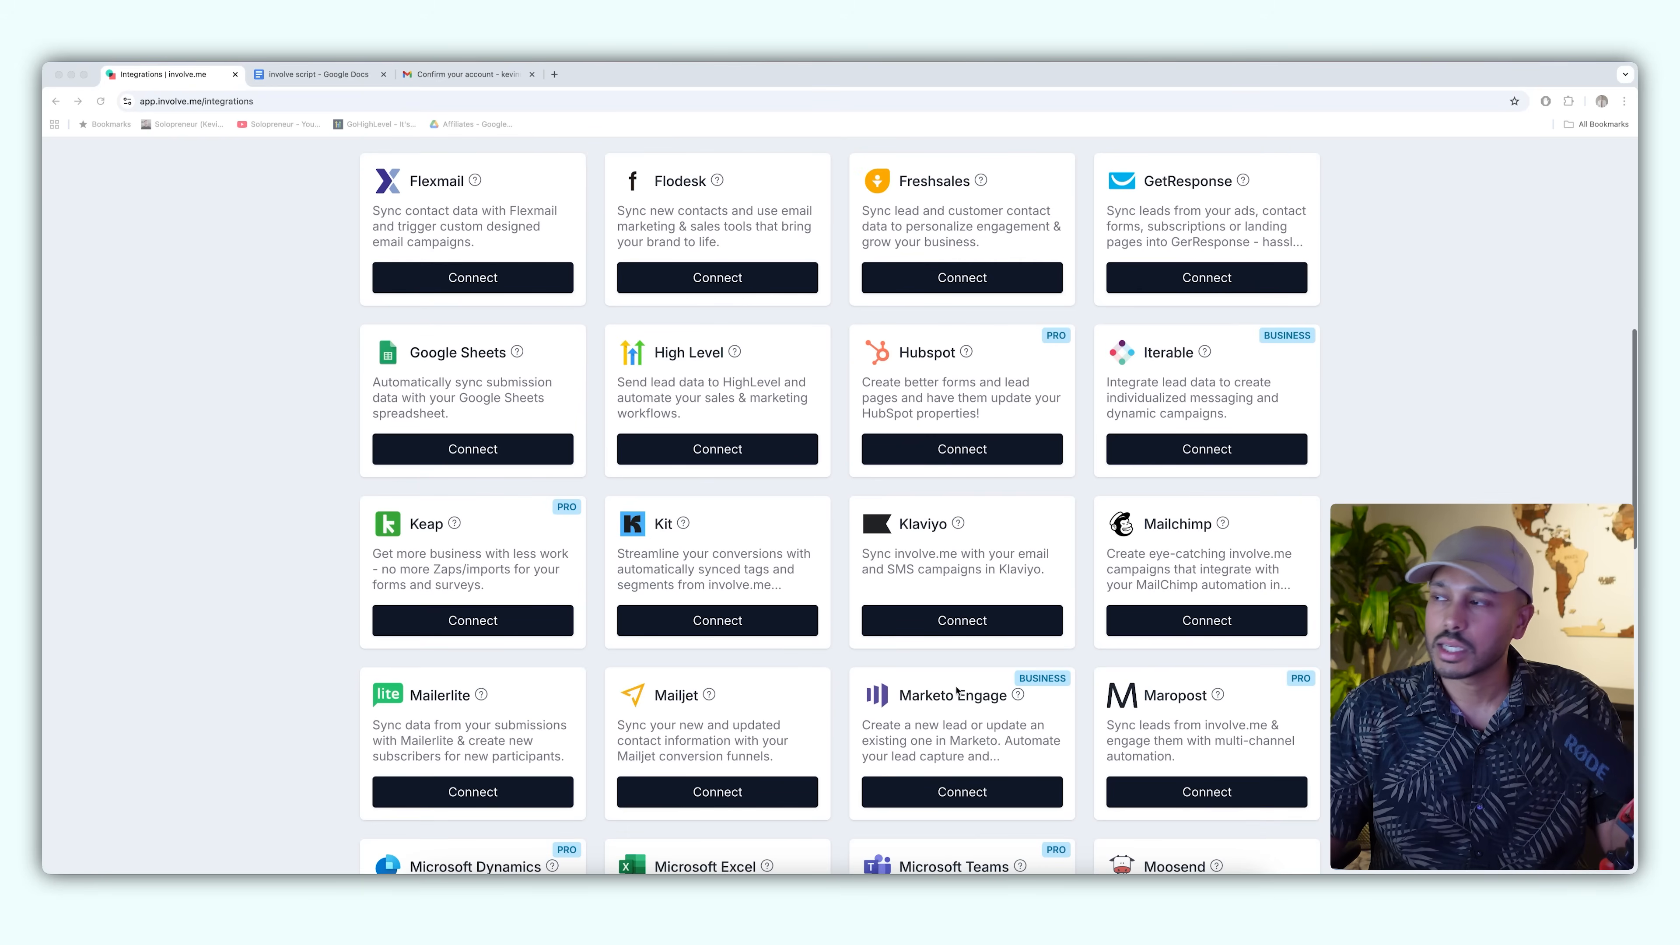